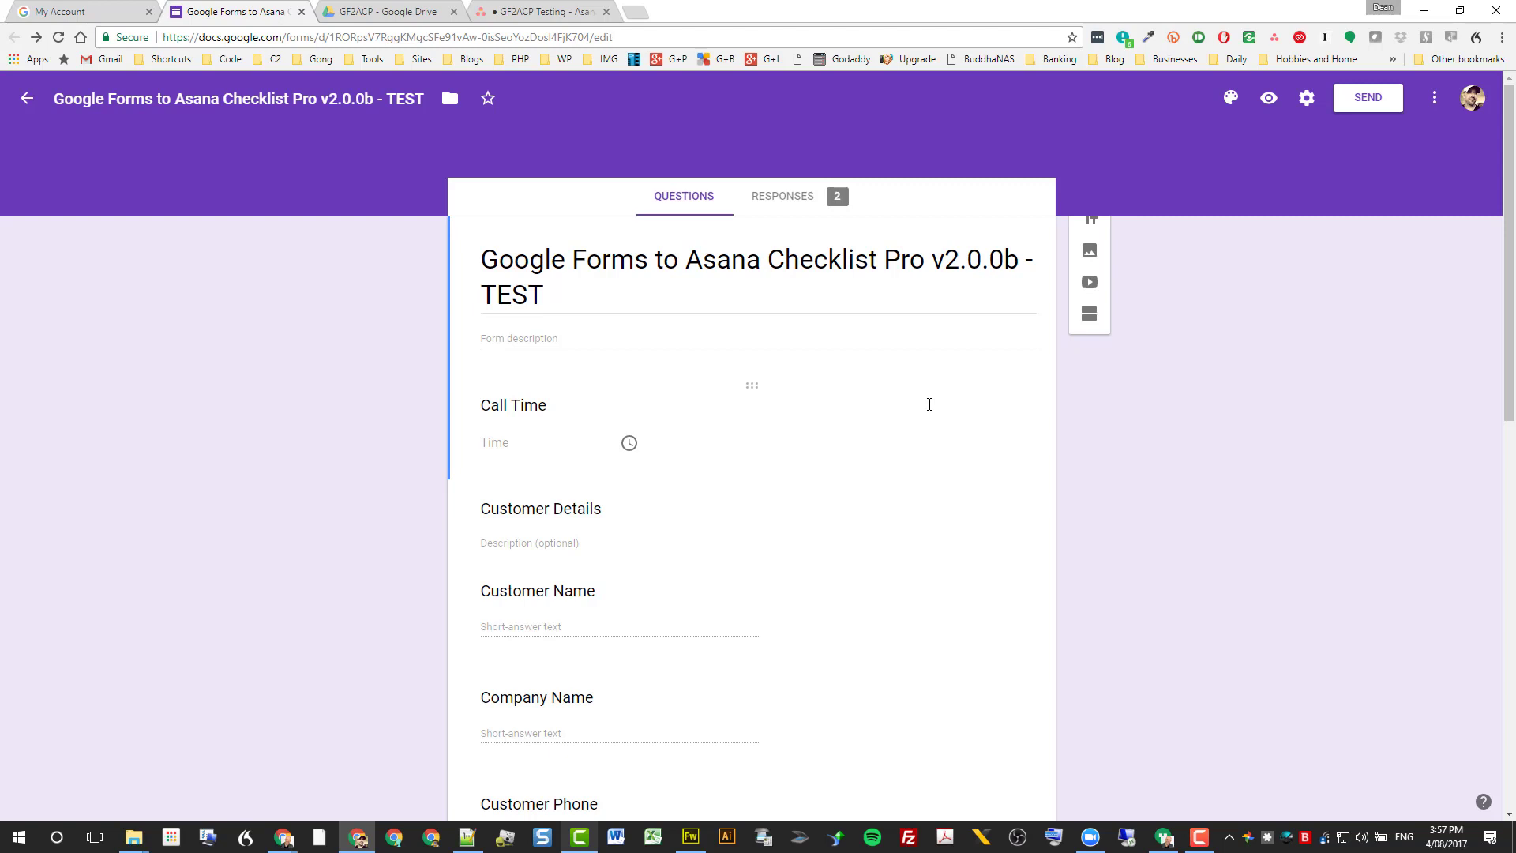
pyautogui.moveTo(839, 469)
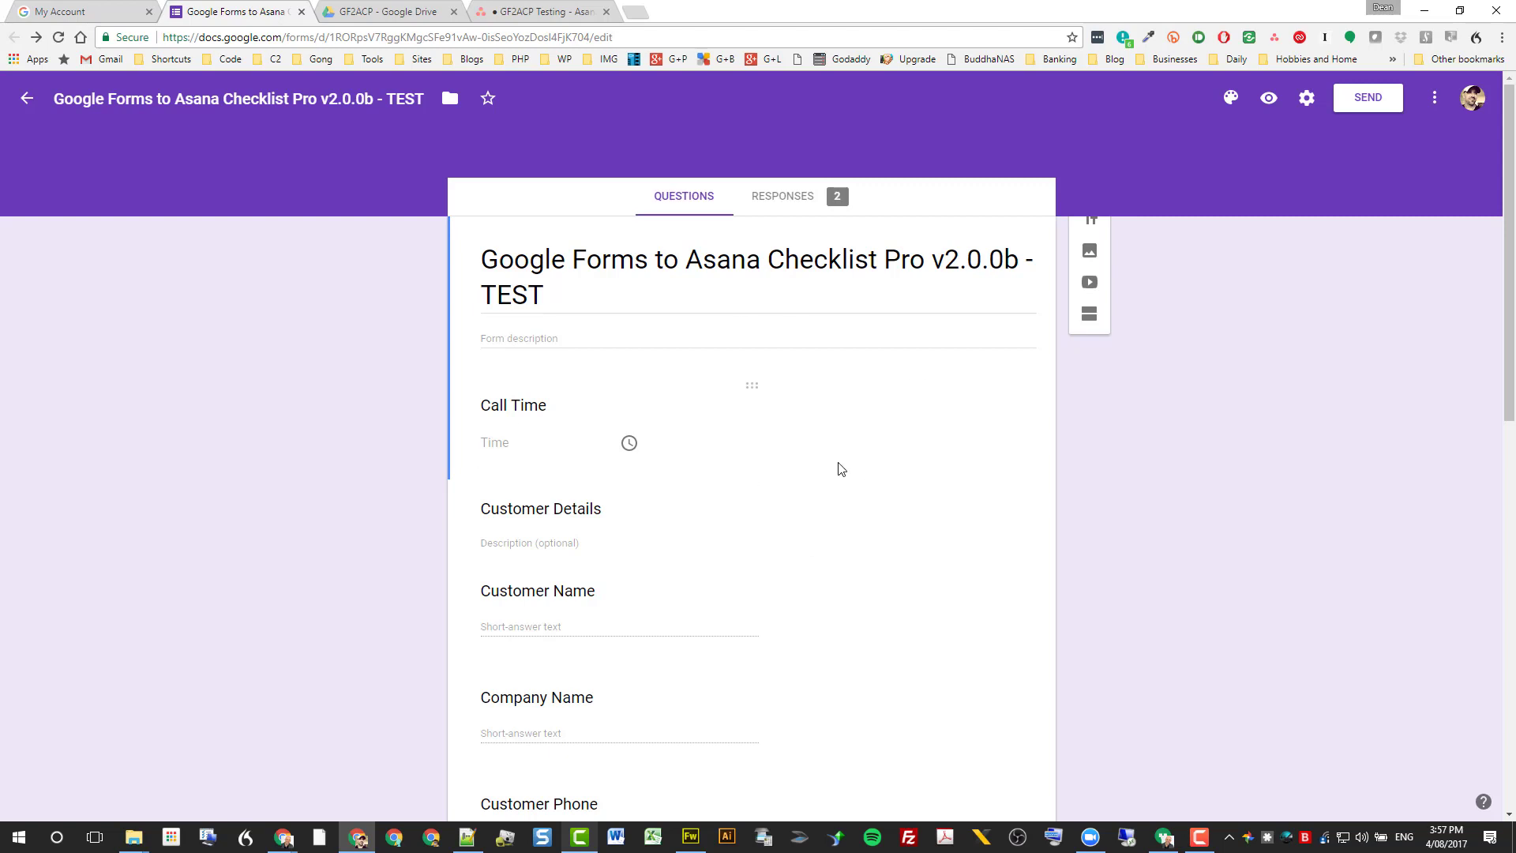
pyautogui.moveTo(1197, 328)
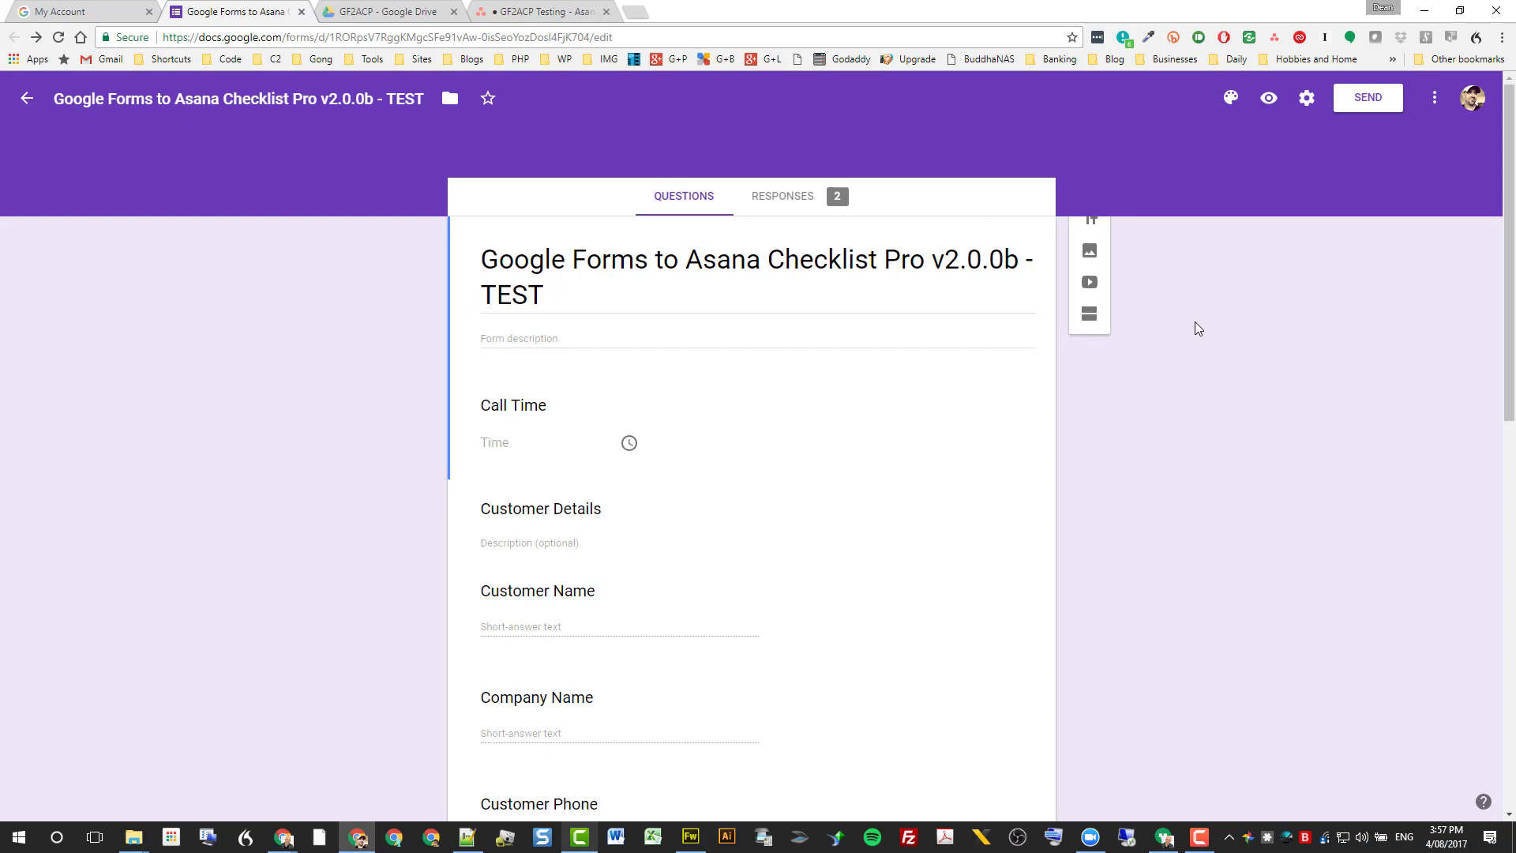
pyautogui.moveTo(1347, 190)
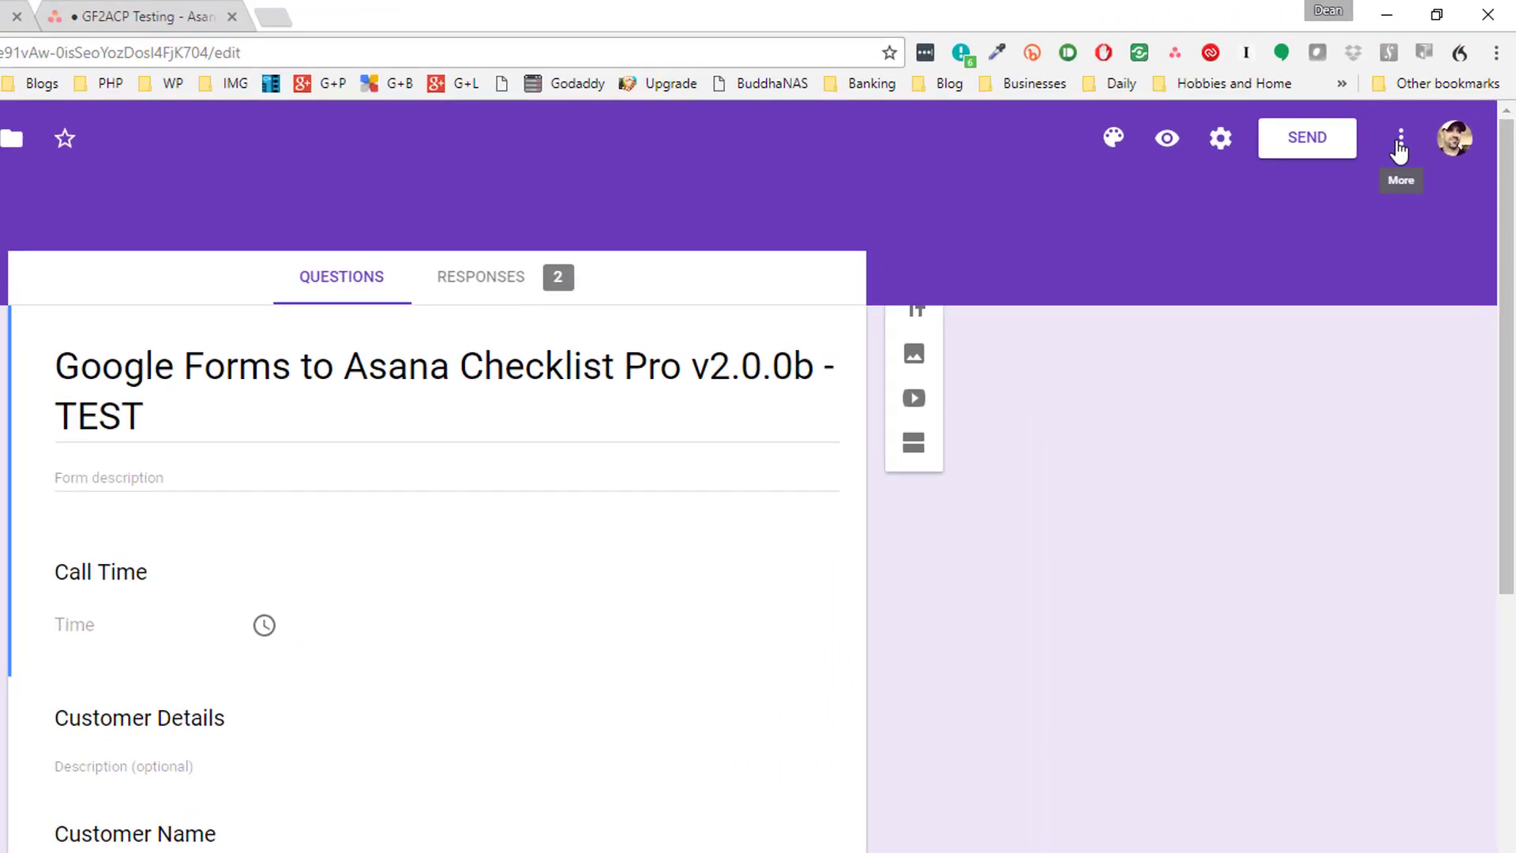
# Step: Open the form's Add-ons gallery from the More menu and search for 'asana'
pyautogui.click(1398, 137)
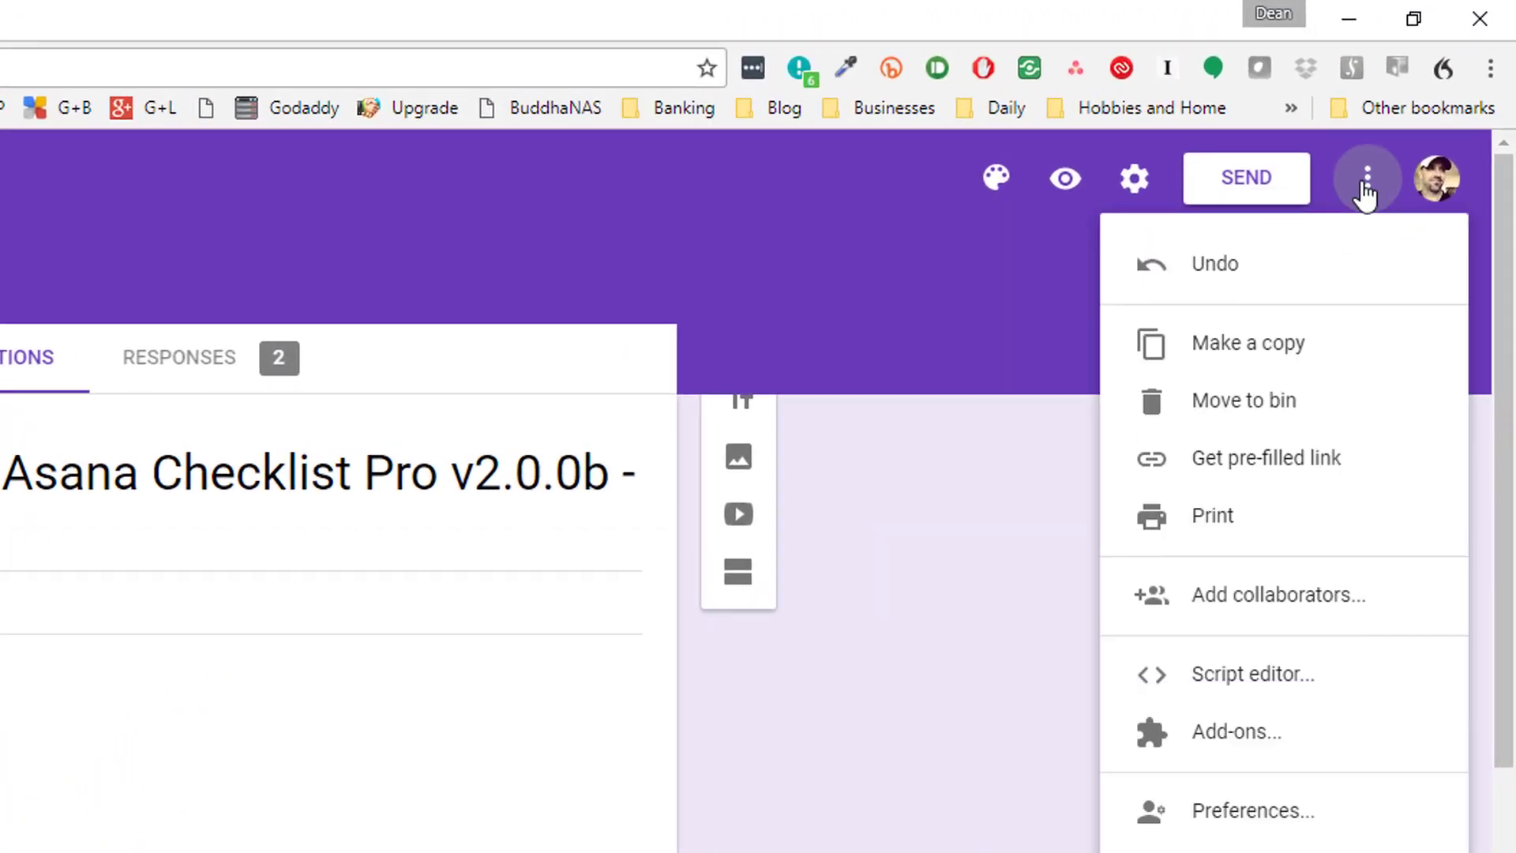
pyautogui.moveTo(1241, 732)
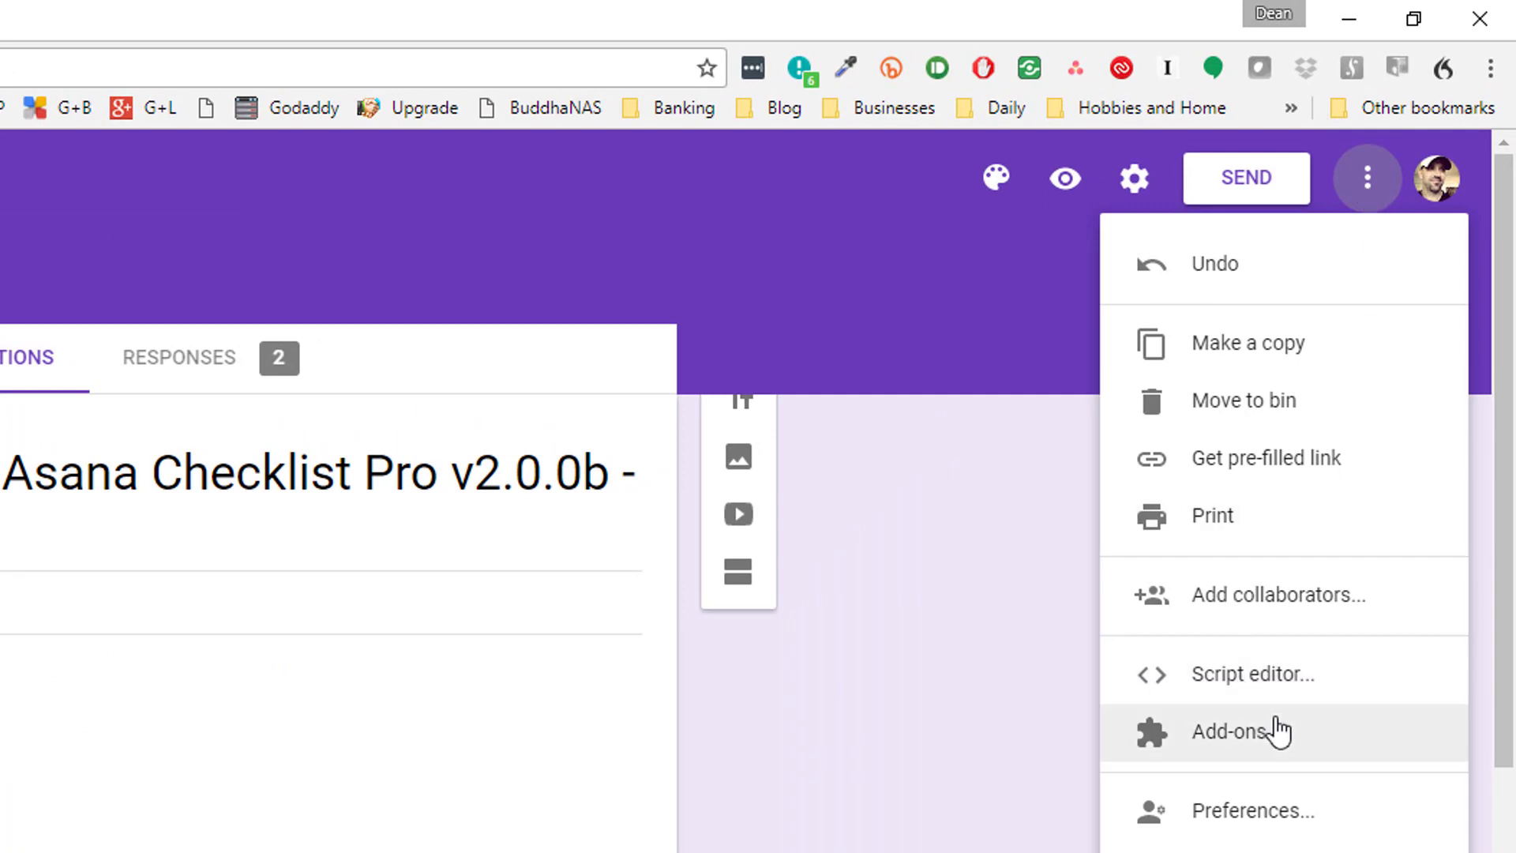
pyautogui.click(1239, 732)
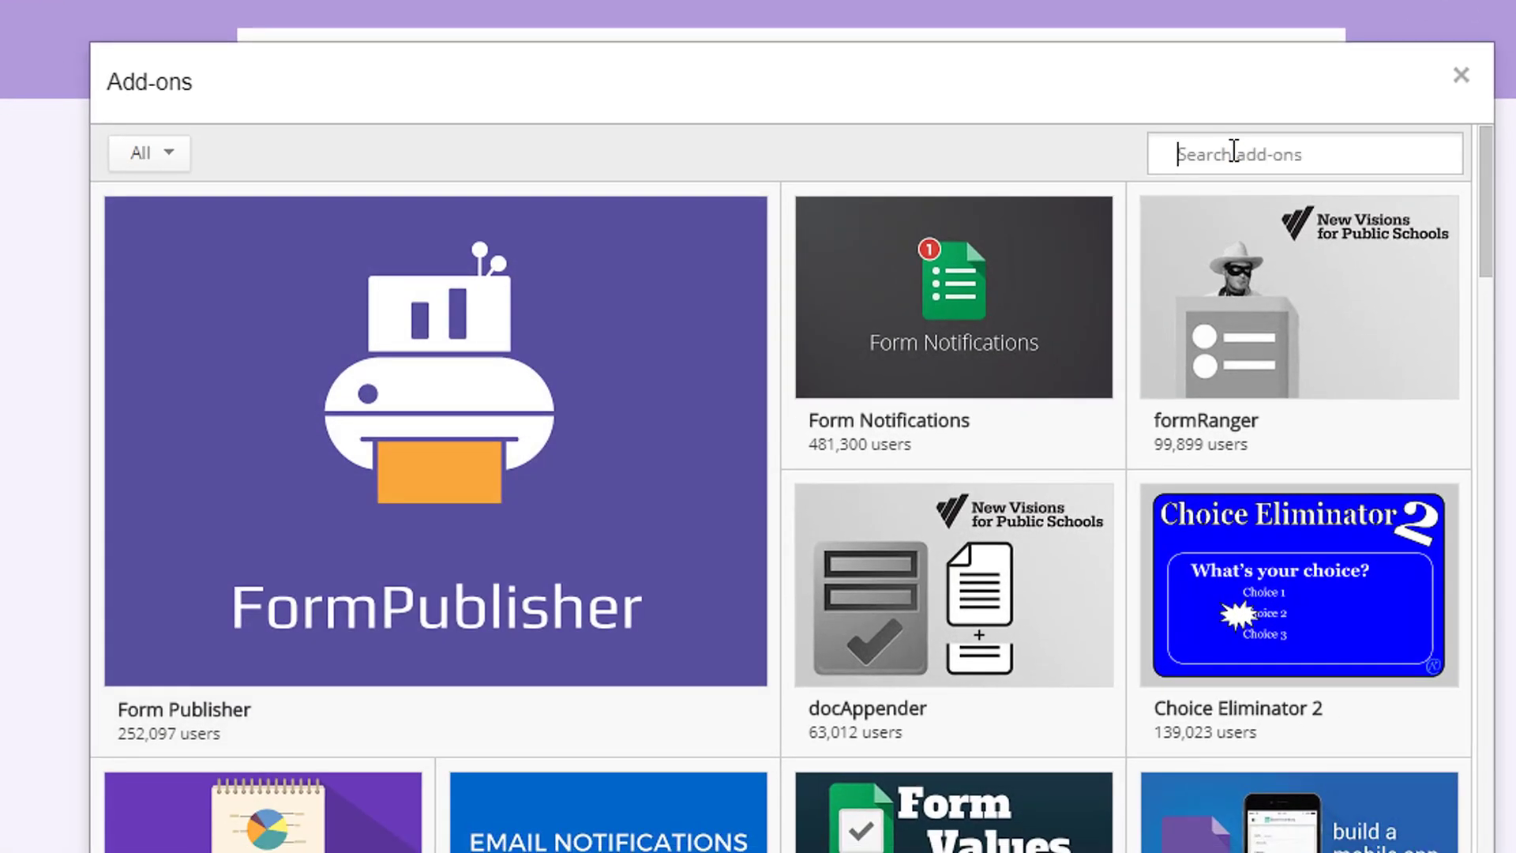
pyautogui.write('asana')
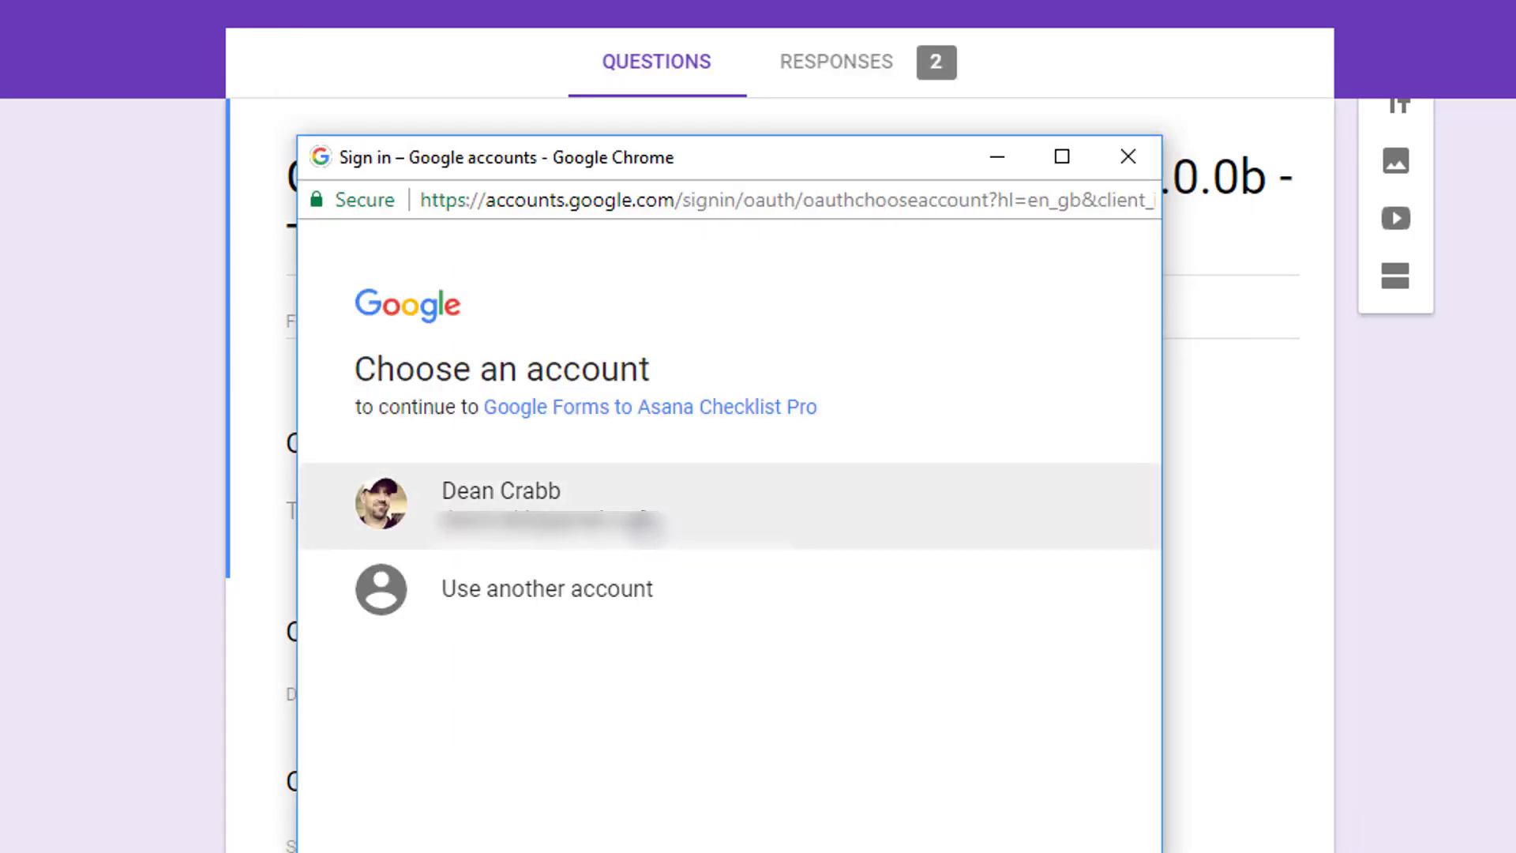
# Step: Pick the signed-in Google account, review the permission list and allow all requested access
pyautogui.click(501, 503)
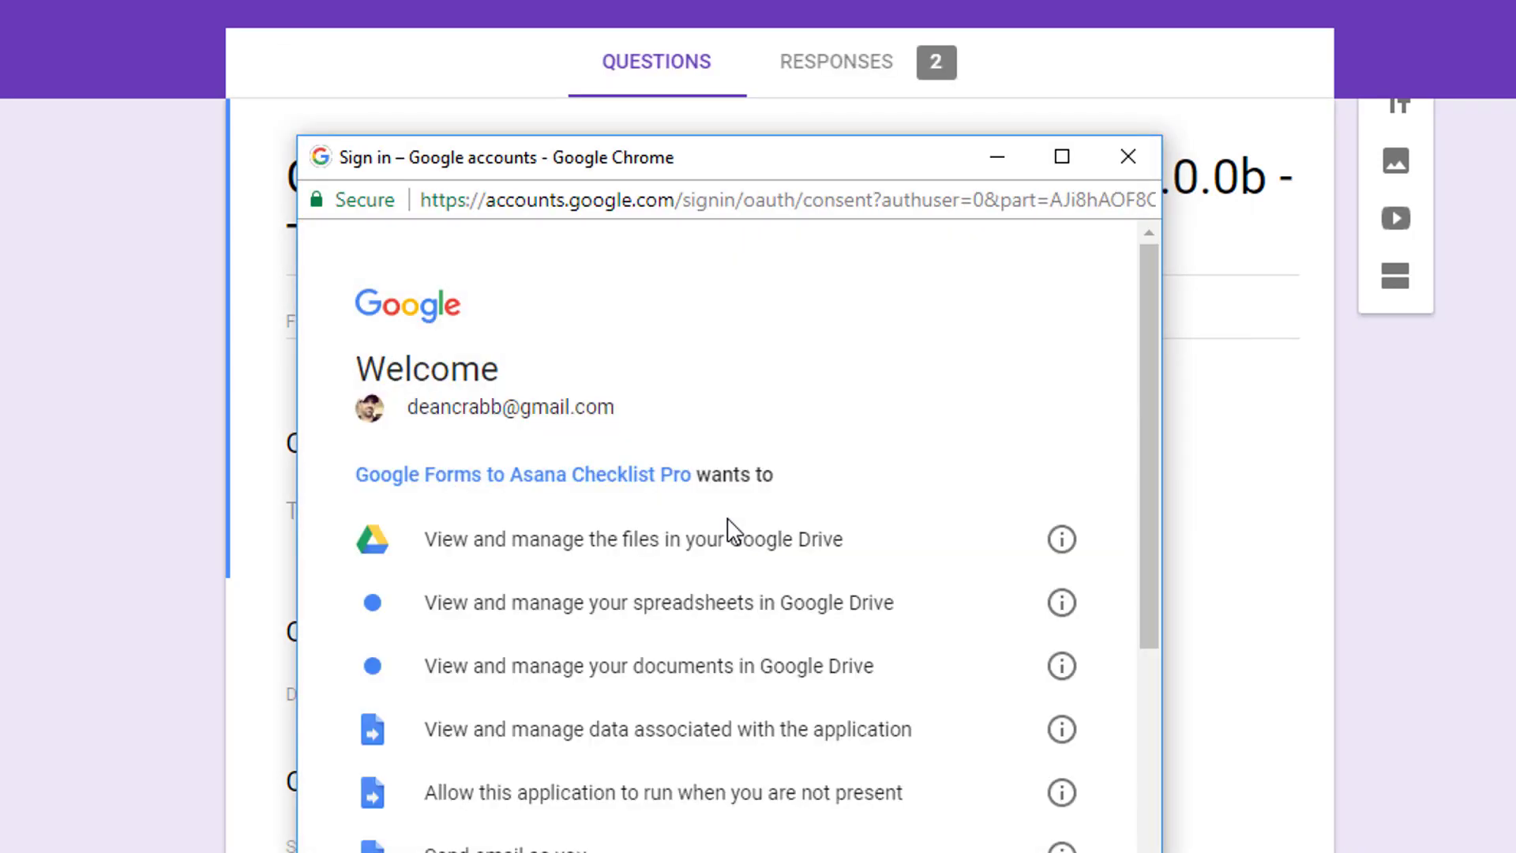
pyautogui.moveTo(1157, 336)
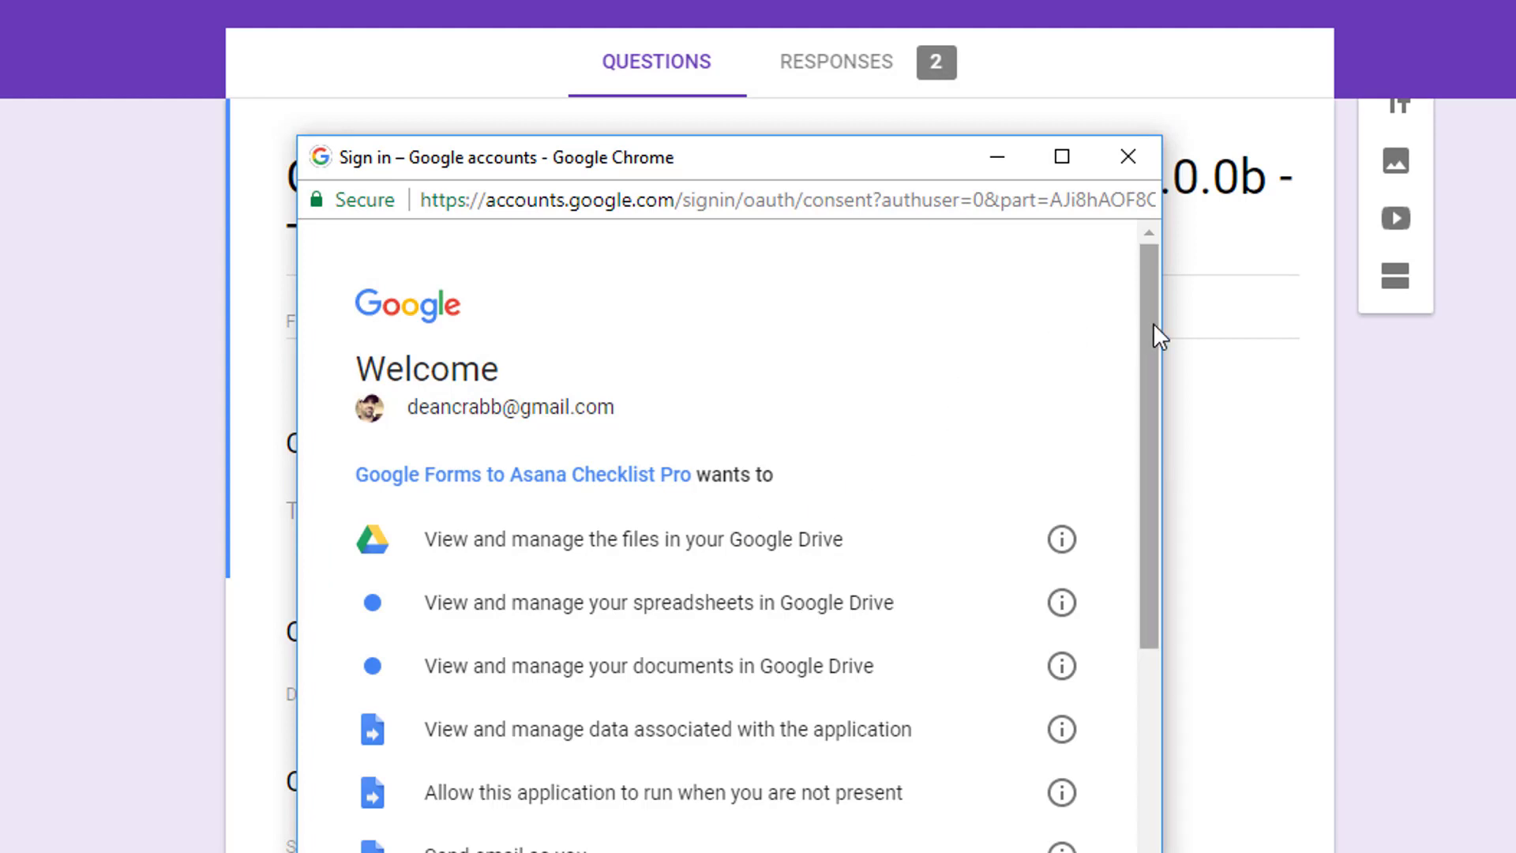
pyautogui.scroll(-3)
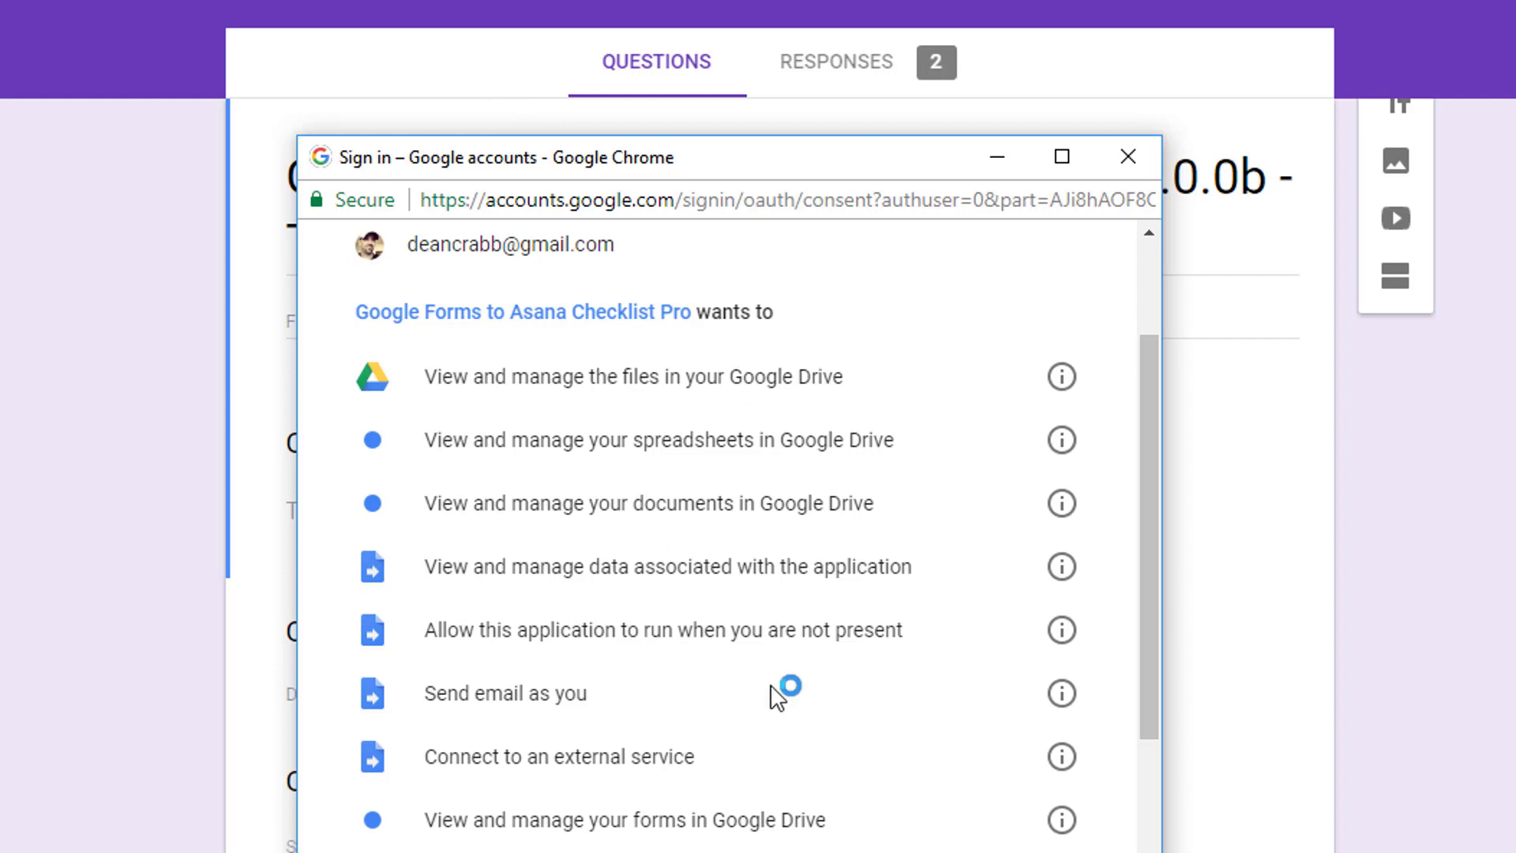
pyautogui.moveTo(834, 686)
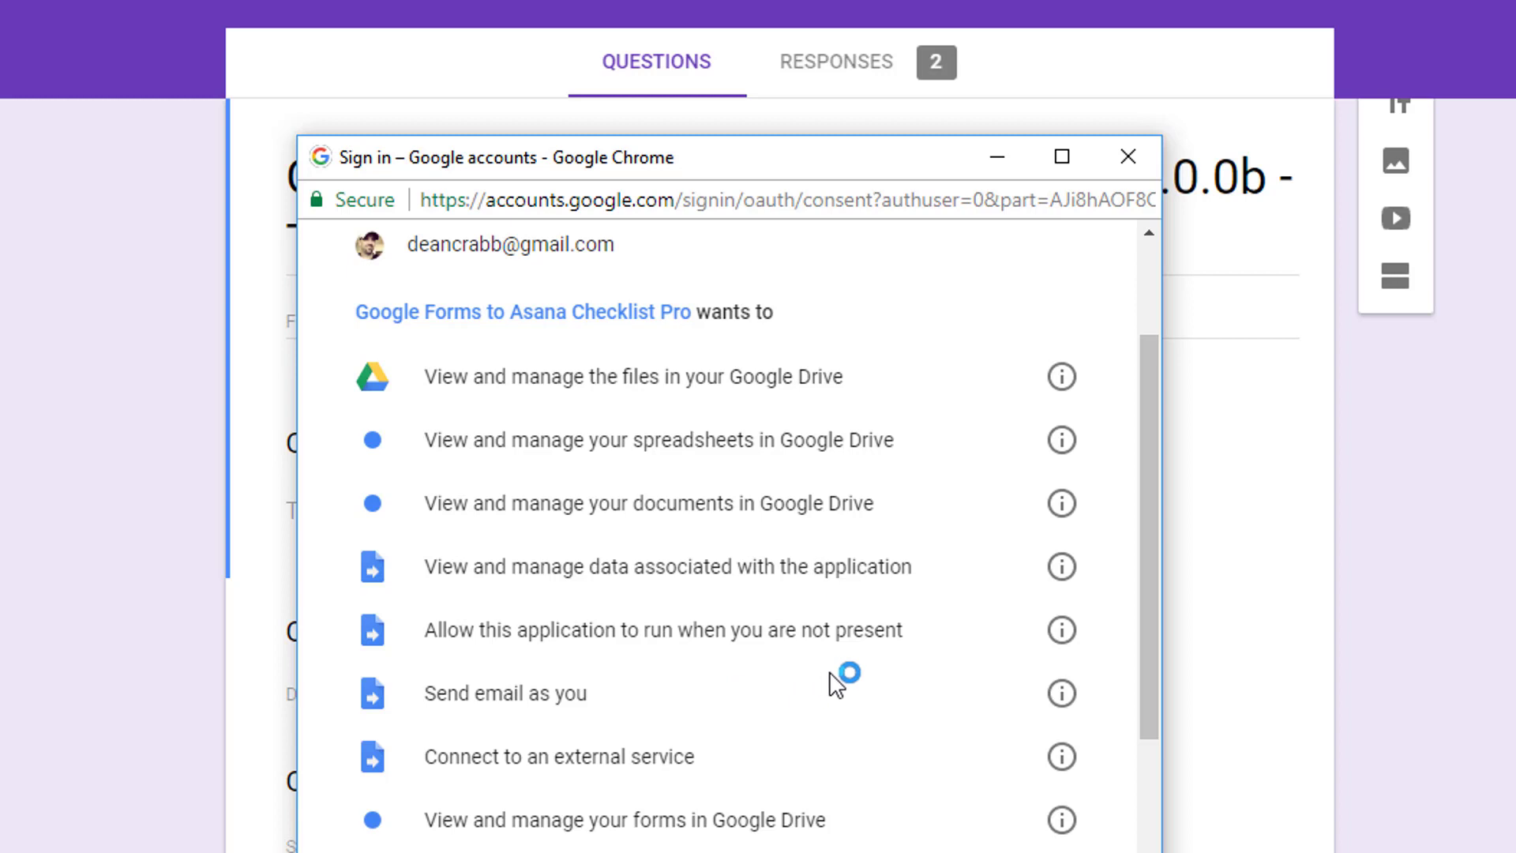
pyautogui.scroll(-3)
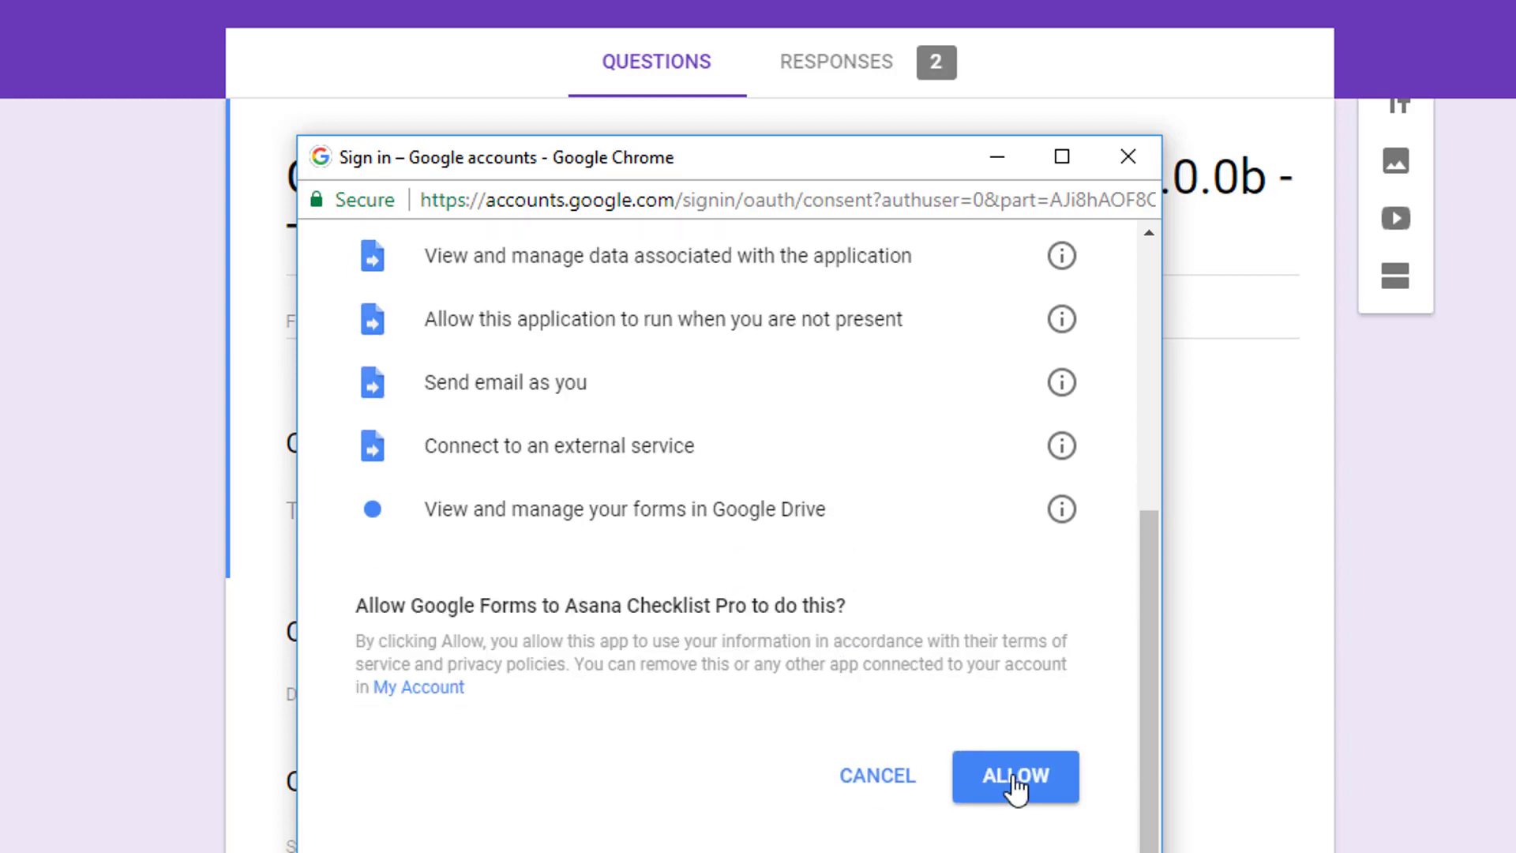
pyautogui.click(1015, 776)
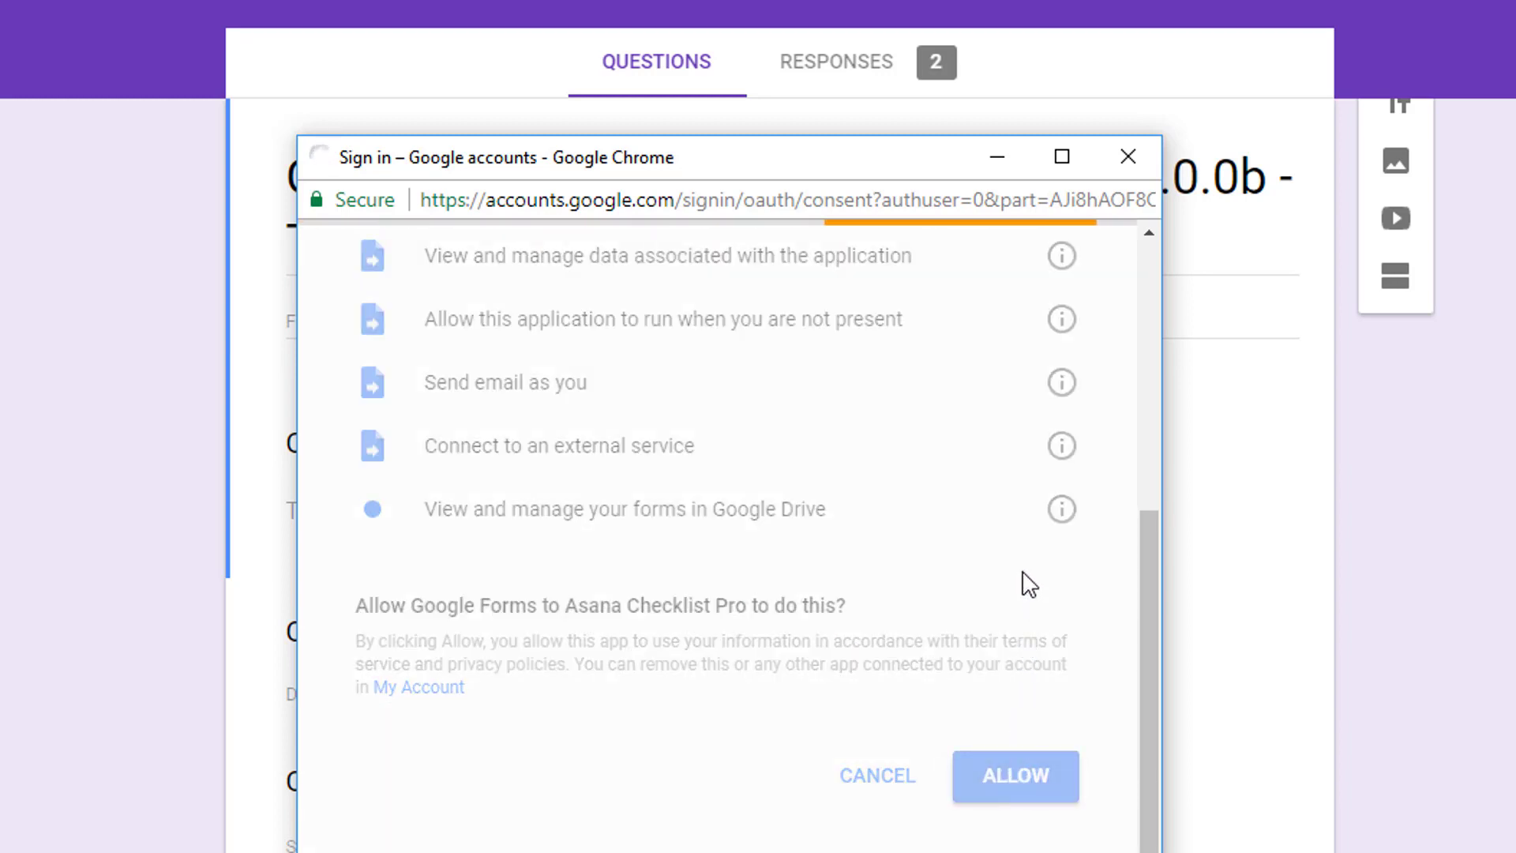
# Step: Dismiss the Asana Checklist Pro post-installation notice to return to the form editor
pyautogui.click(1013, 776)
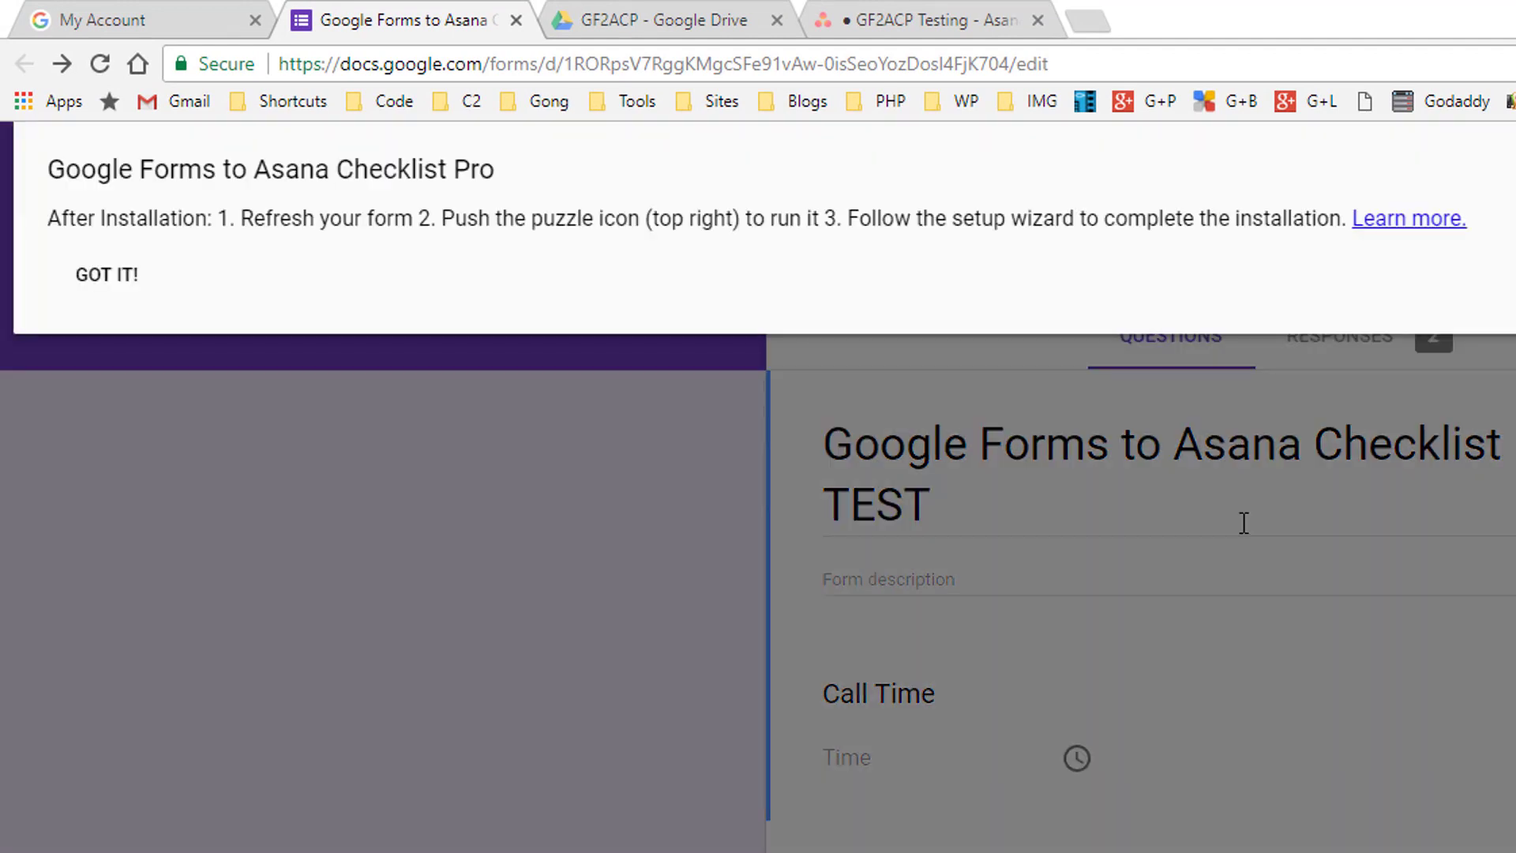
pyautogui.moveTo(107, 275)
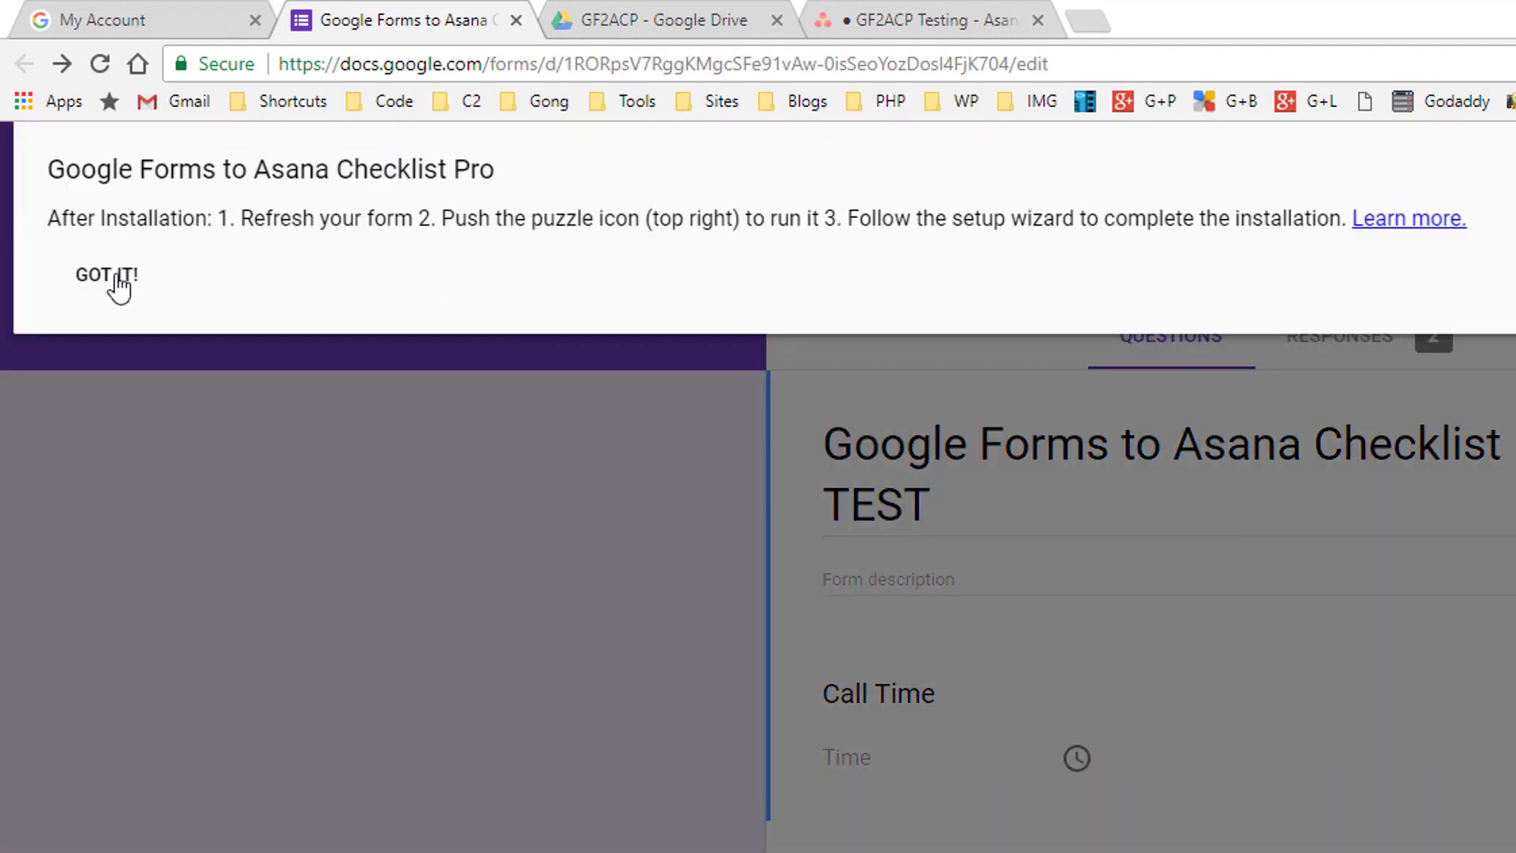
pyautogui.click(104, 274)
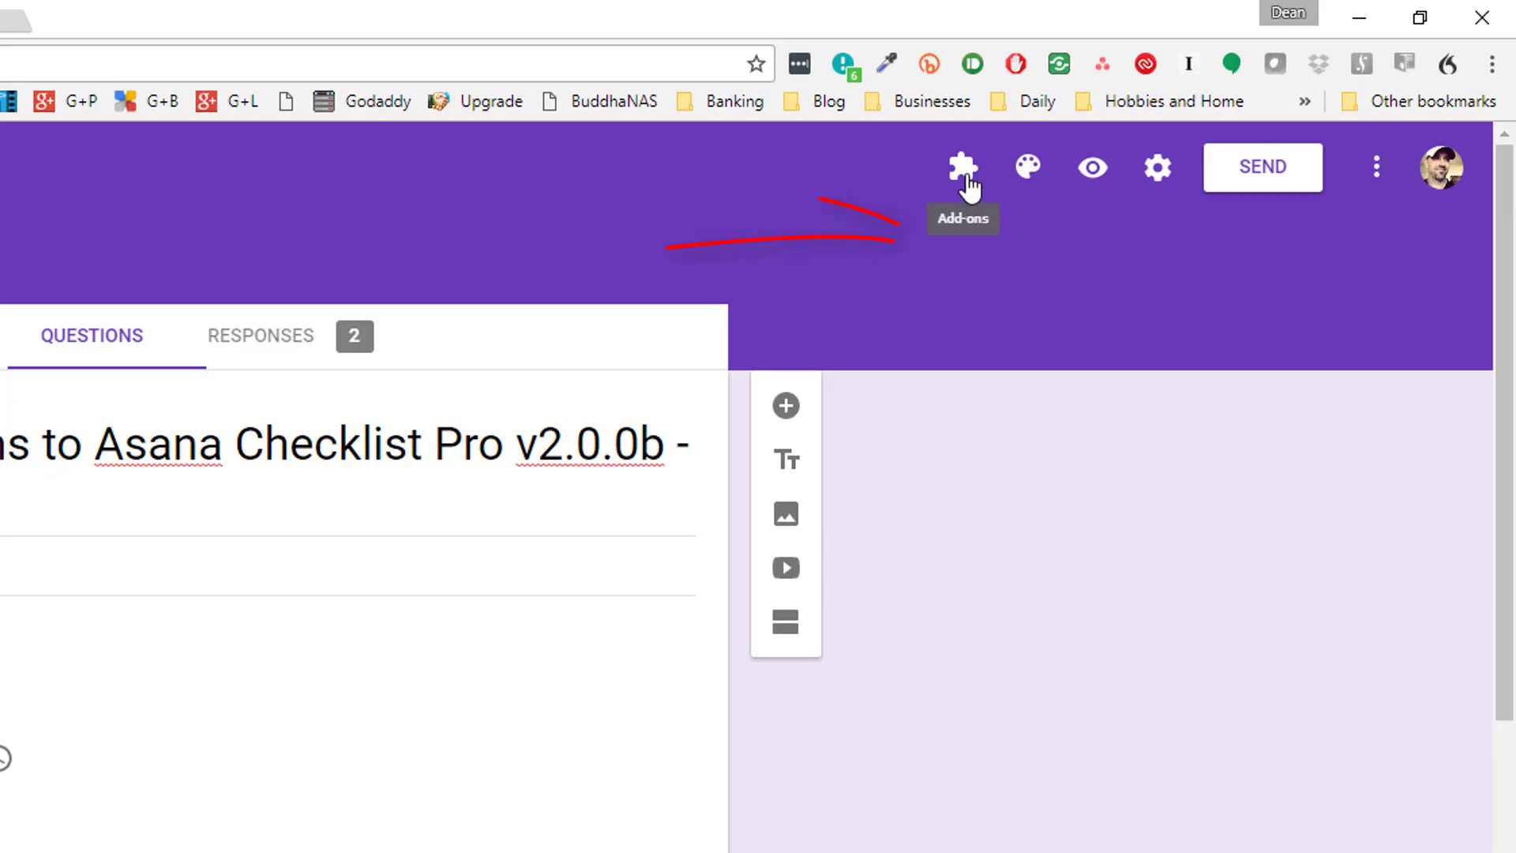
# Step: Run the Asana Checklist Pro Setup Wizard and choose 'Create a new response spreadsheet'
pyautogui.click(961, 167)
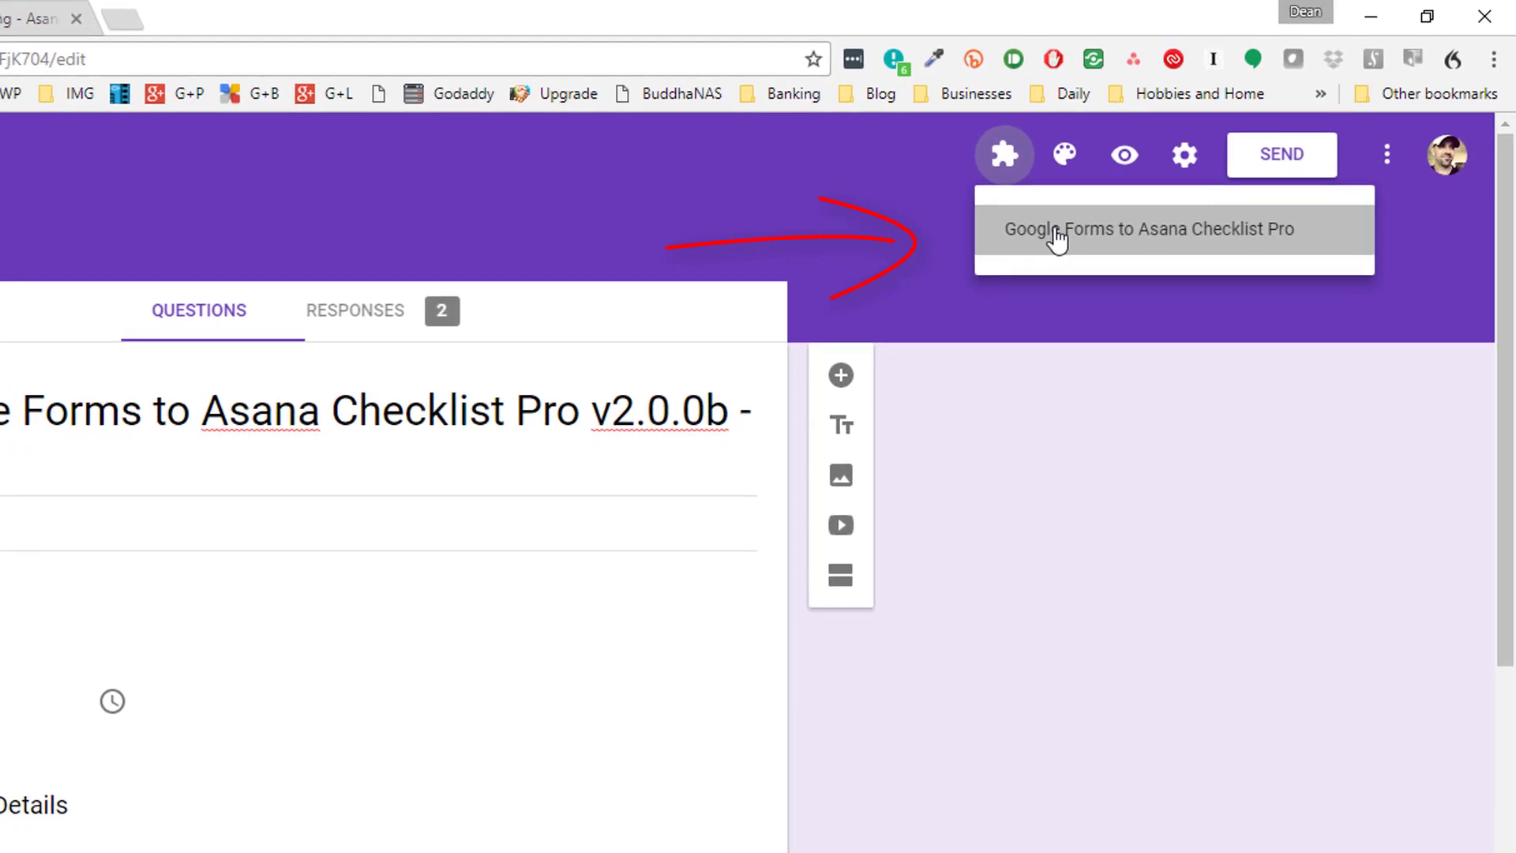
pyautogui.click(1150, 229)
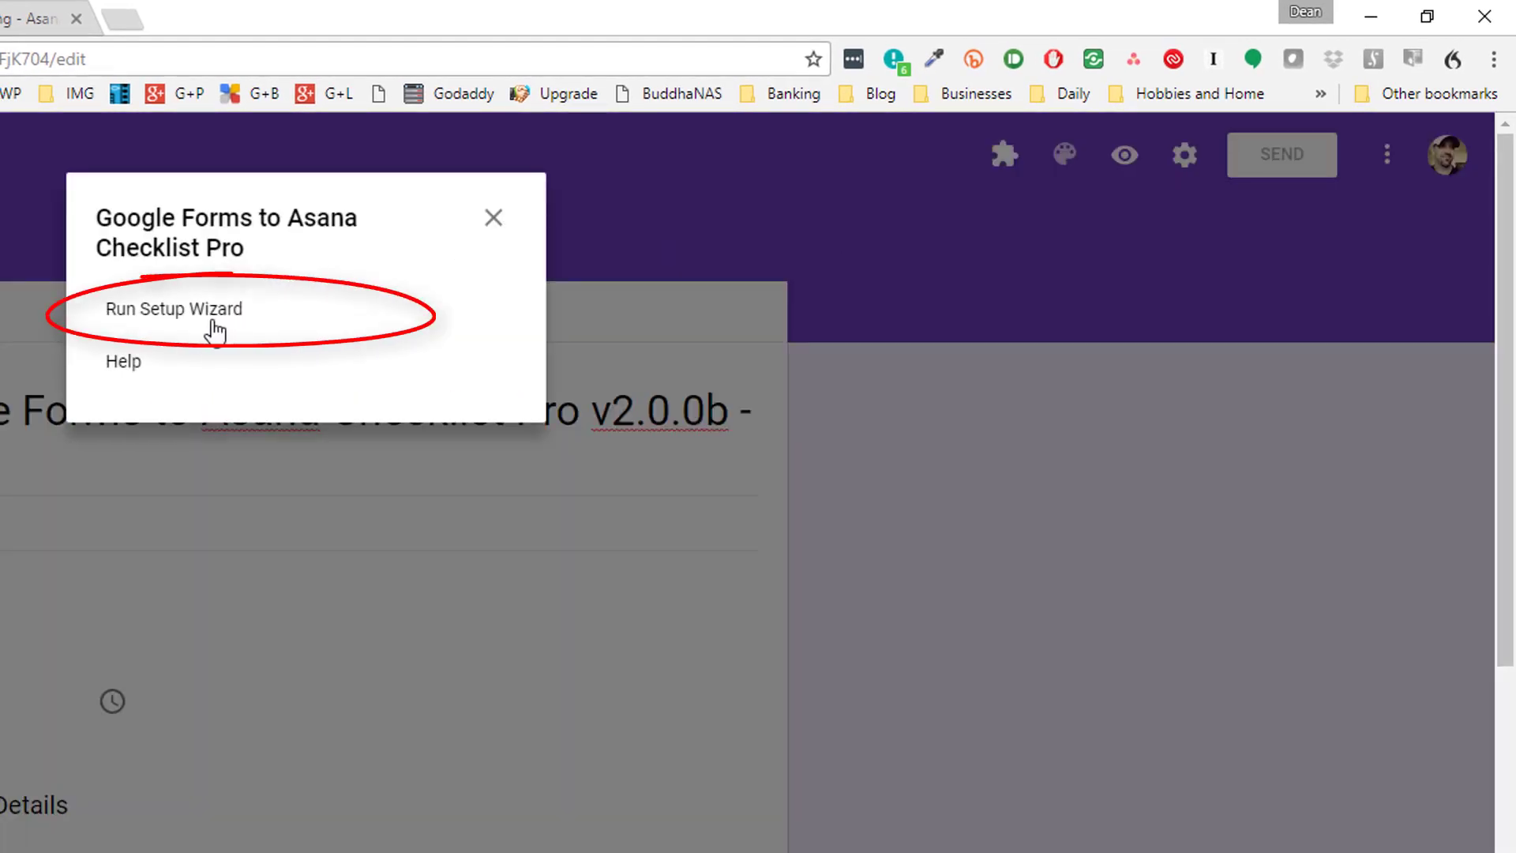
pyautogui.click(492, 218)
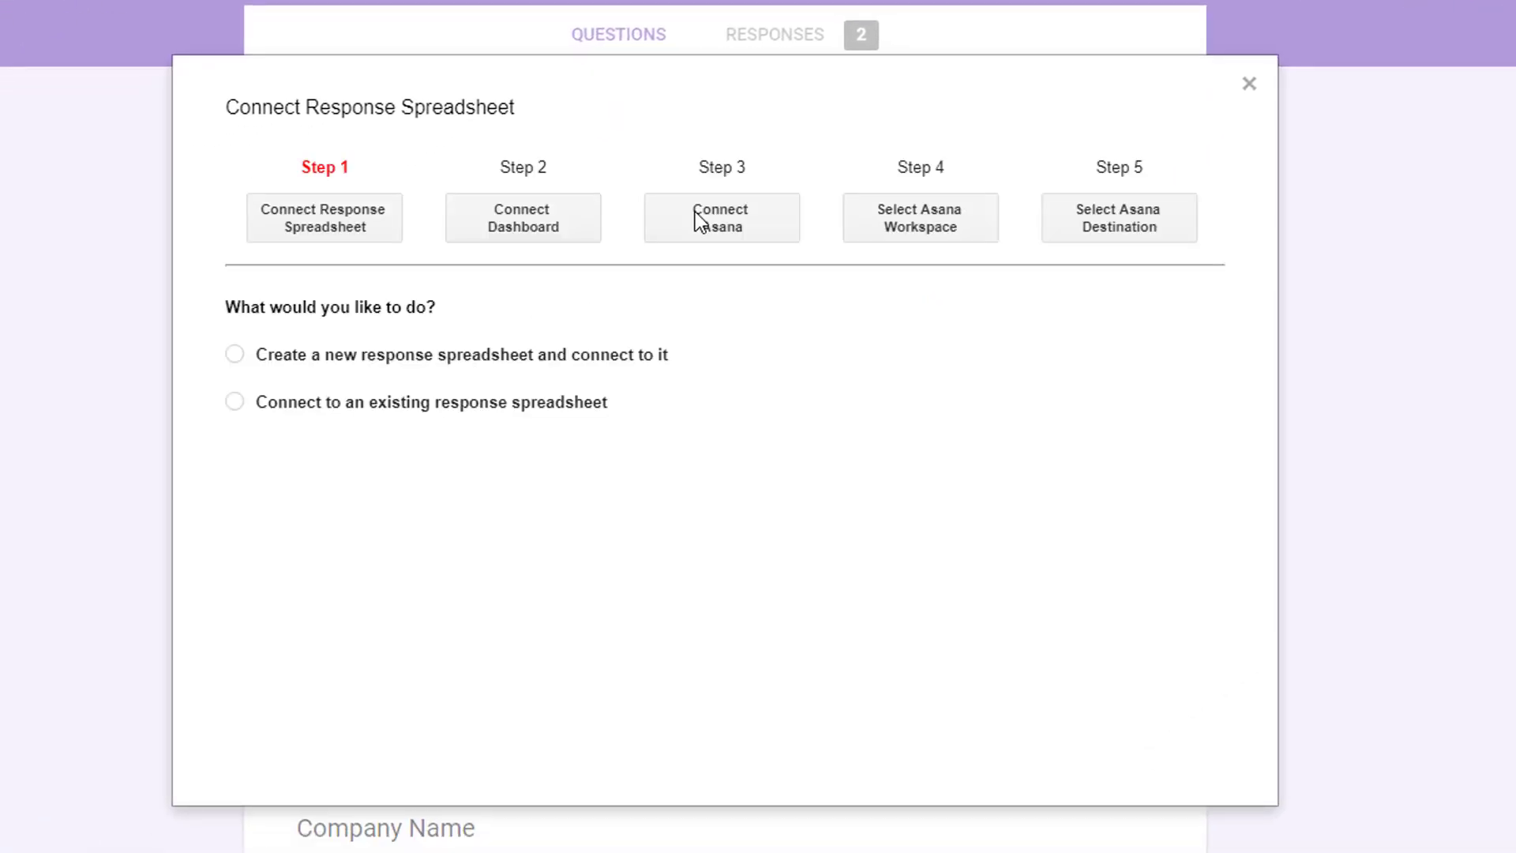
pyautogui.moveTo(355, 212)
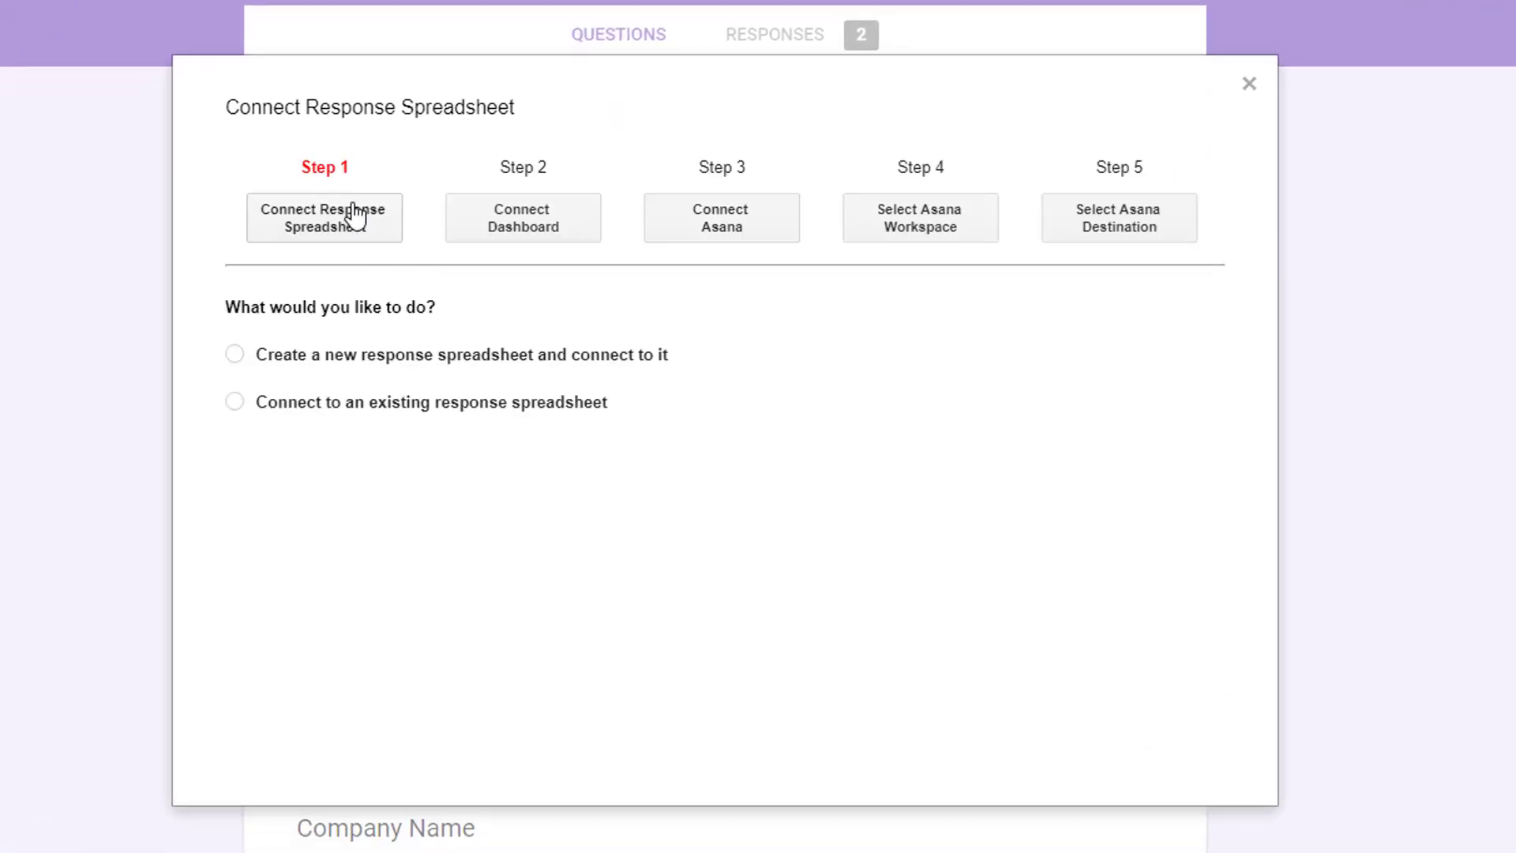
pyautogui.click(234, 354)
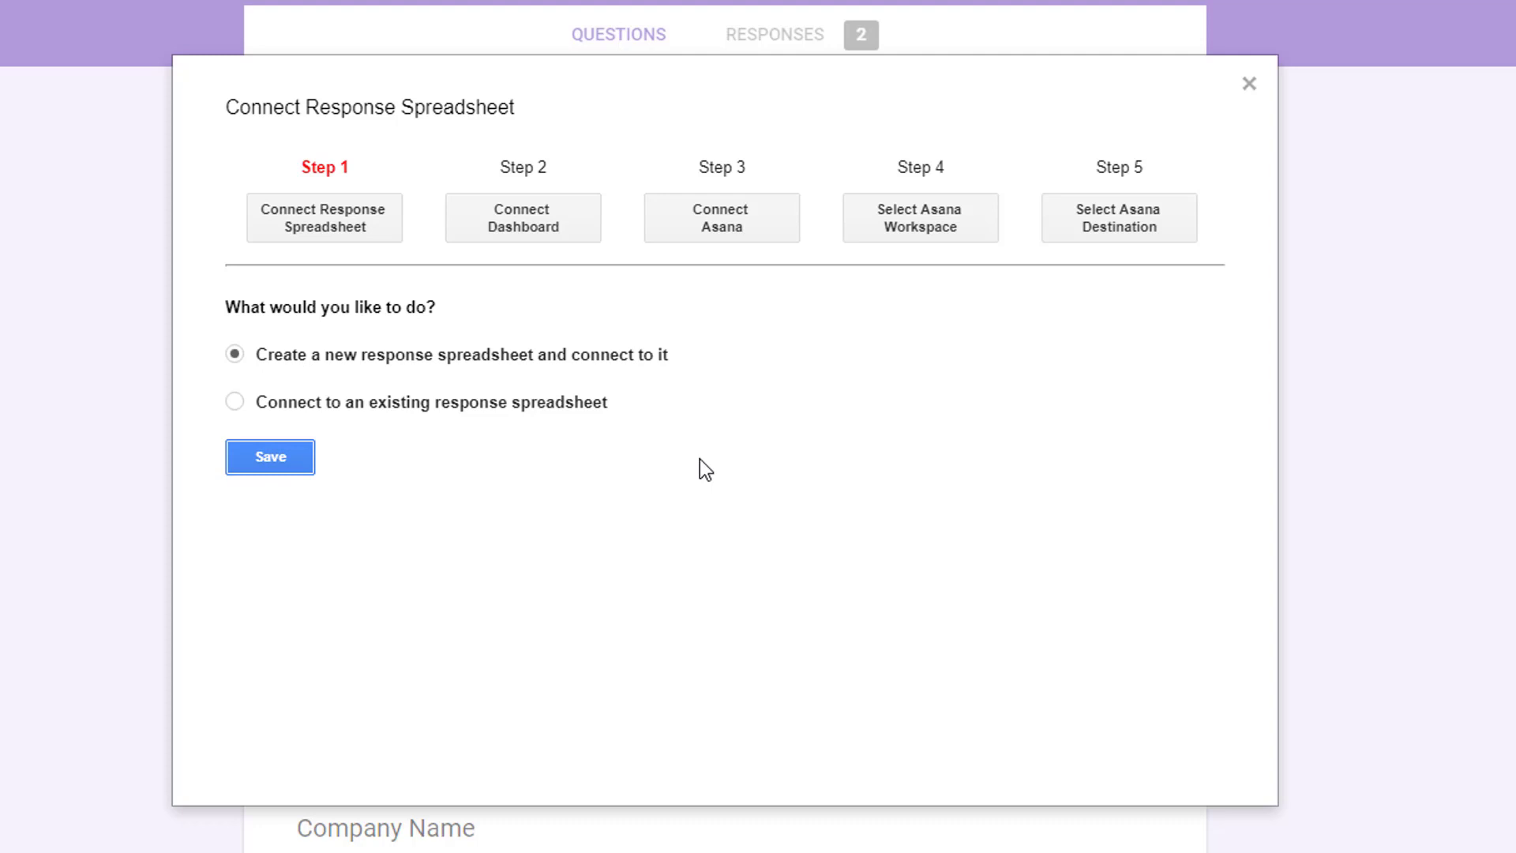
# Step: Save the spreadsheet choice, enter a .com.au email, accept terms and start the 14-day trial
pyautogui.click(270, 457)
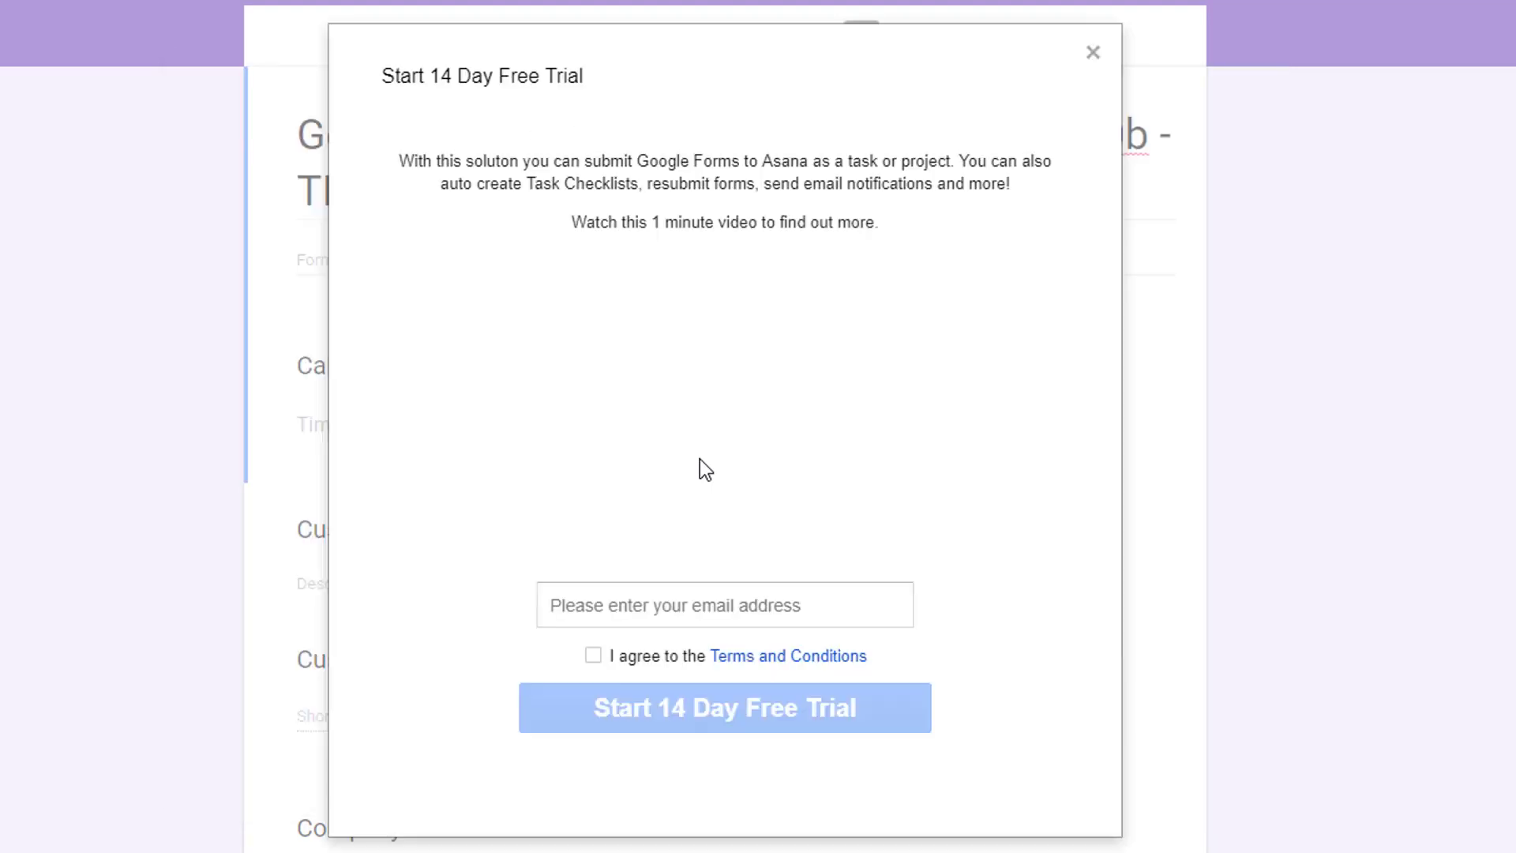
pyautogui.click(723, 410)
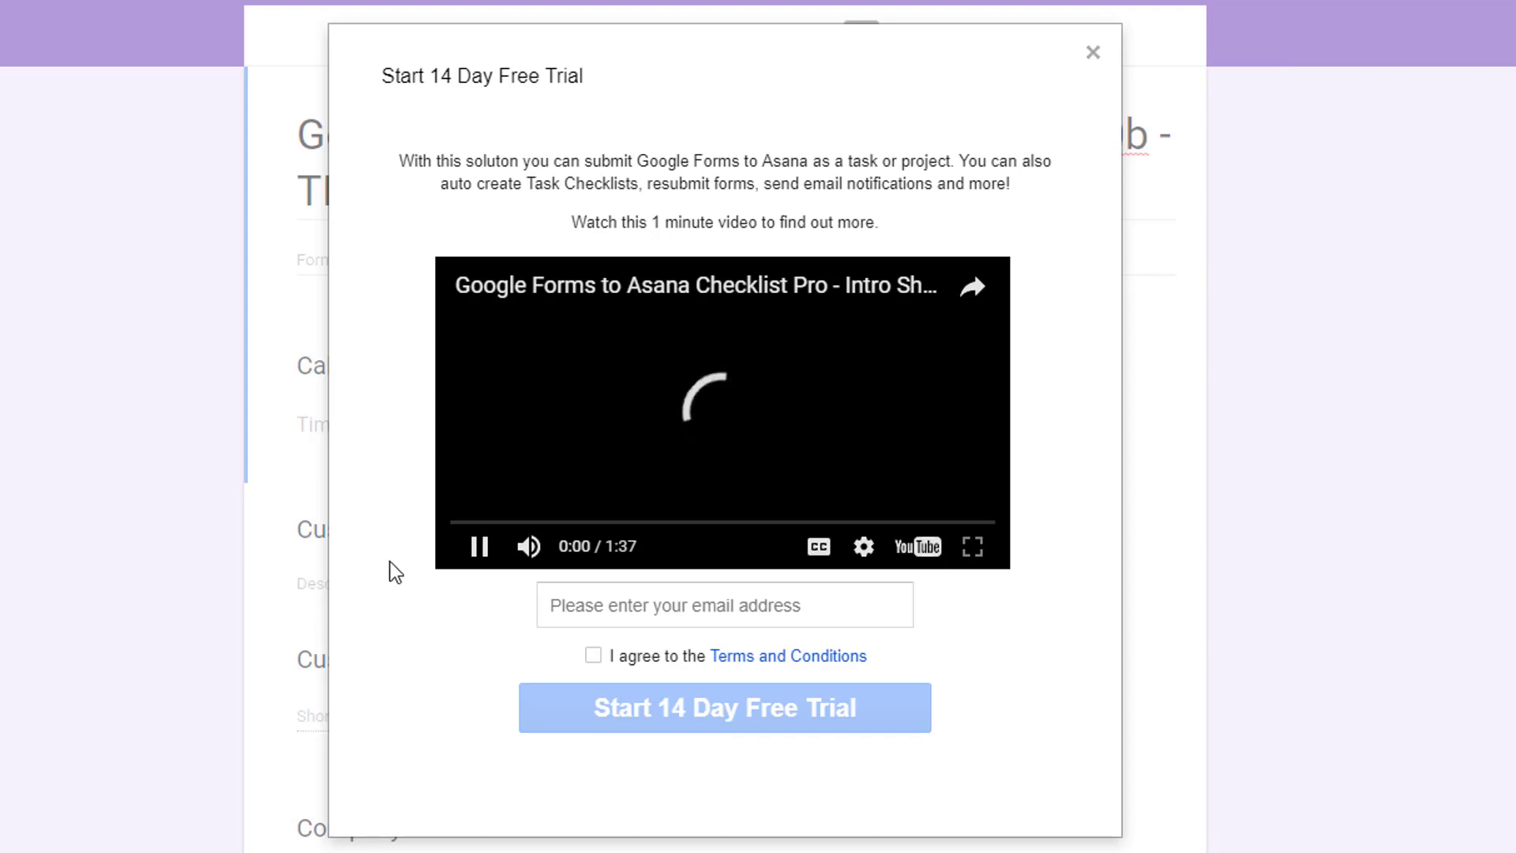
pyautogui.click(724, 604)
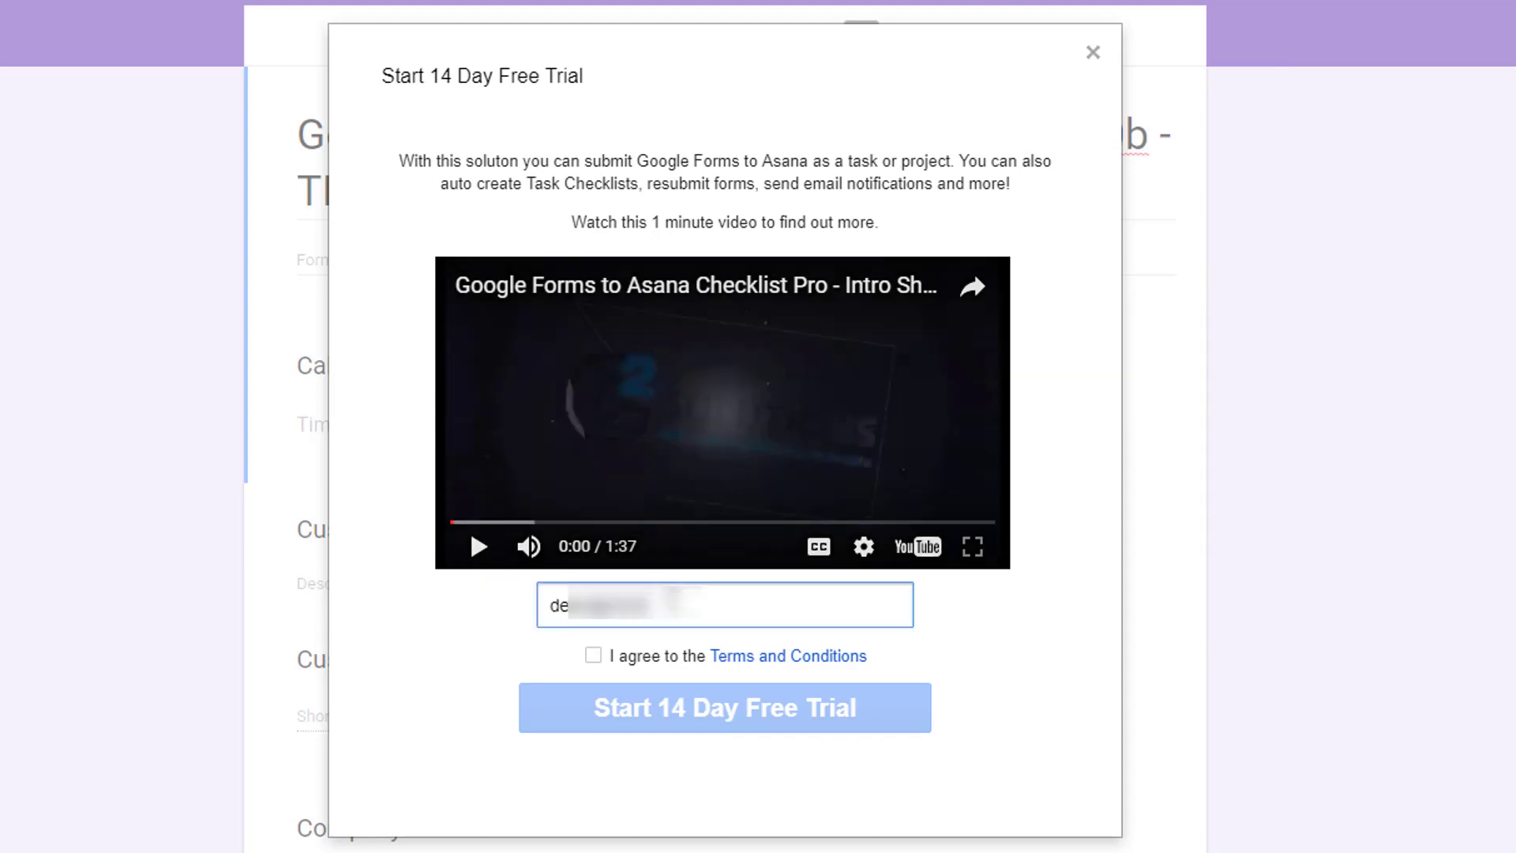
pyautogui.write('.com.au')
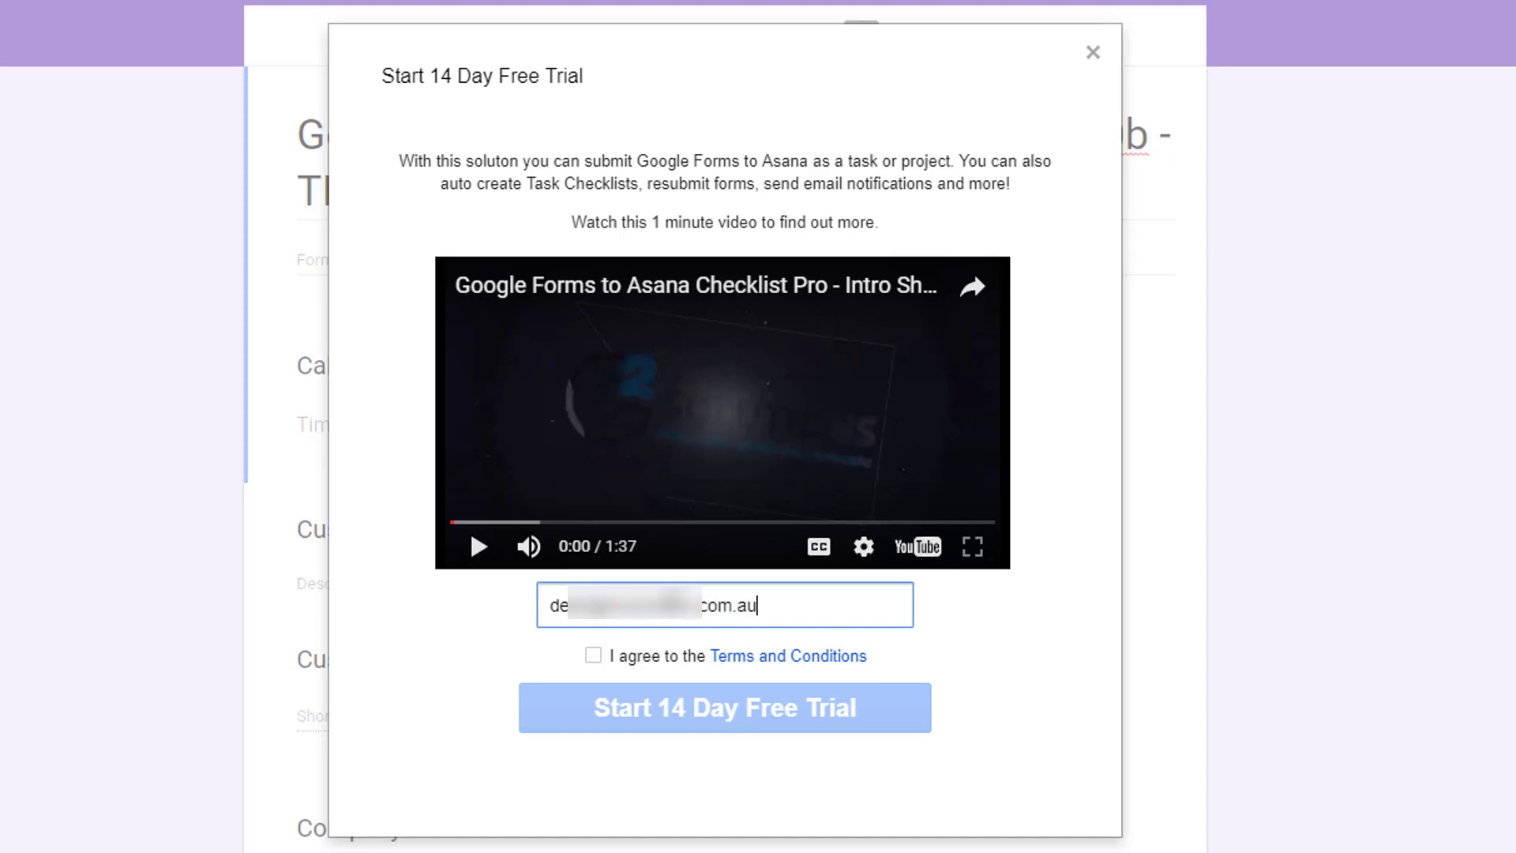
pyautogui.click(593, 654)
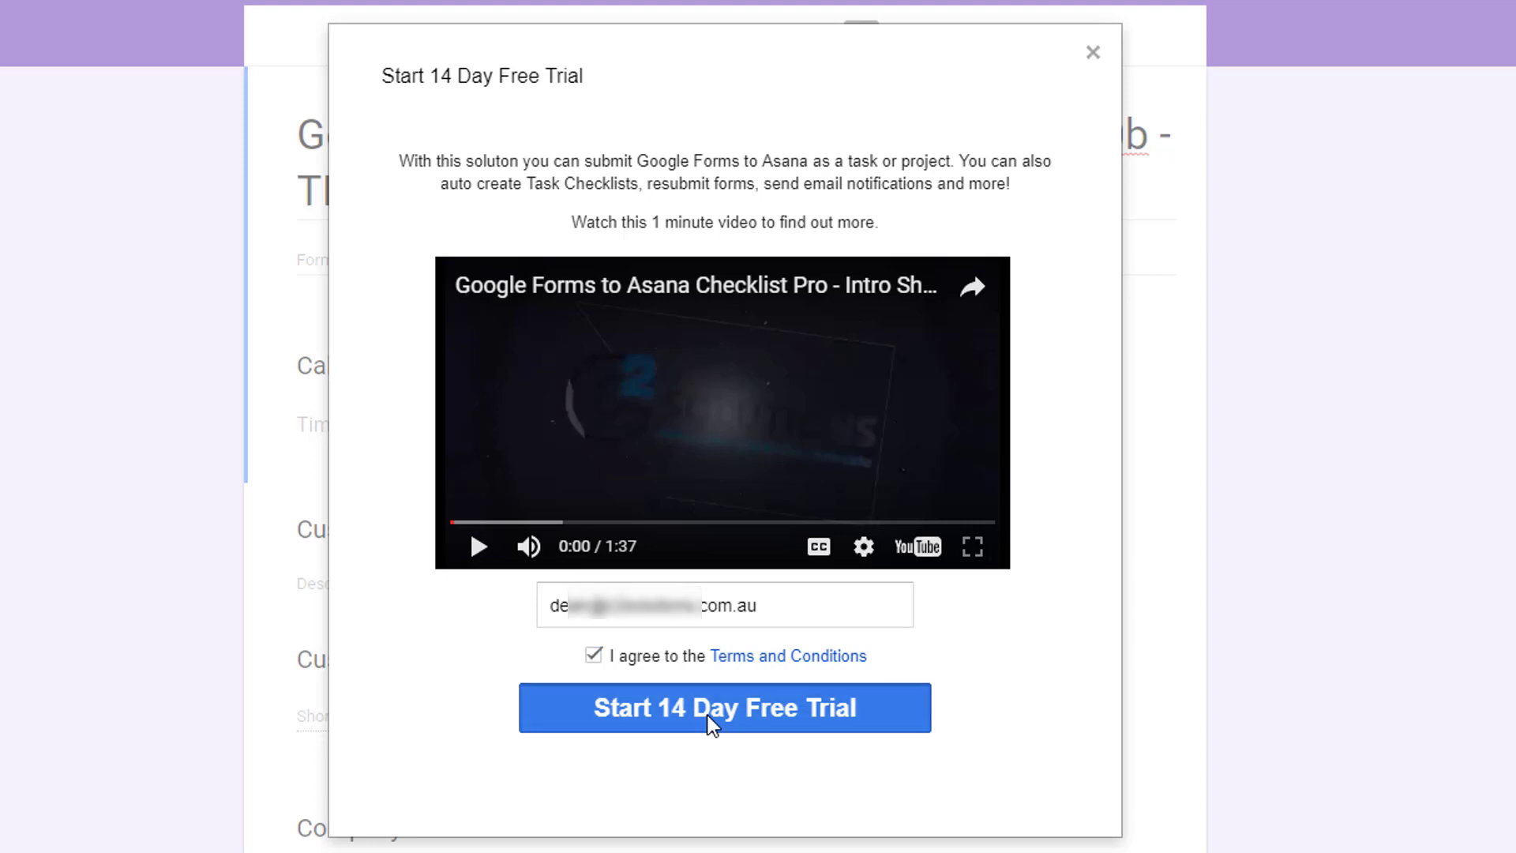
pyautogui.click(723, 707)
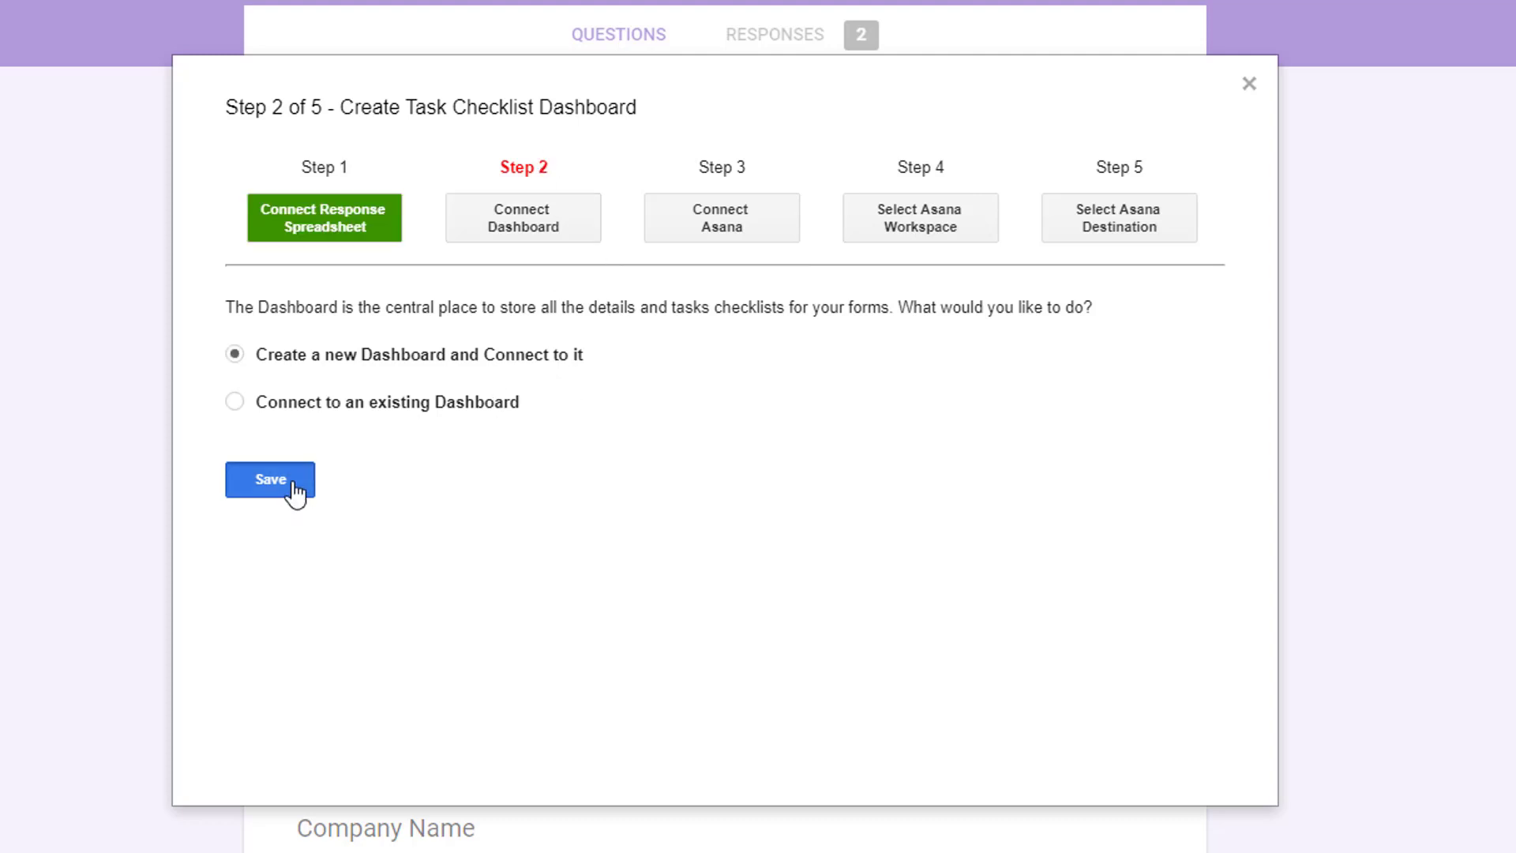
# Step: Save 'Create a new Dashboard and Connect to it' at step 2
pyautogui.click(270, 479)
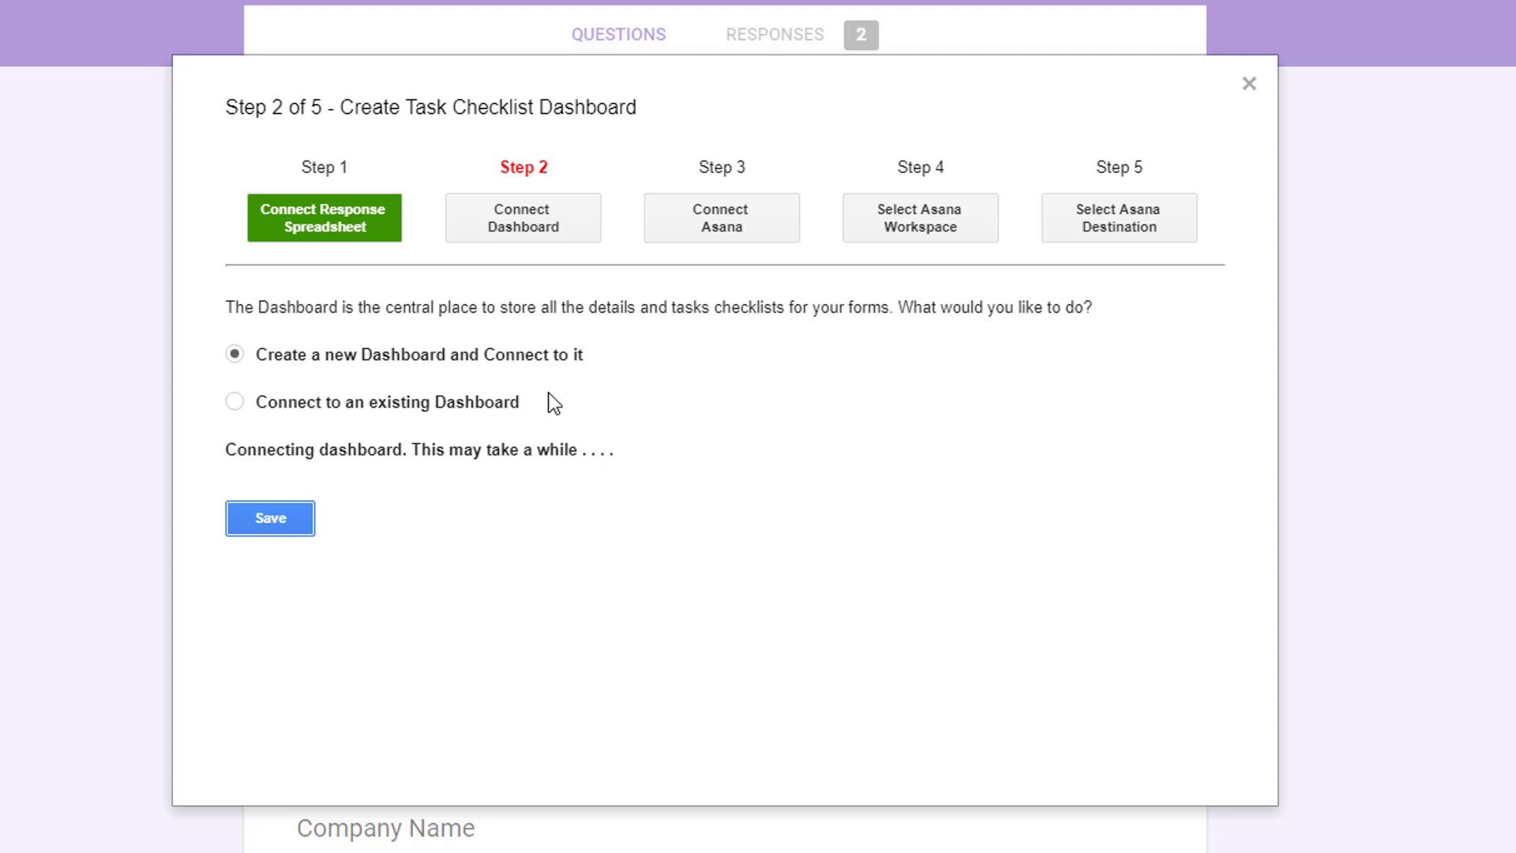
pyautogui.moveTo(548, 595)
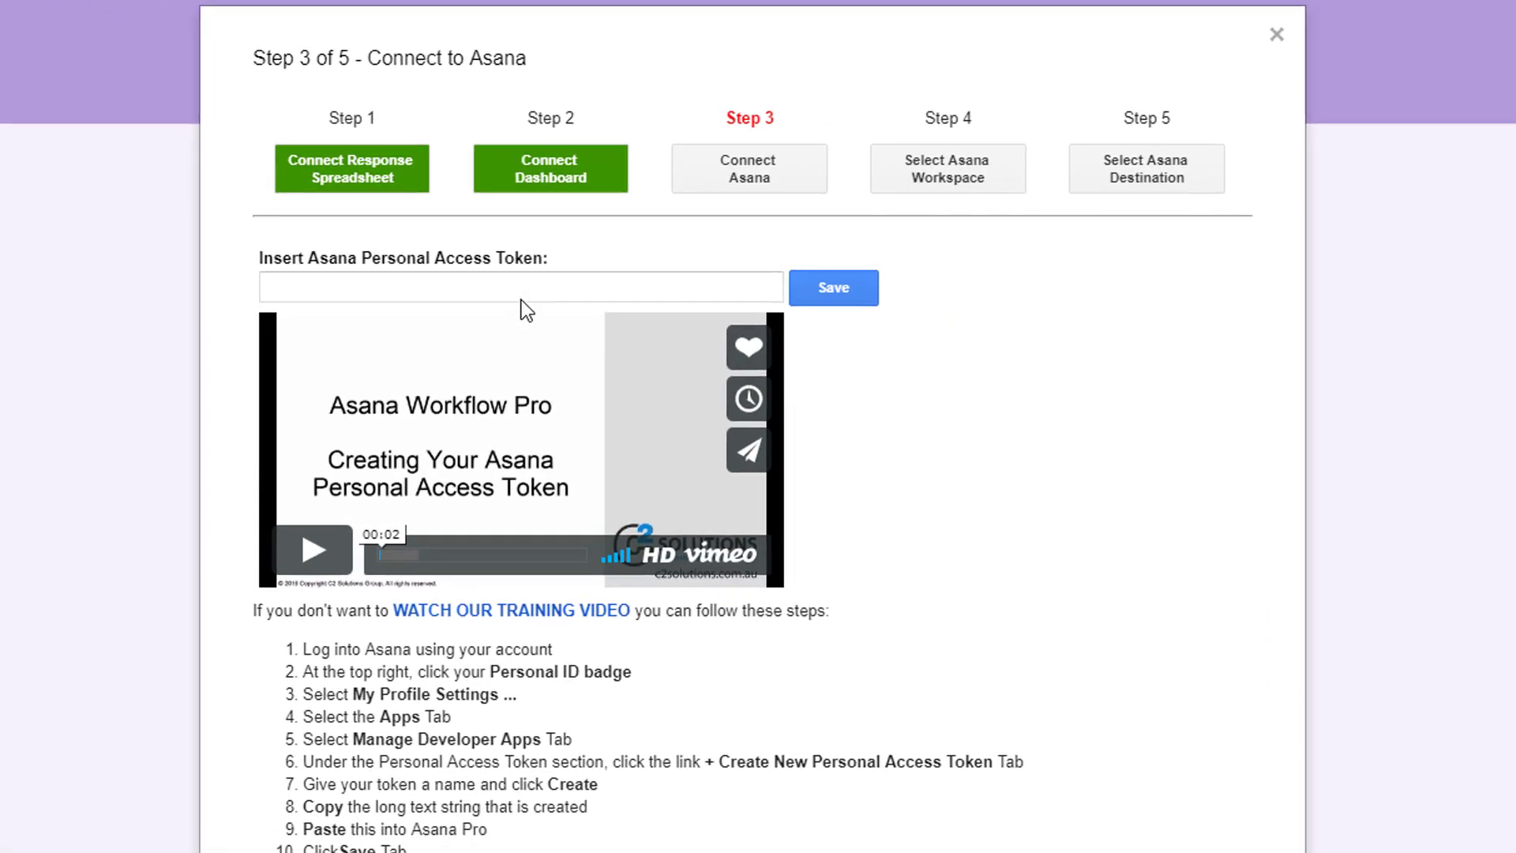
# Step: Select the wizard's Asana token field, then open My Profile Settings in Asana
pyautogui.click(832, 288)
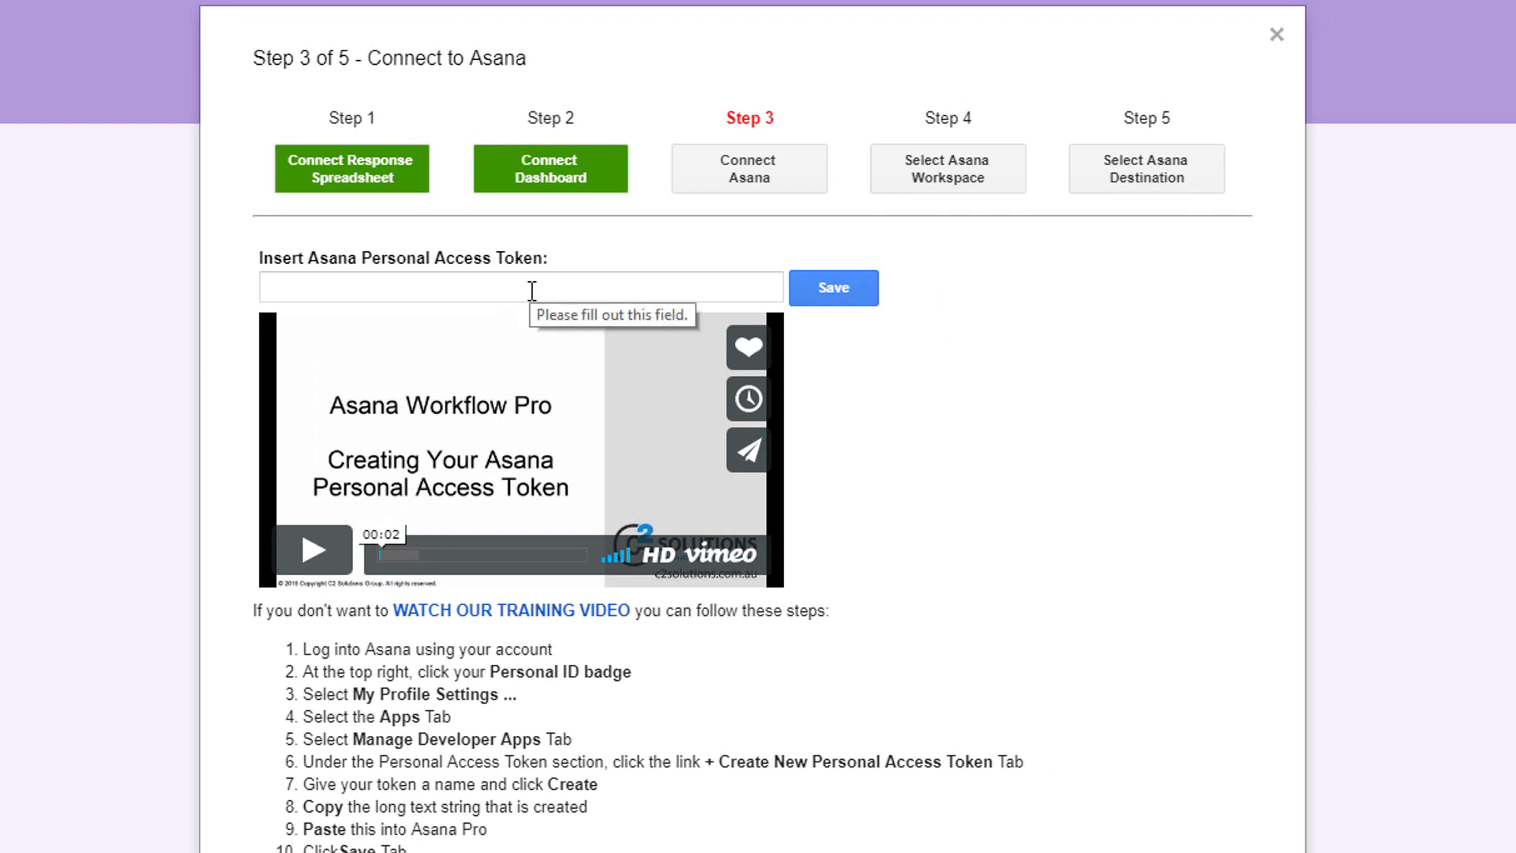
pyautogui.moveTo(391, 645)
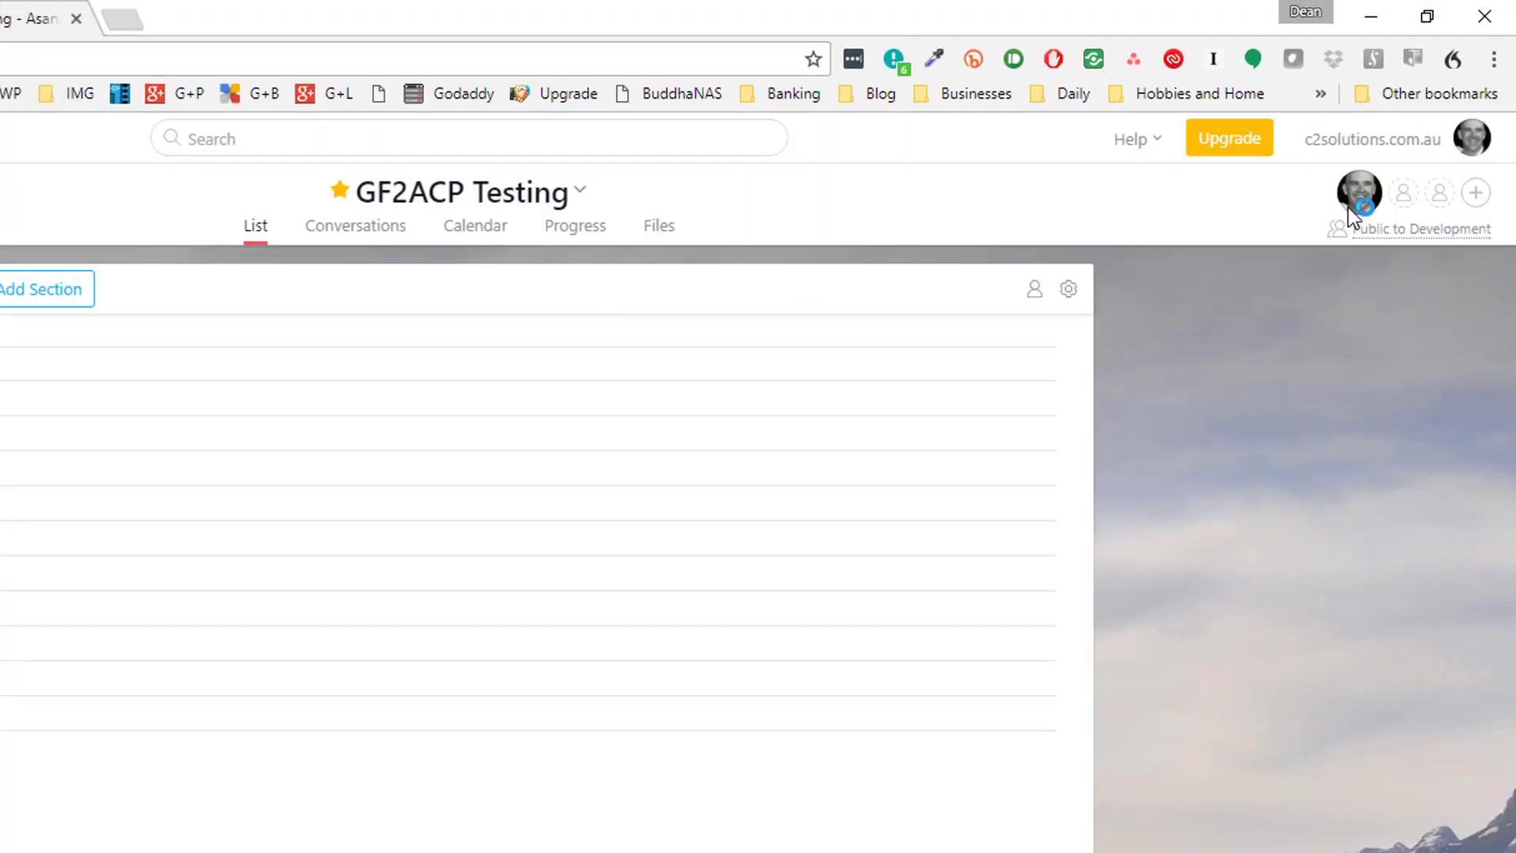
pyautogui.click(1472, 138)
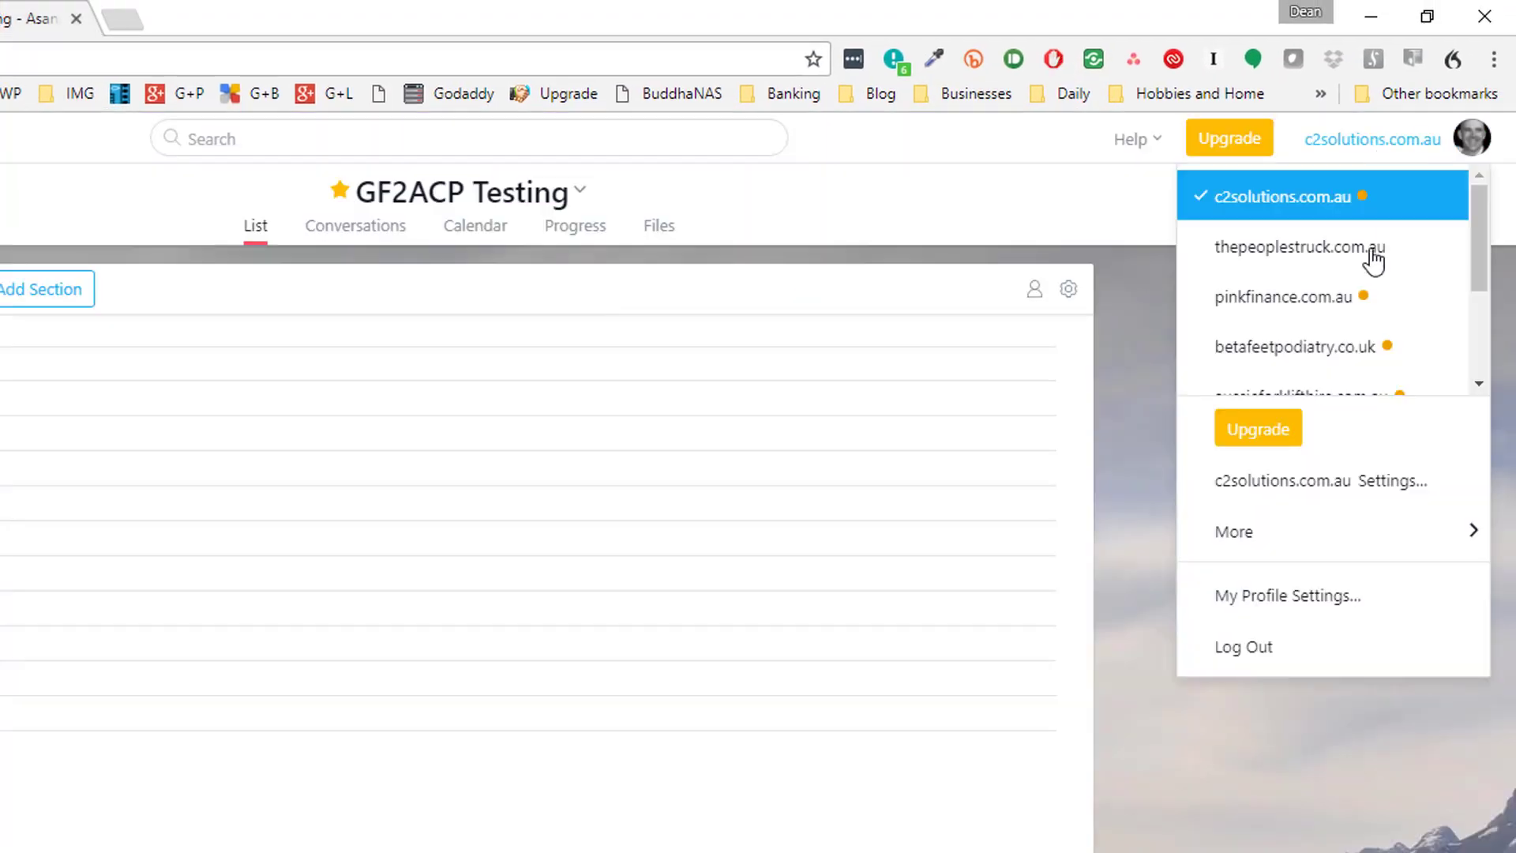
pyautogui.moveTo(1288, 596)
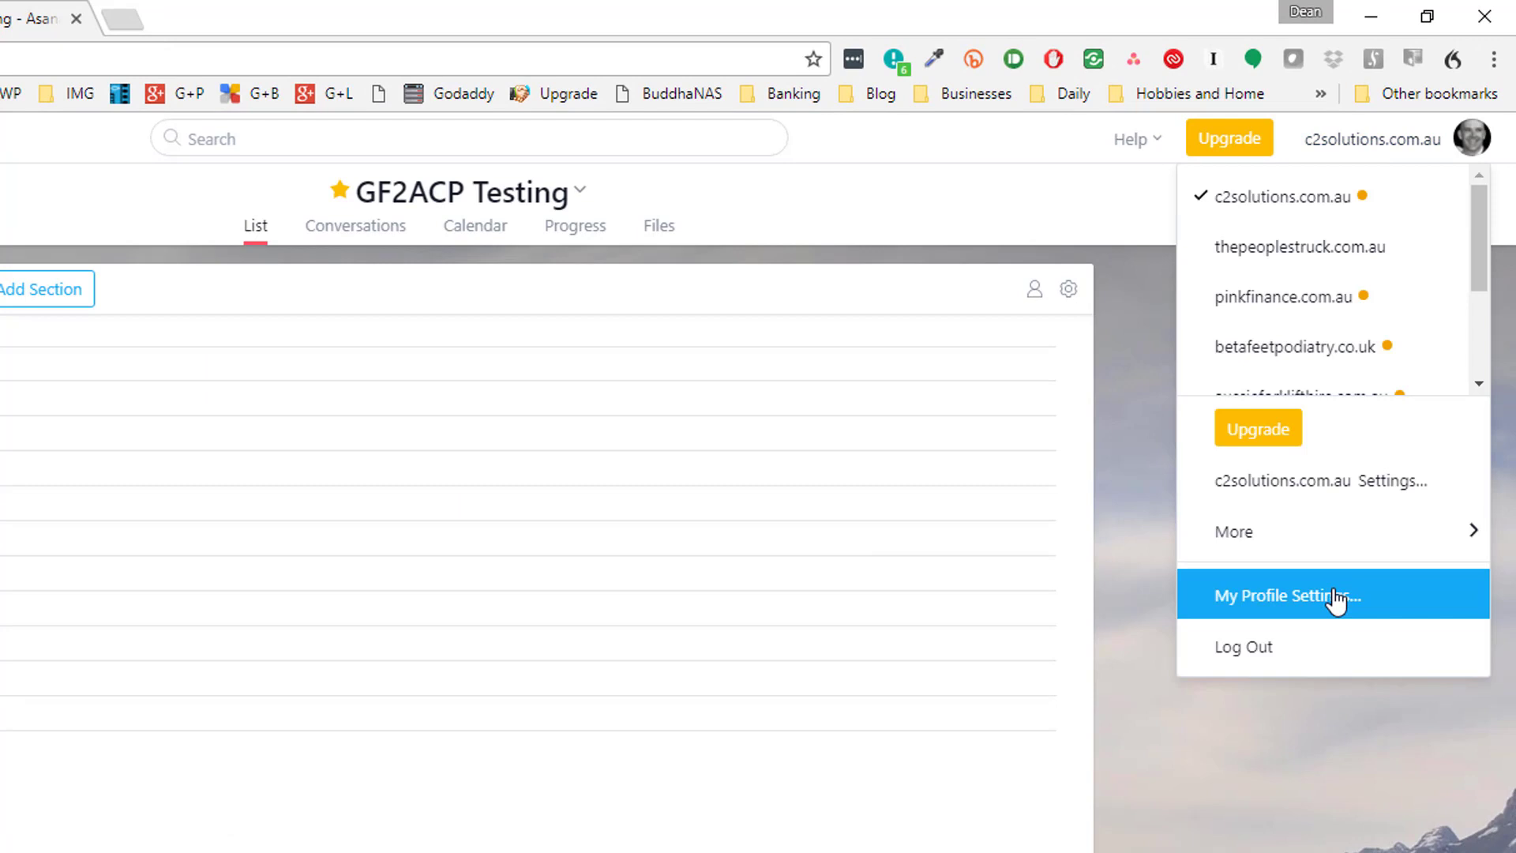
pyautogui.click(1286, 595)
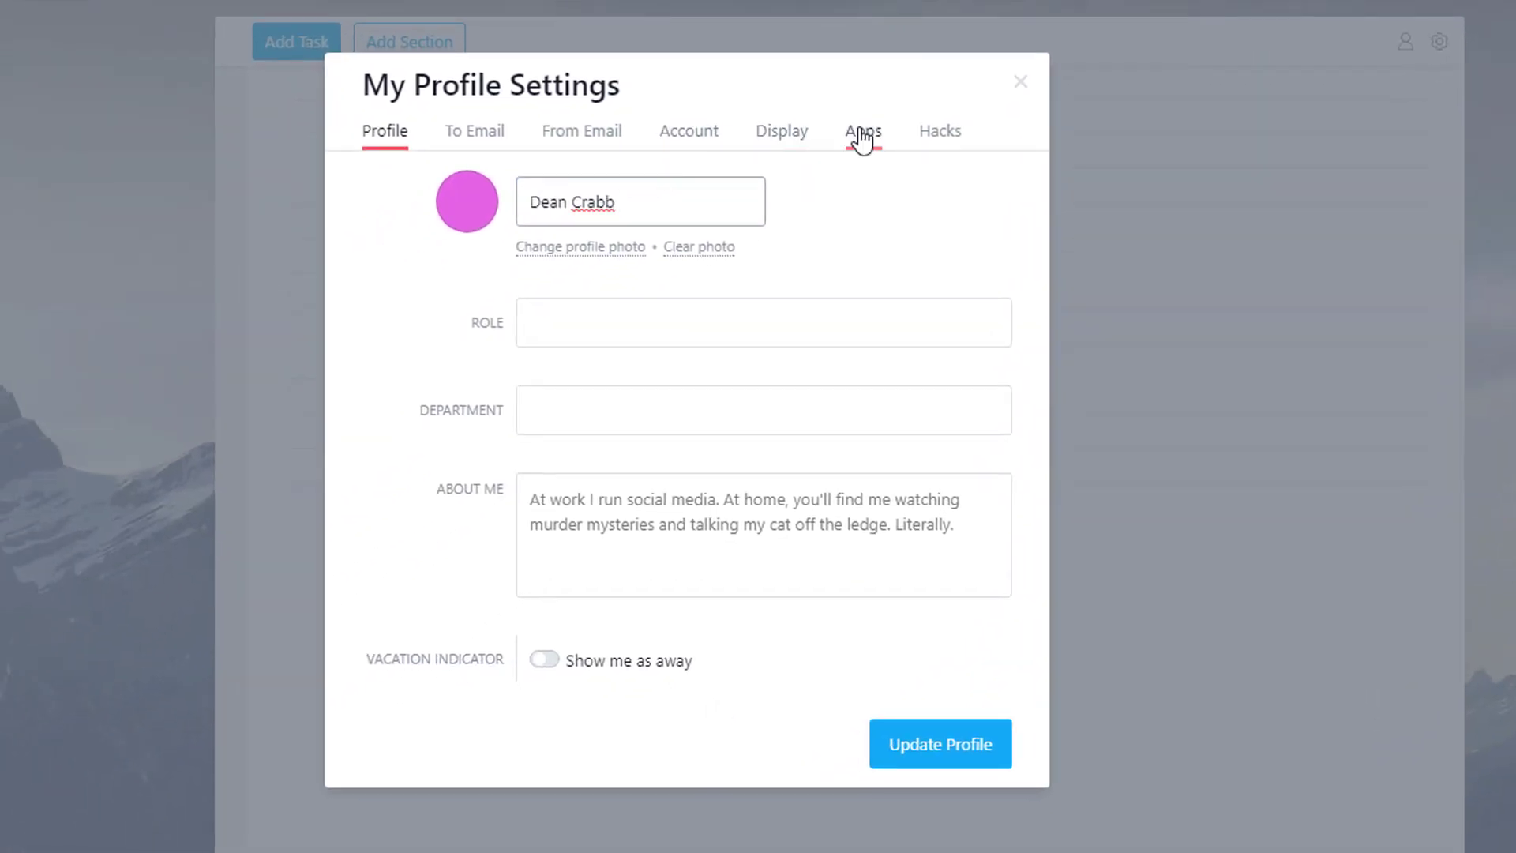
# Step: Create a new Asana personal access token described 'GF2ACP v2.0.0 v4' under Manage Developer Apps
pyautogui.click(862, 130)
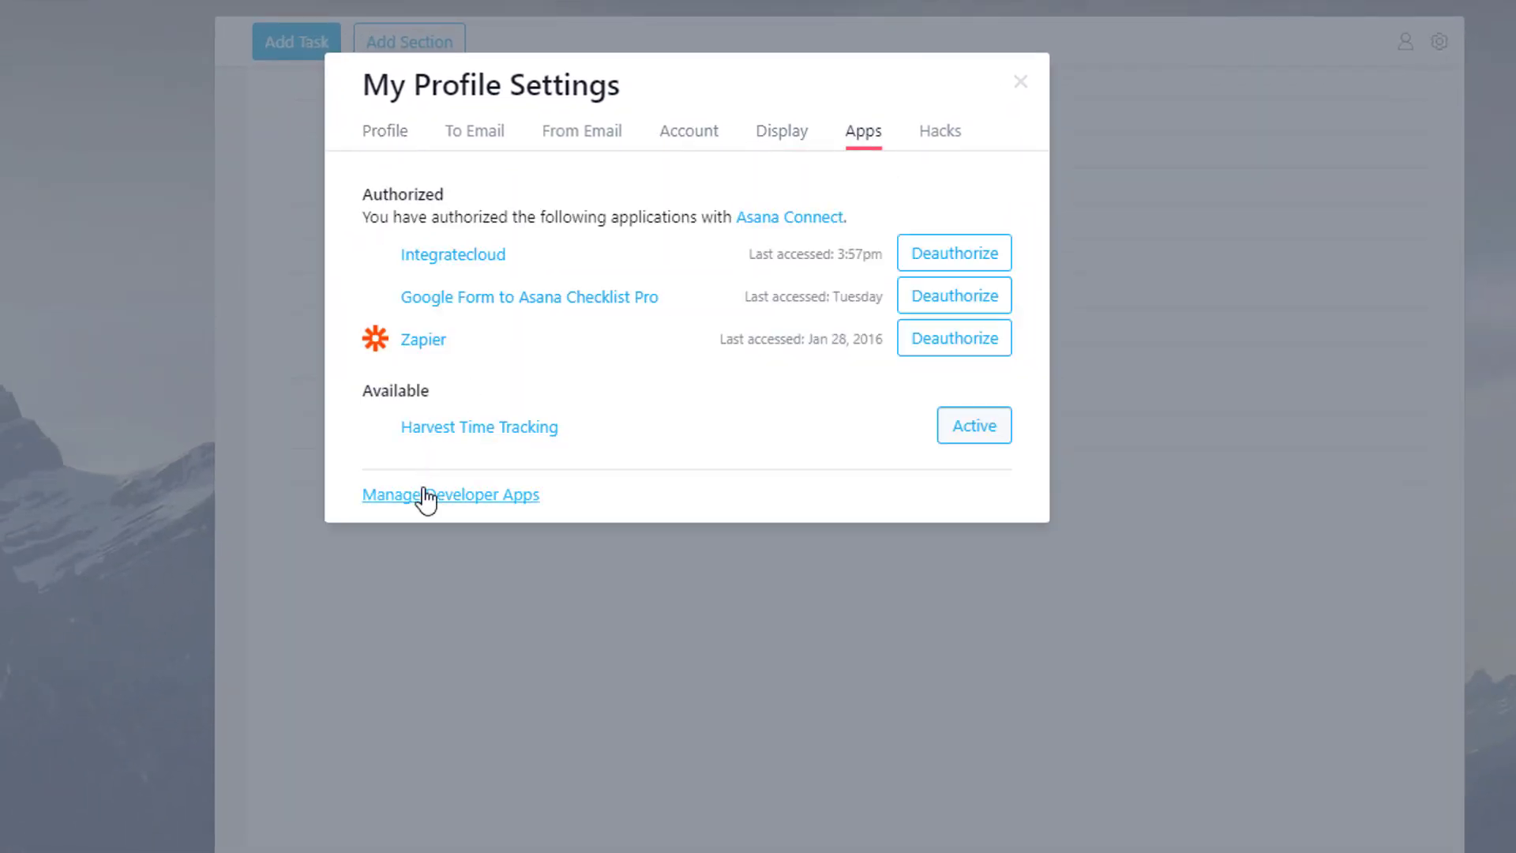
pyautogui.click(450, 494)
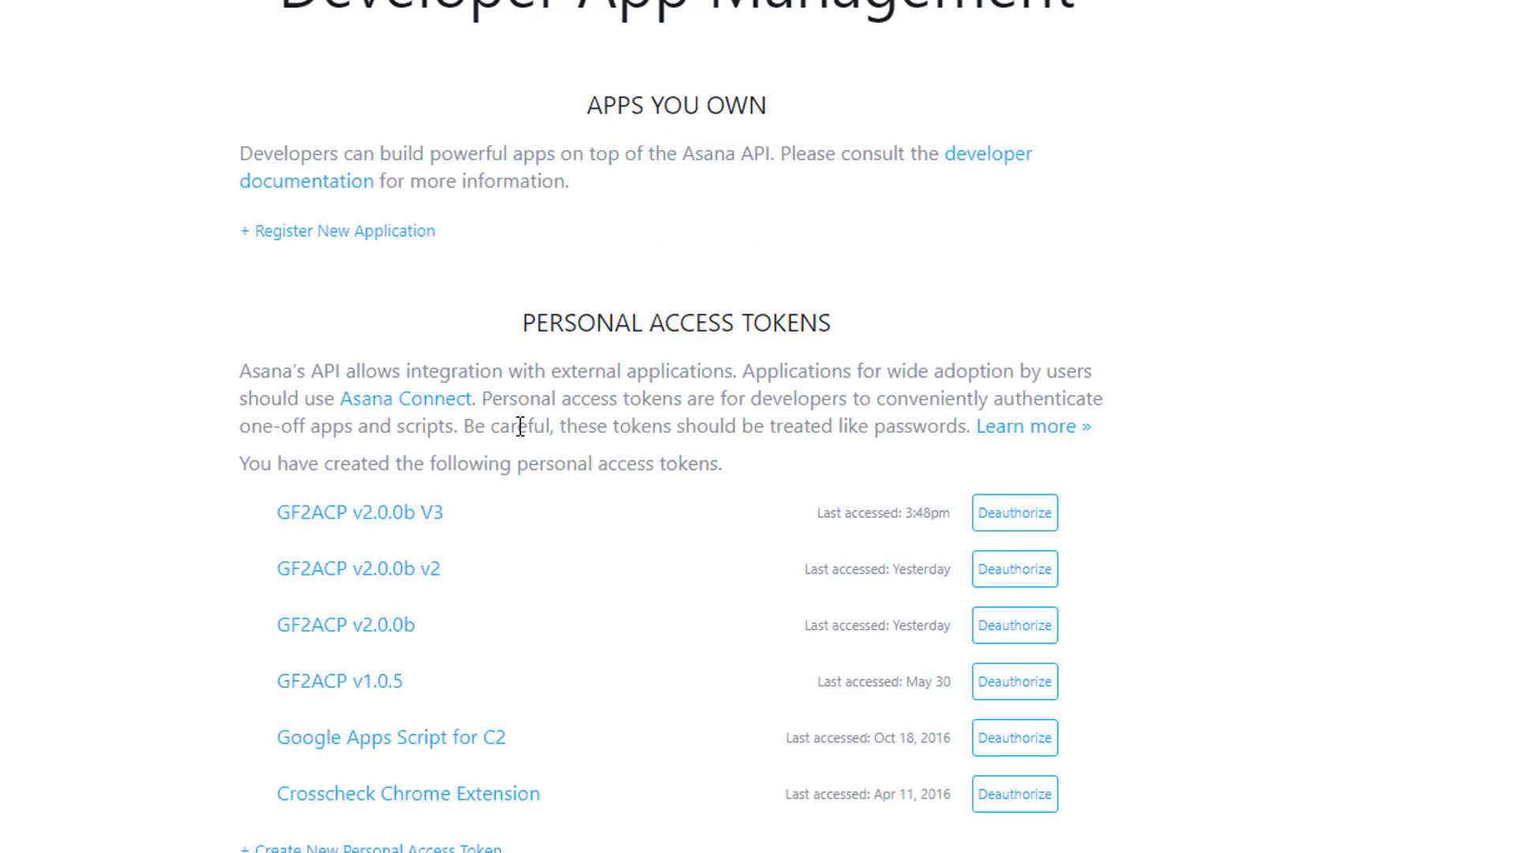
pyautogui.scroll(-3)
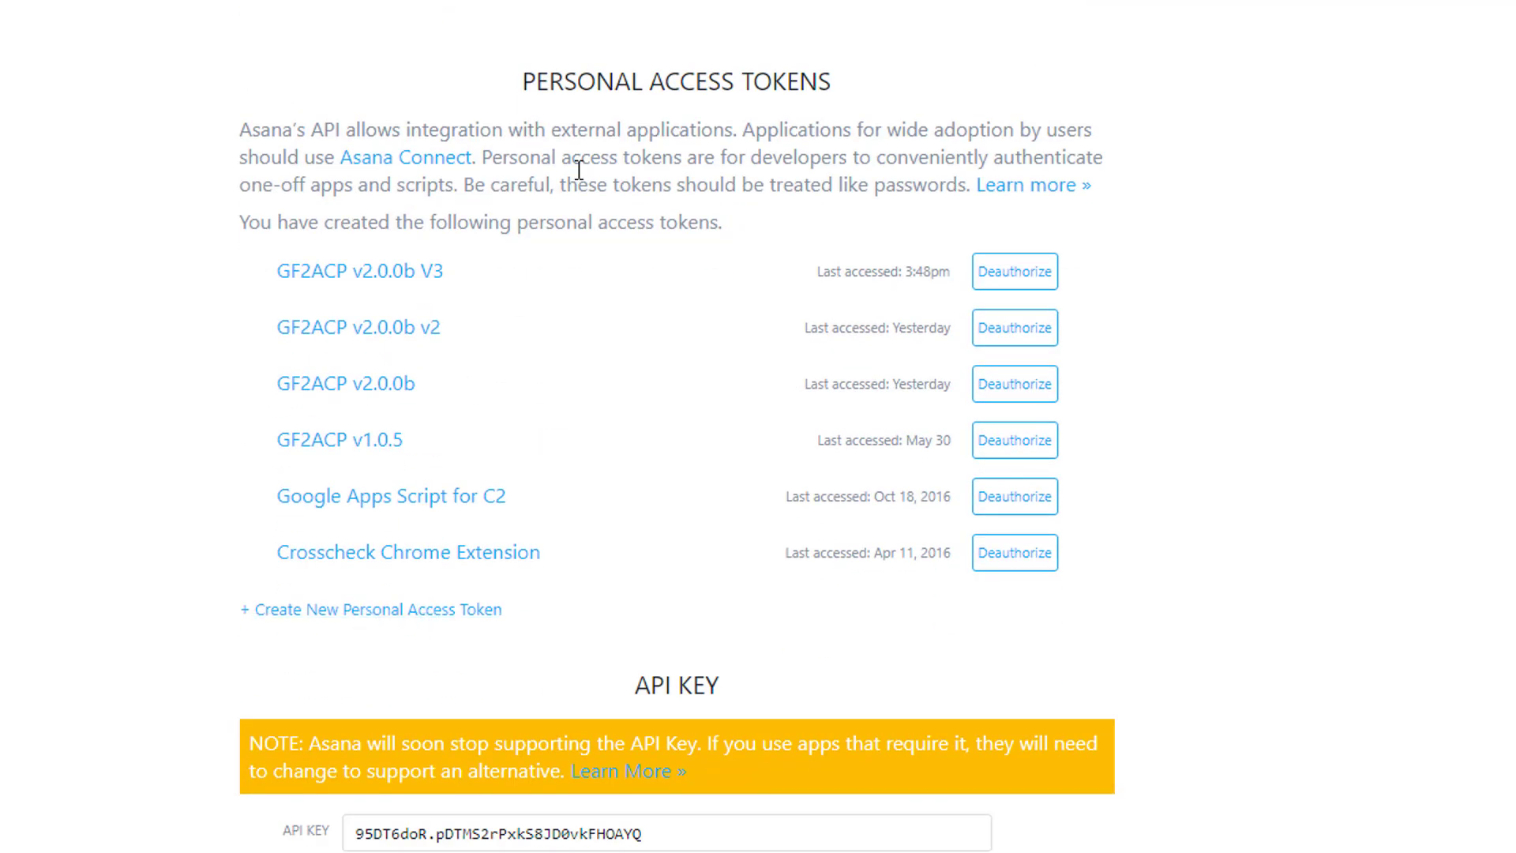
pyautogui.click(373, 608)
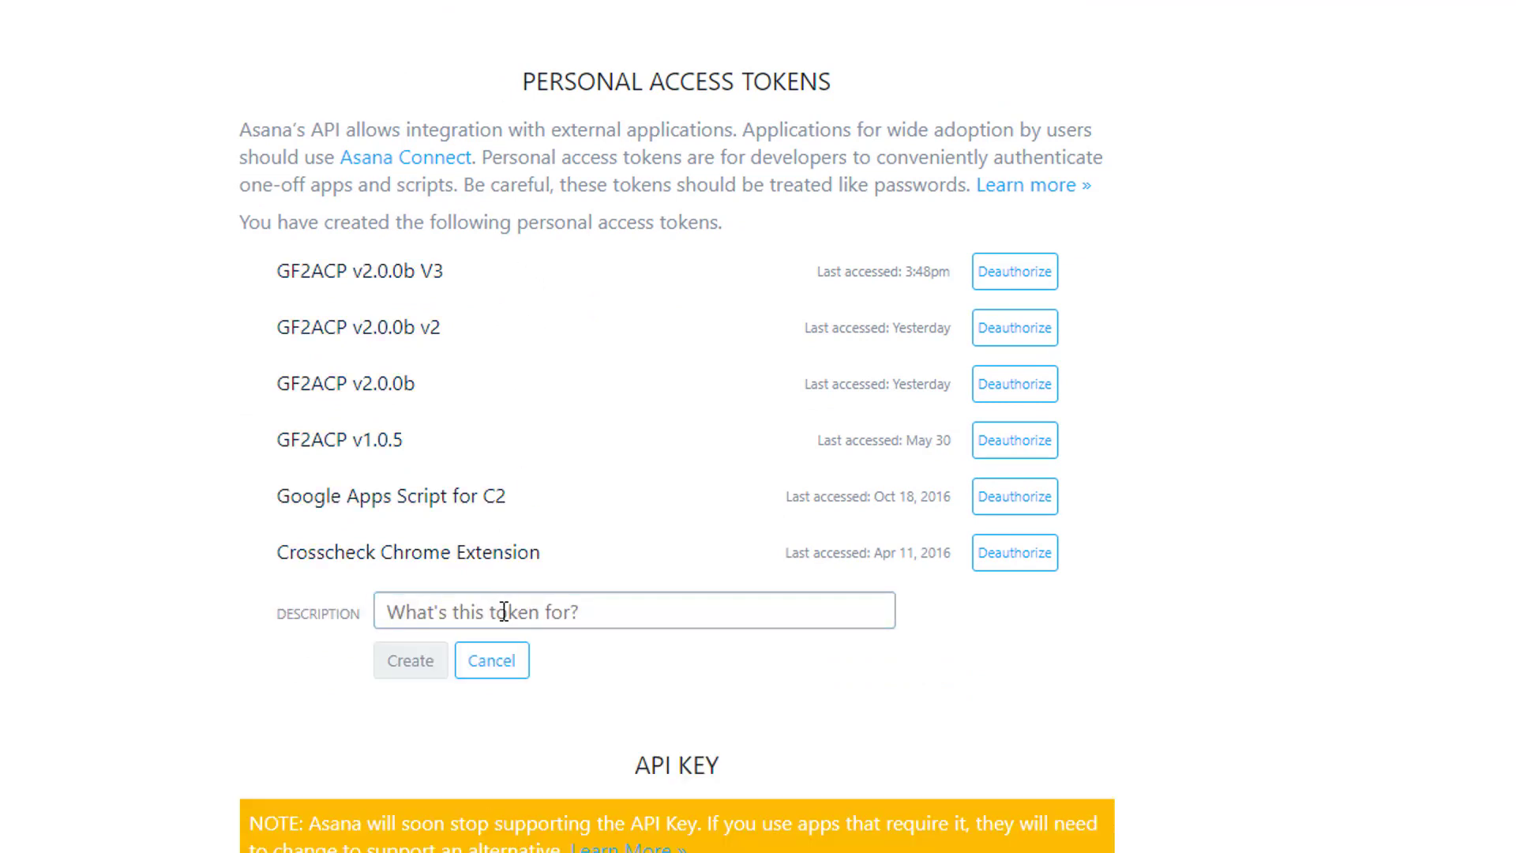
pyautogui.write('GF2ACP v2.0.0 v4')
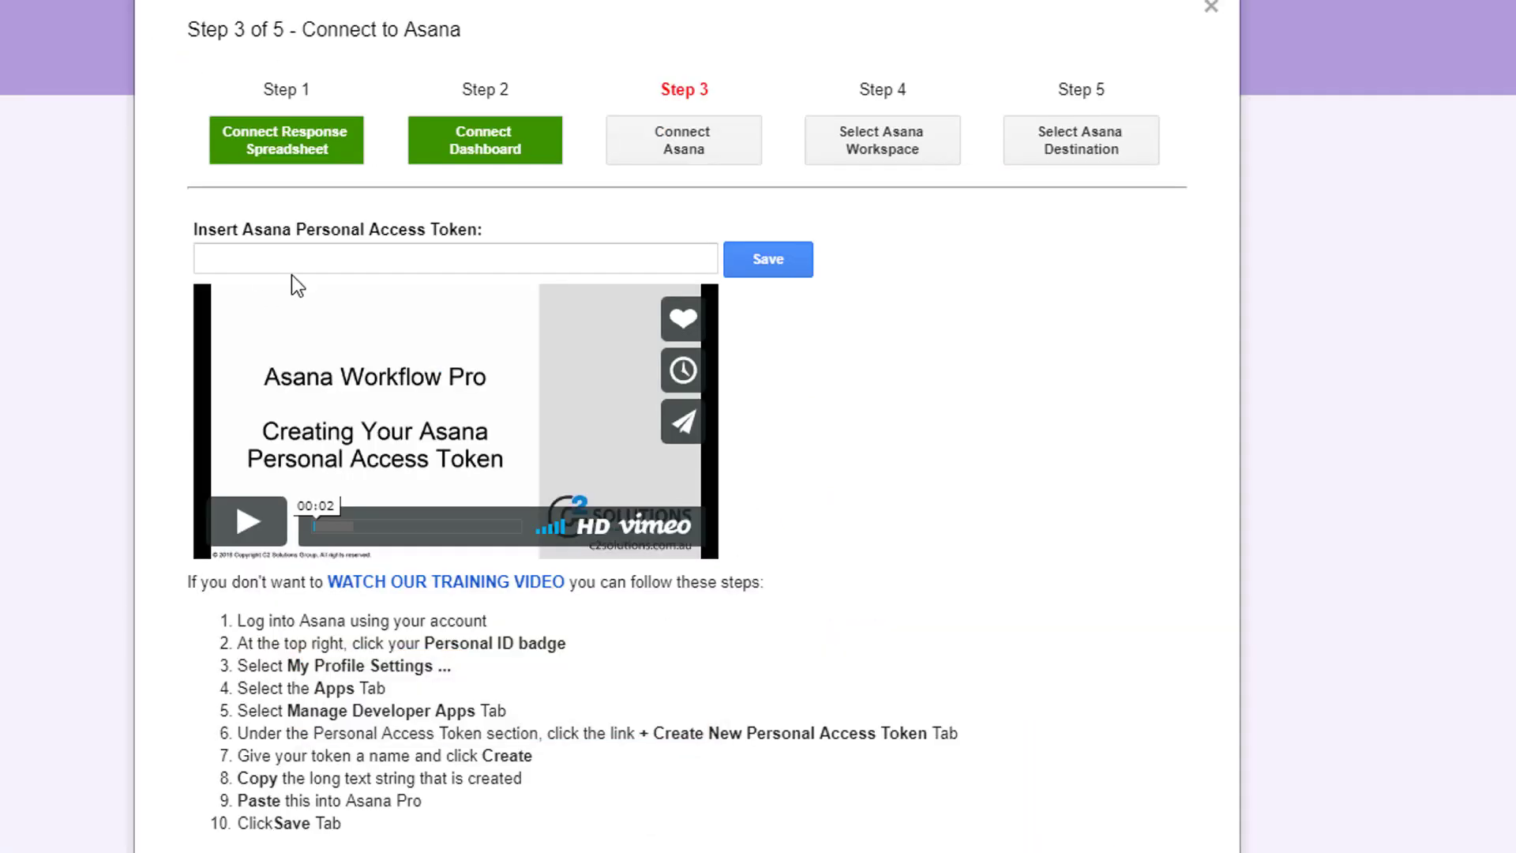
# Step: Save the pasted Asana personal access token in the wizard's step 3 field
pyautogui.click(767, 259)
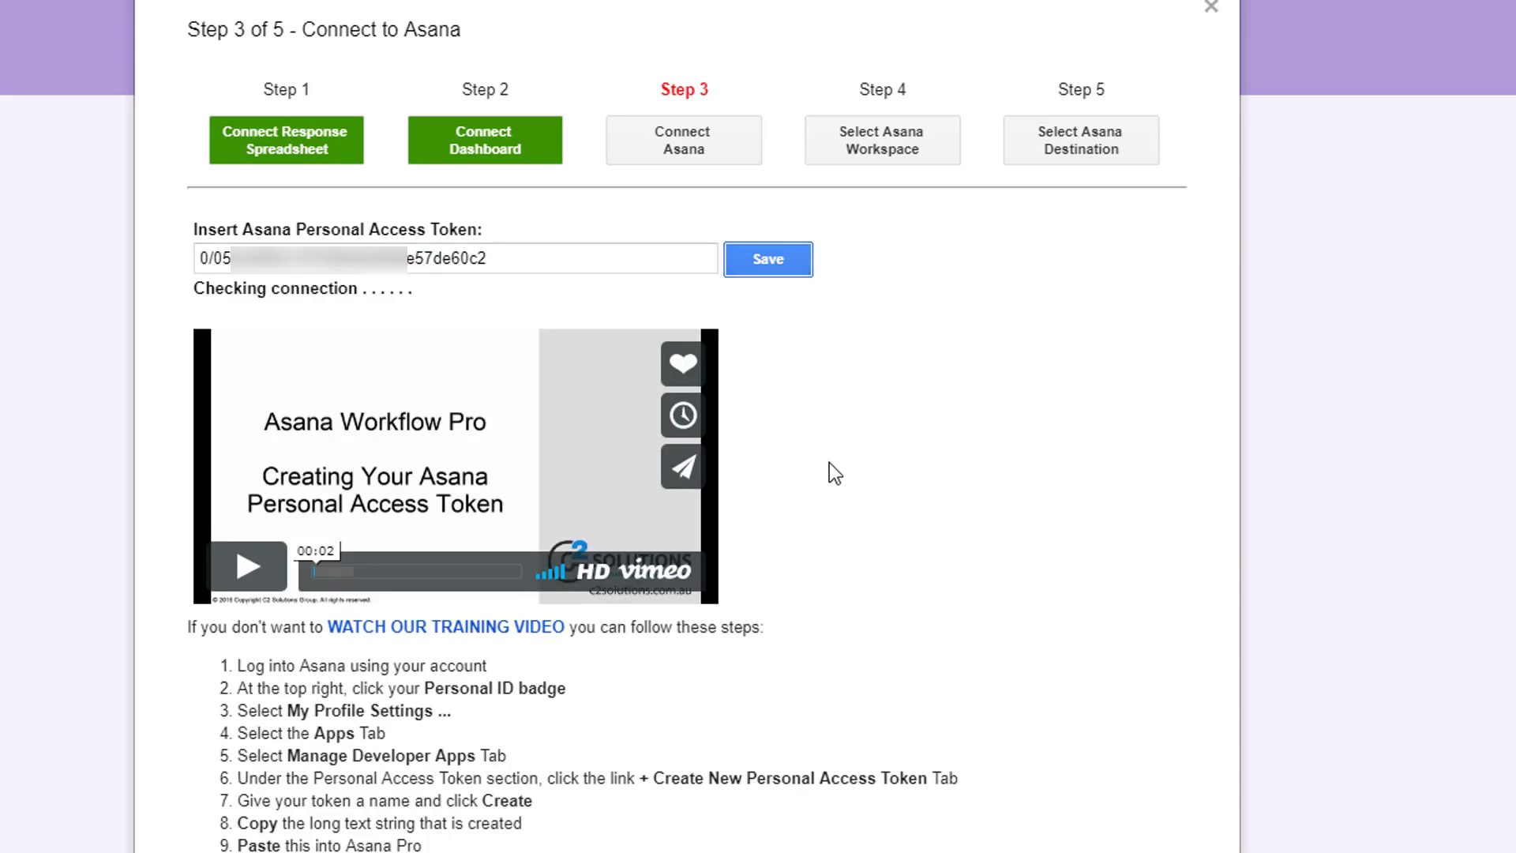
pyautogui.moveTo(823, 452)
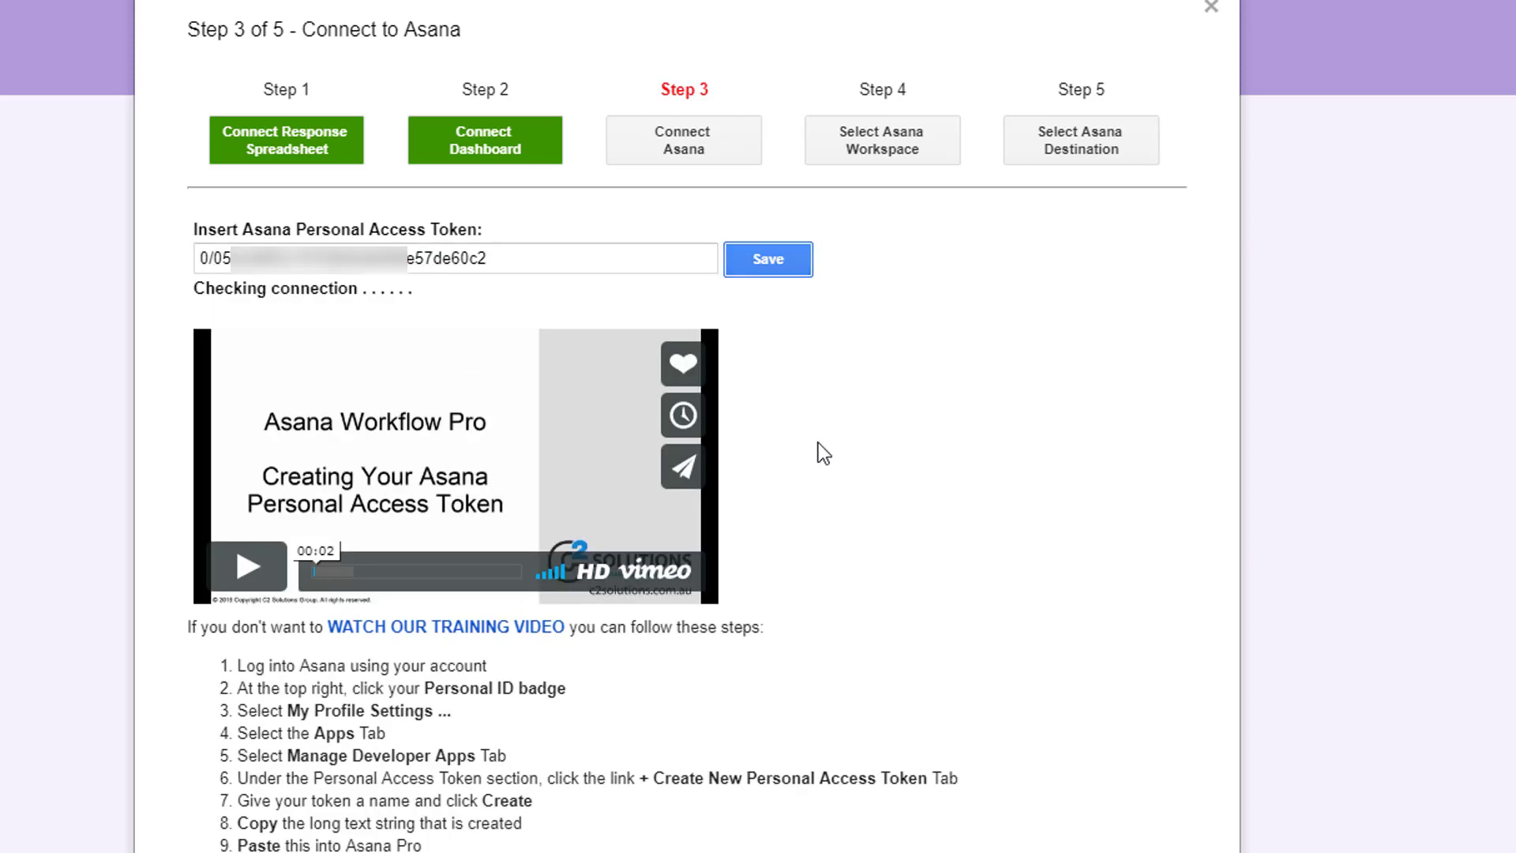
pyautogui.click(767, 259)
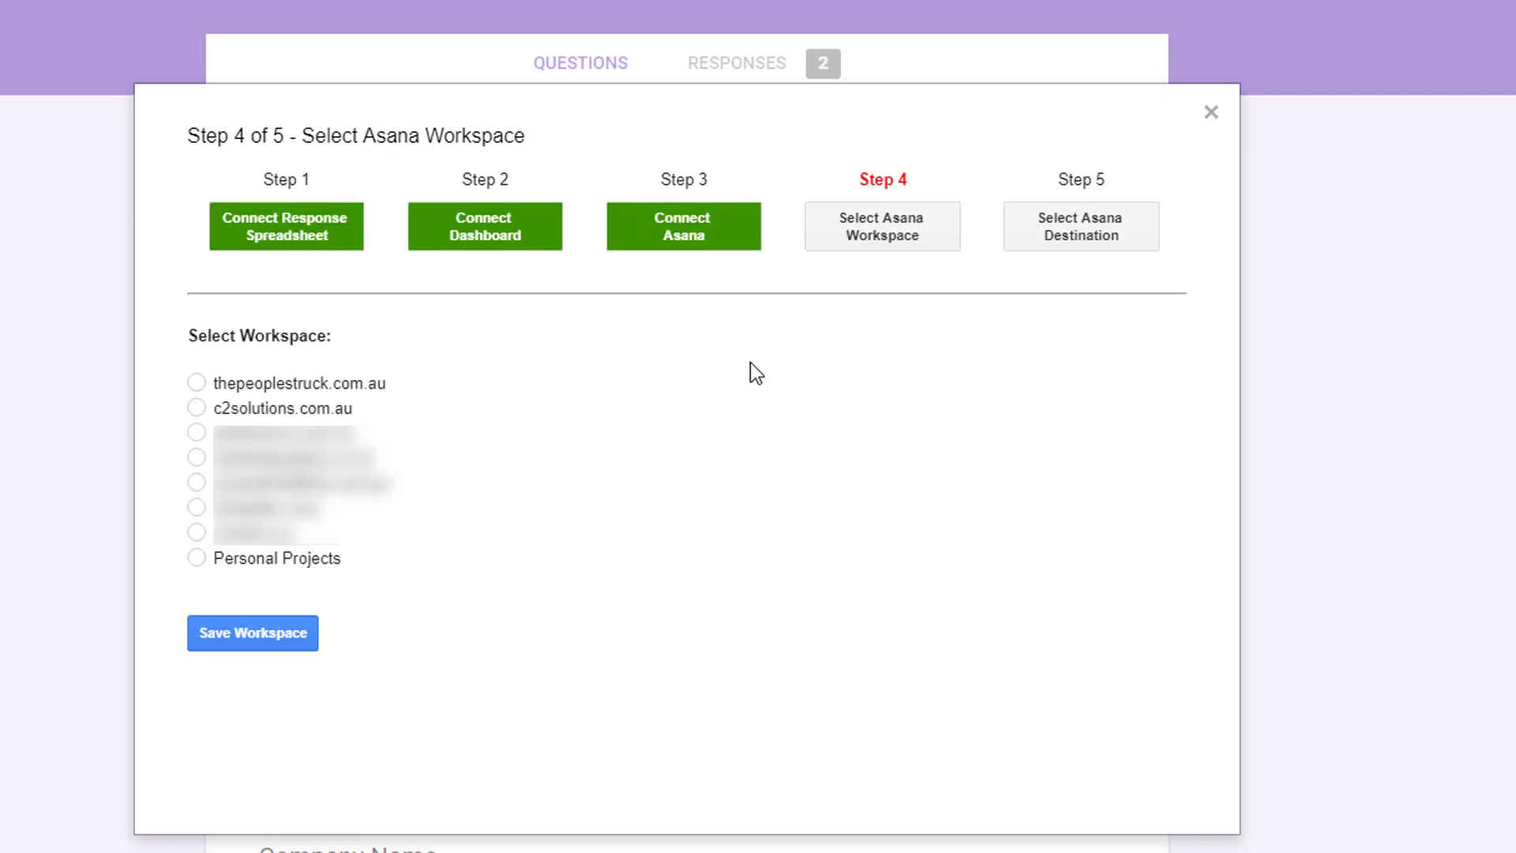
pyautogui.moveTo(190, 423)
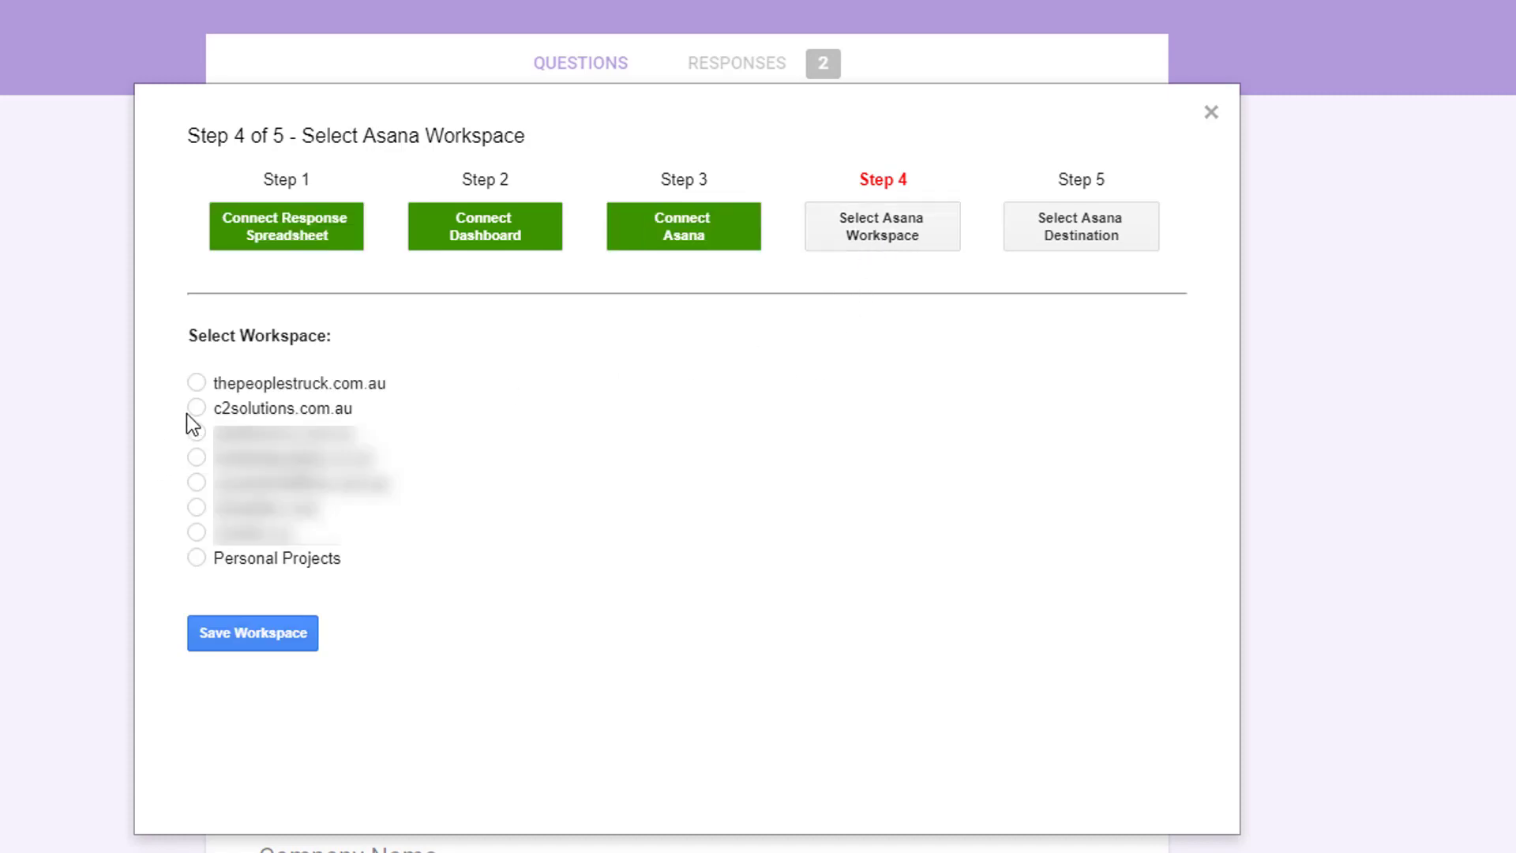
# Step: Select the c2solutions.com.au workspace and save it
pyautogui.click(197, 408)
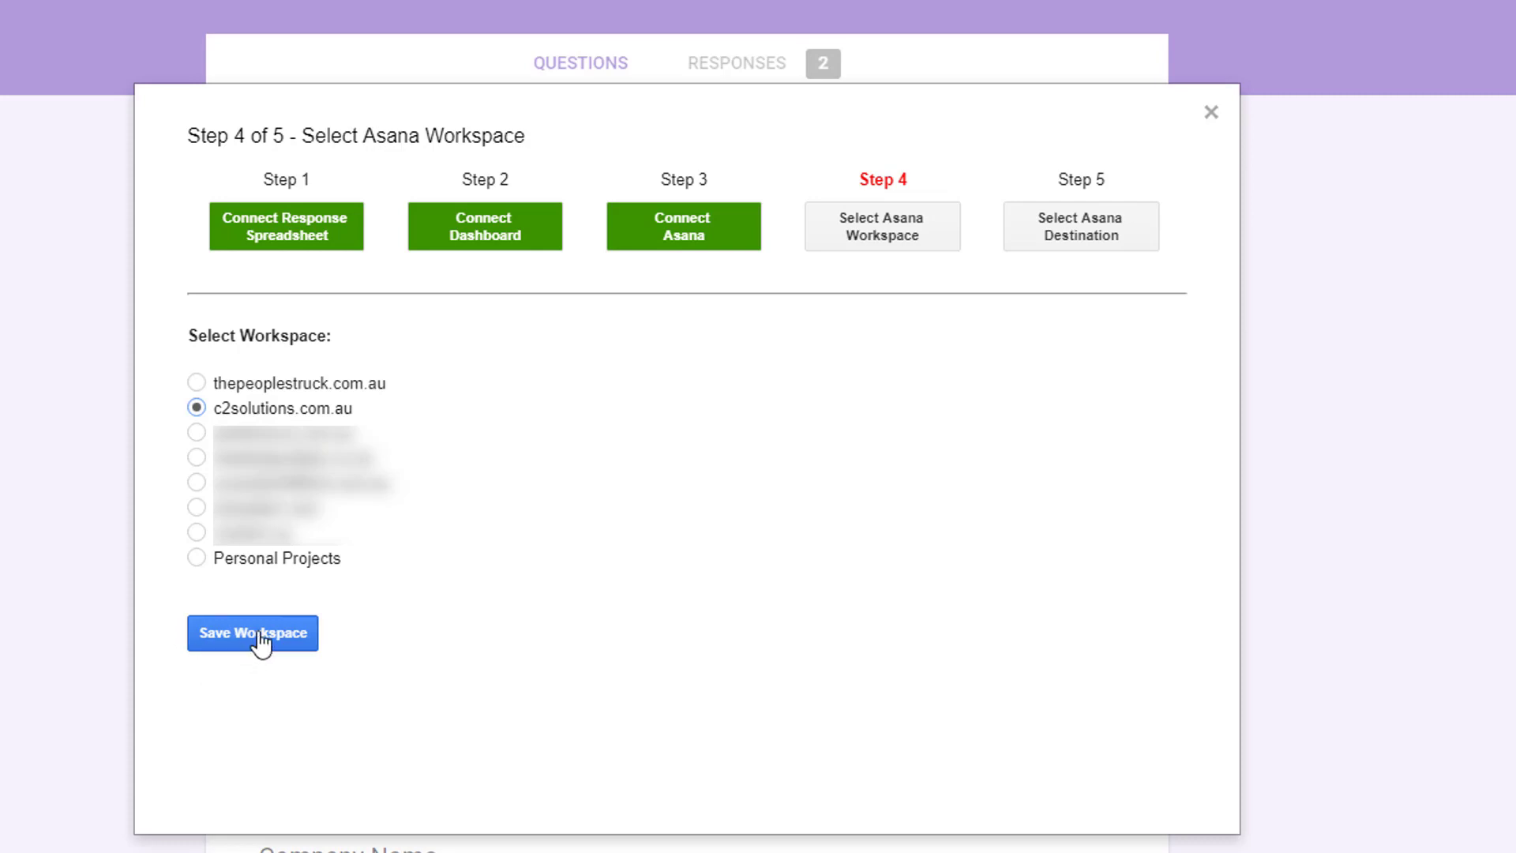
pyautogui.click(253, 633)
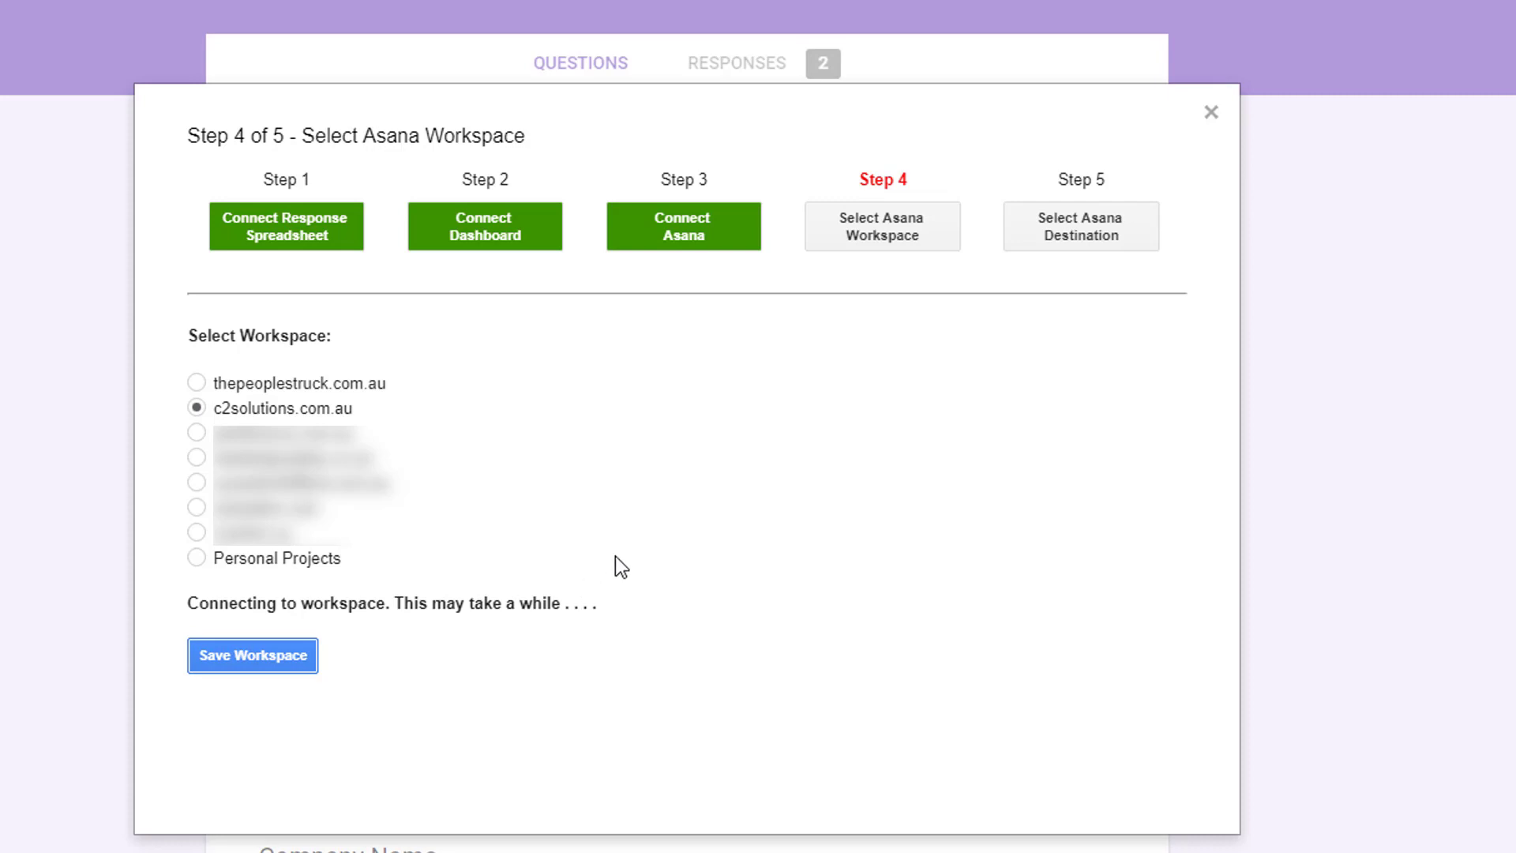
pyautogui.moveTo(846, 430)
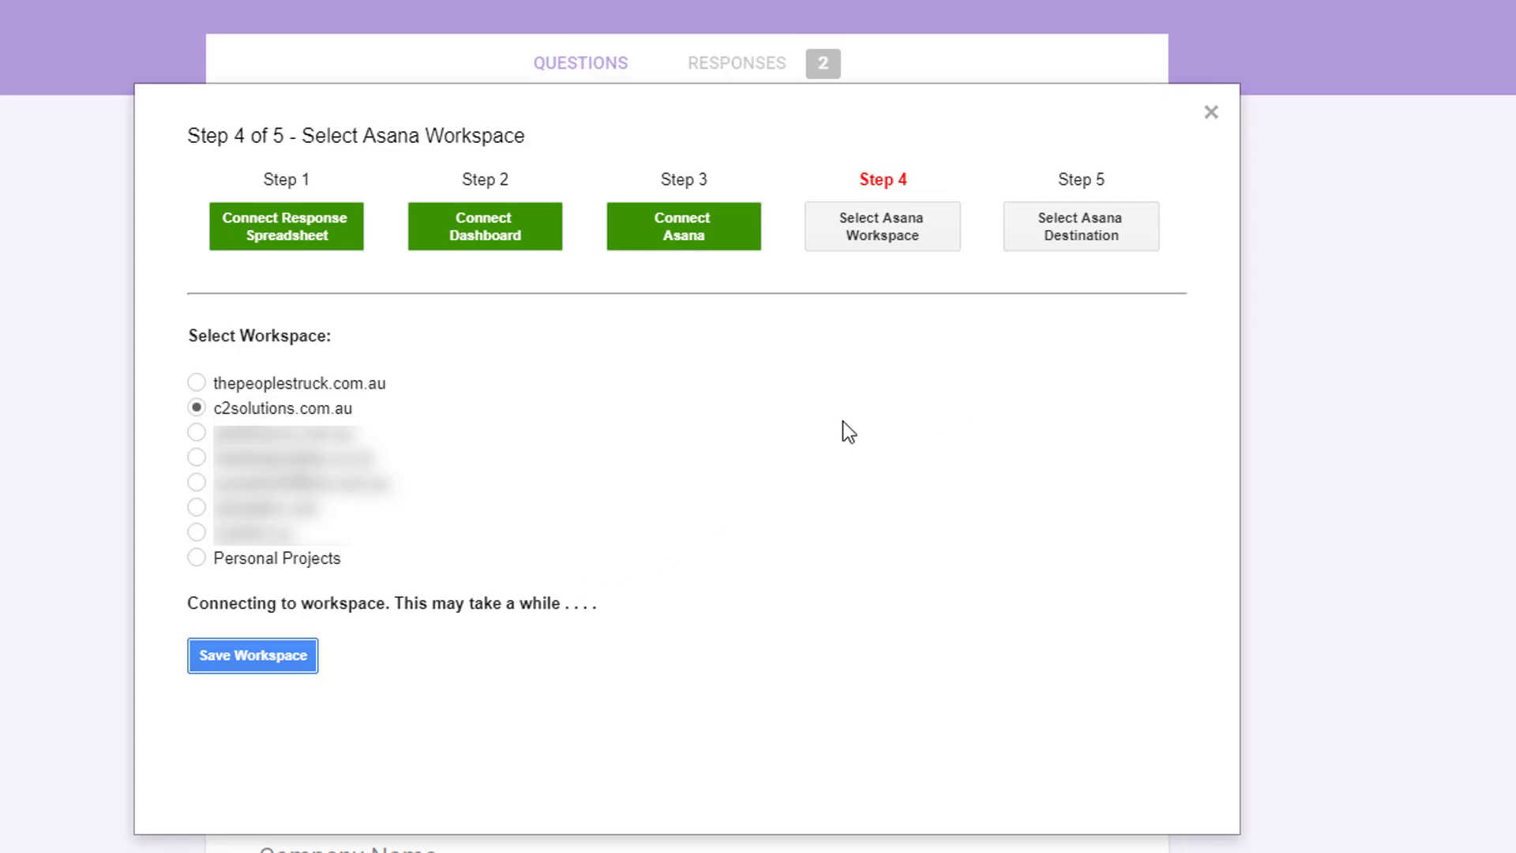
pyautogui.moveTo(831, 431)
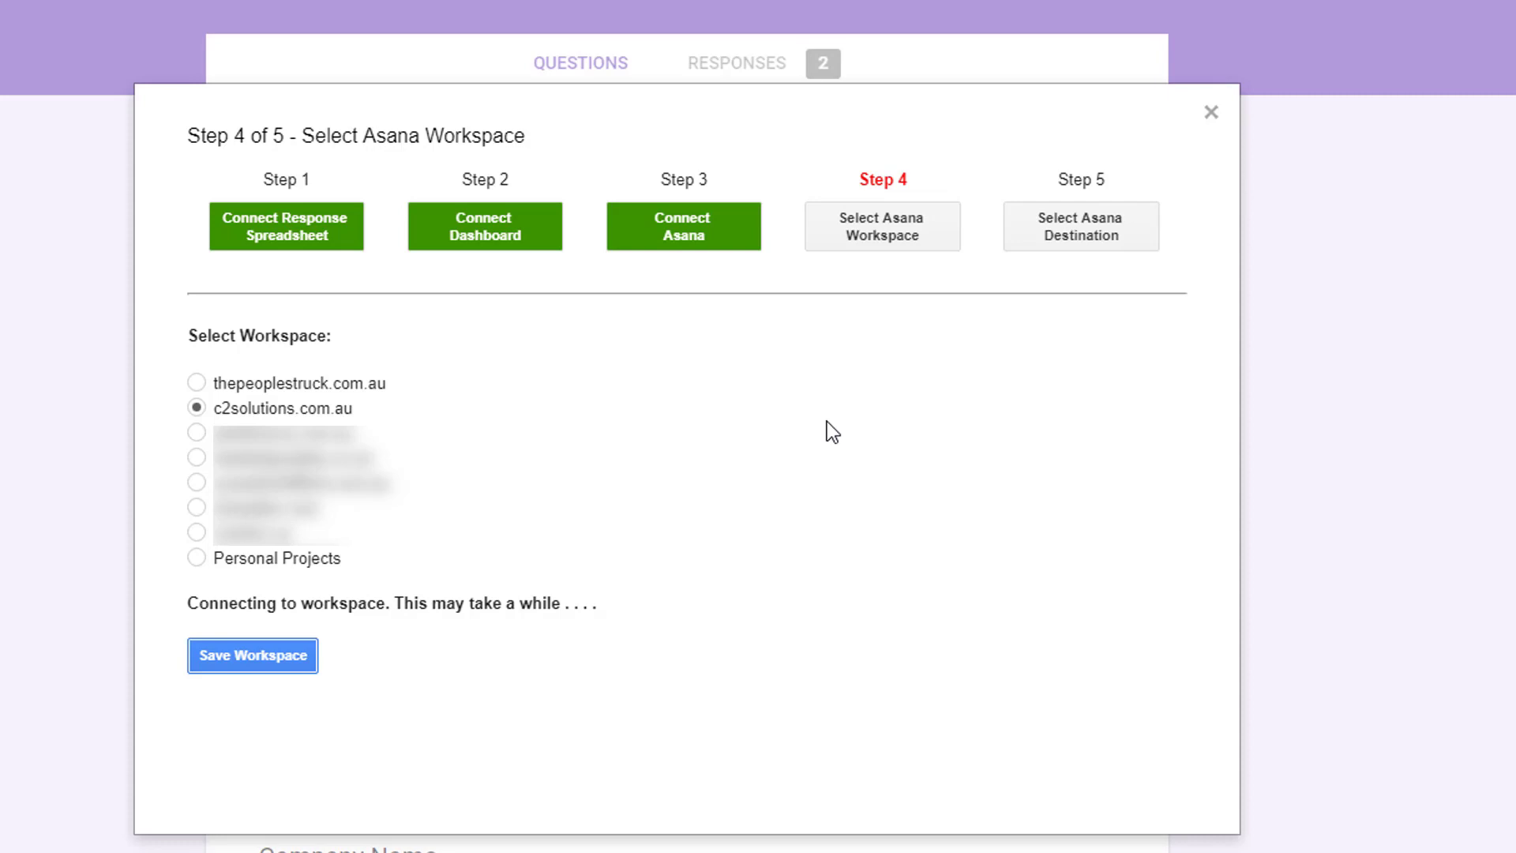
pyautogui.click(253, 655)
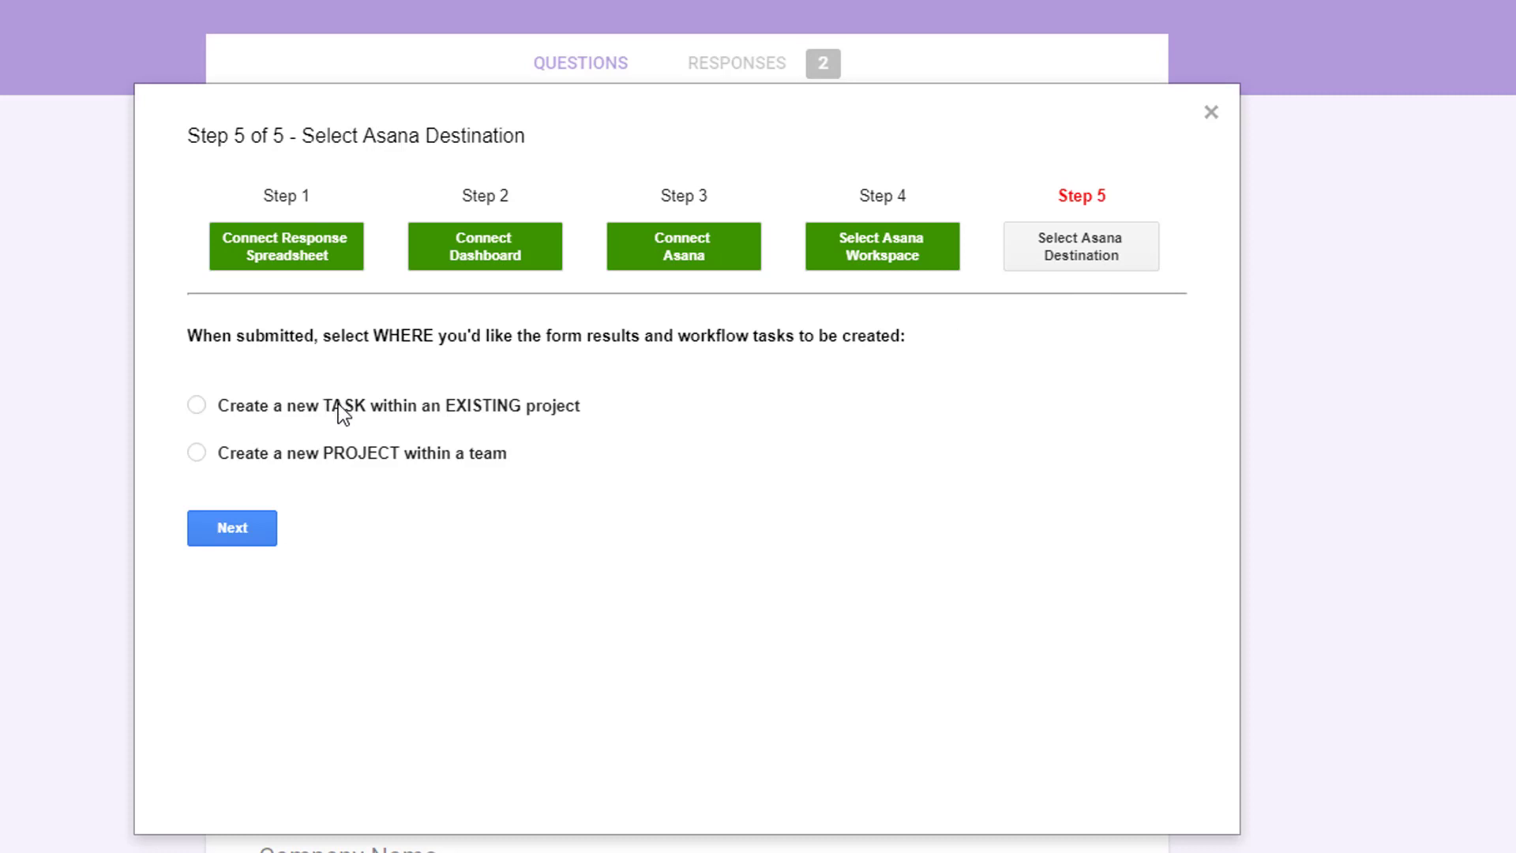
pyautogui.moveTo(206, 419)
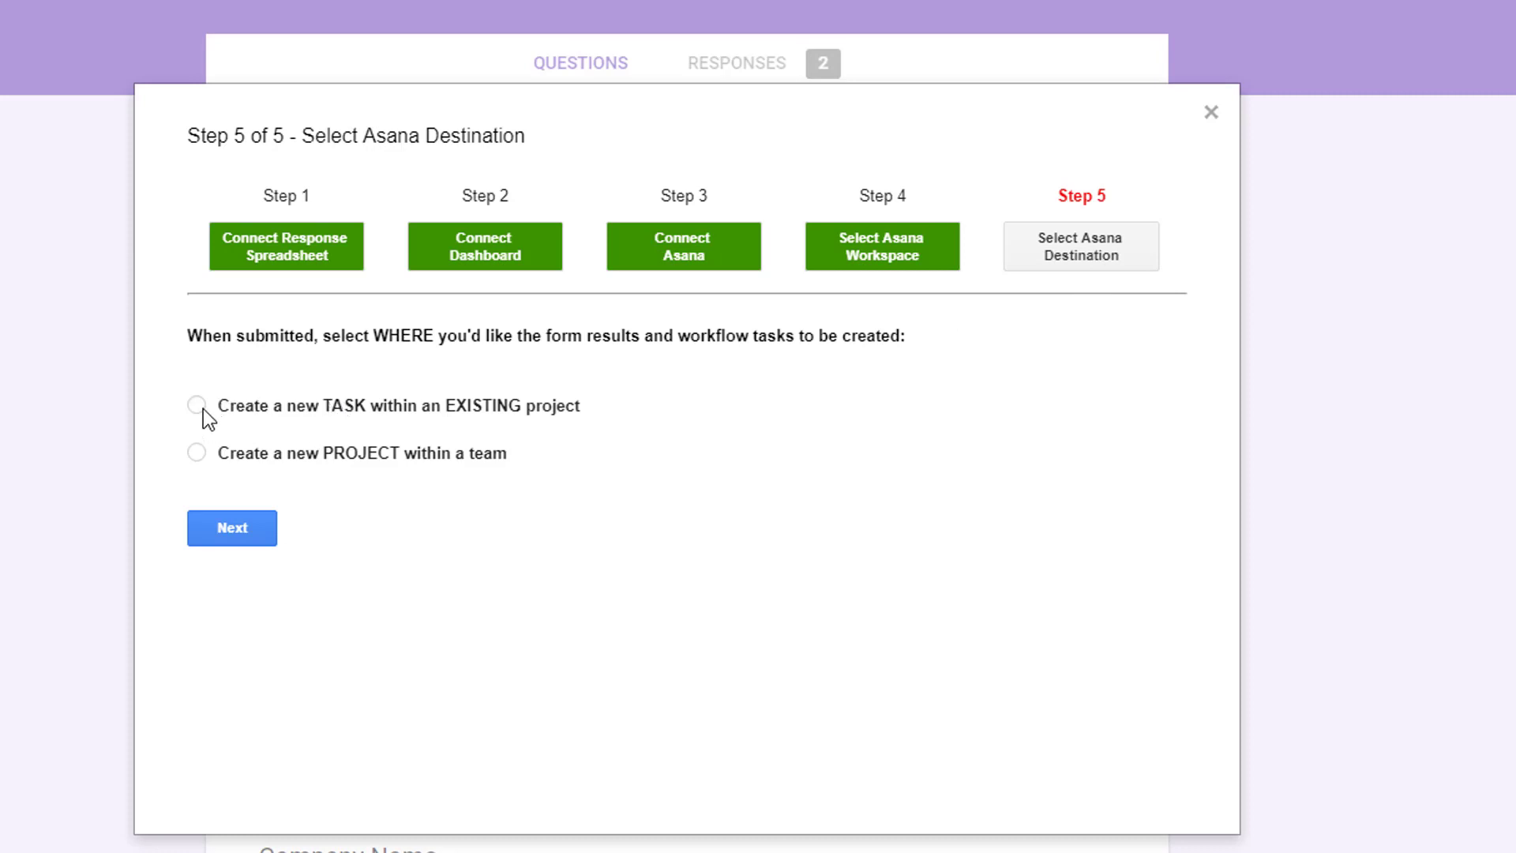
# Step: Choose 'Create a new TASK within an EXISTING project' in Step 5 of the setup wizard
pyautogui.click(197, 405)
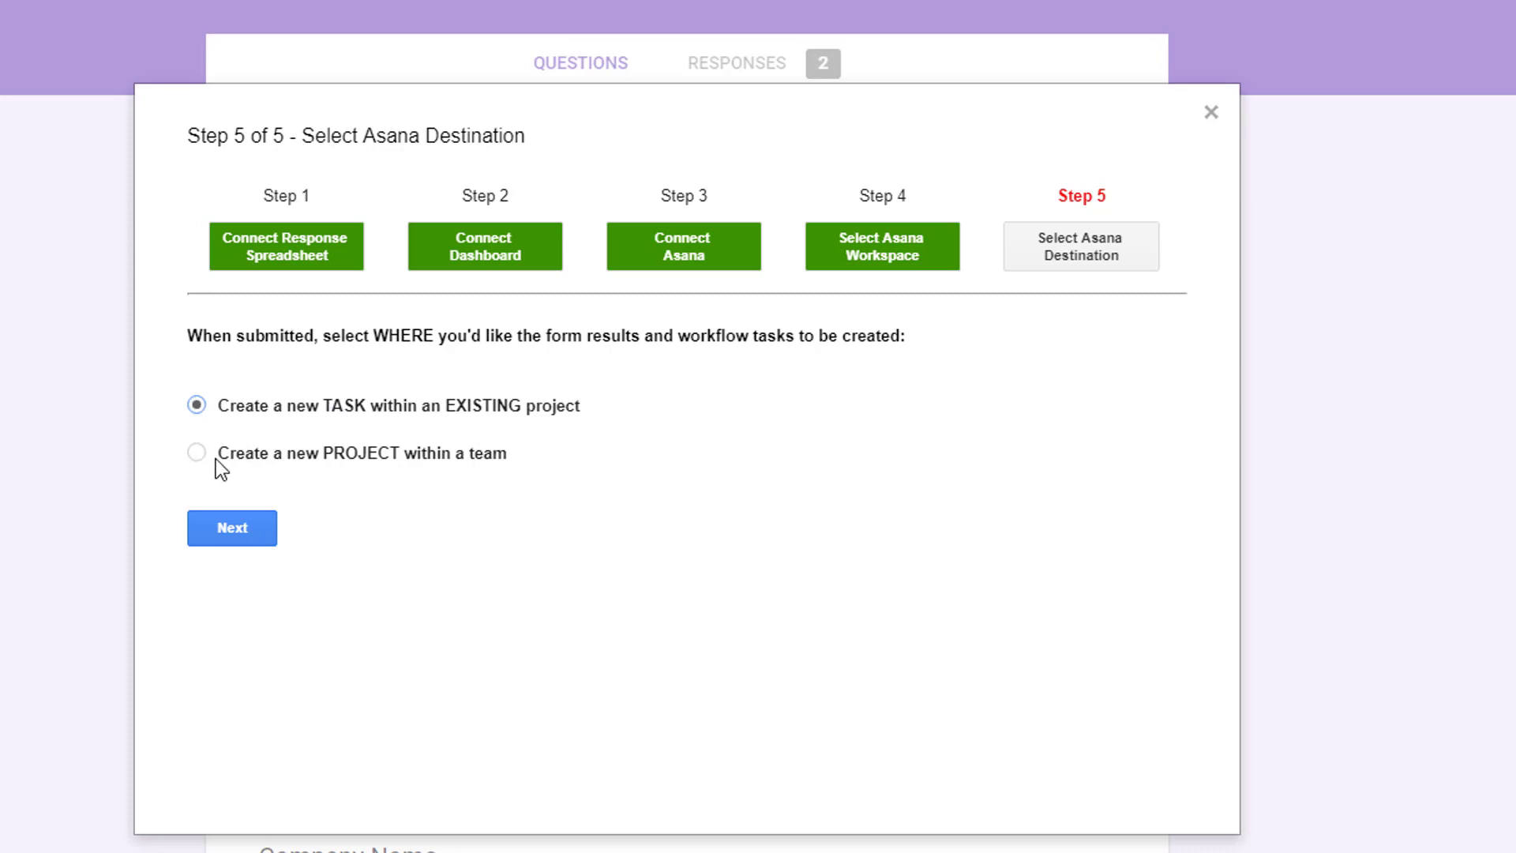
pyautogui.click(196, 453)
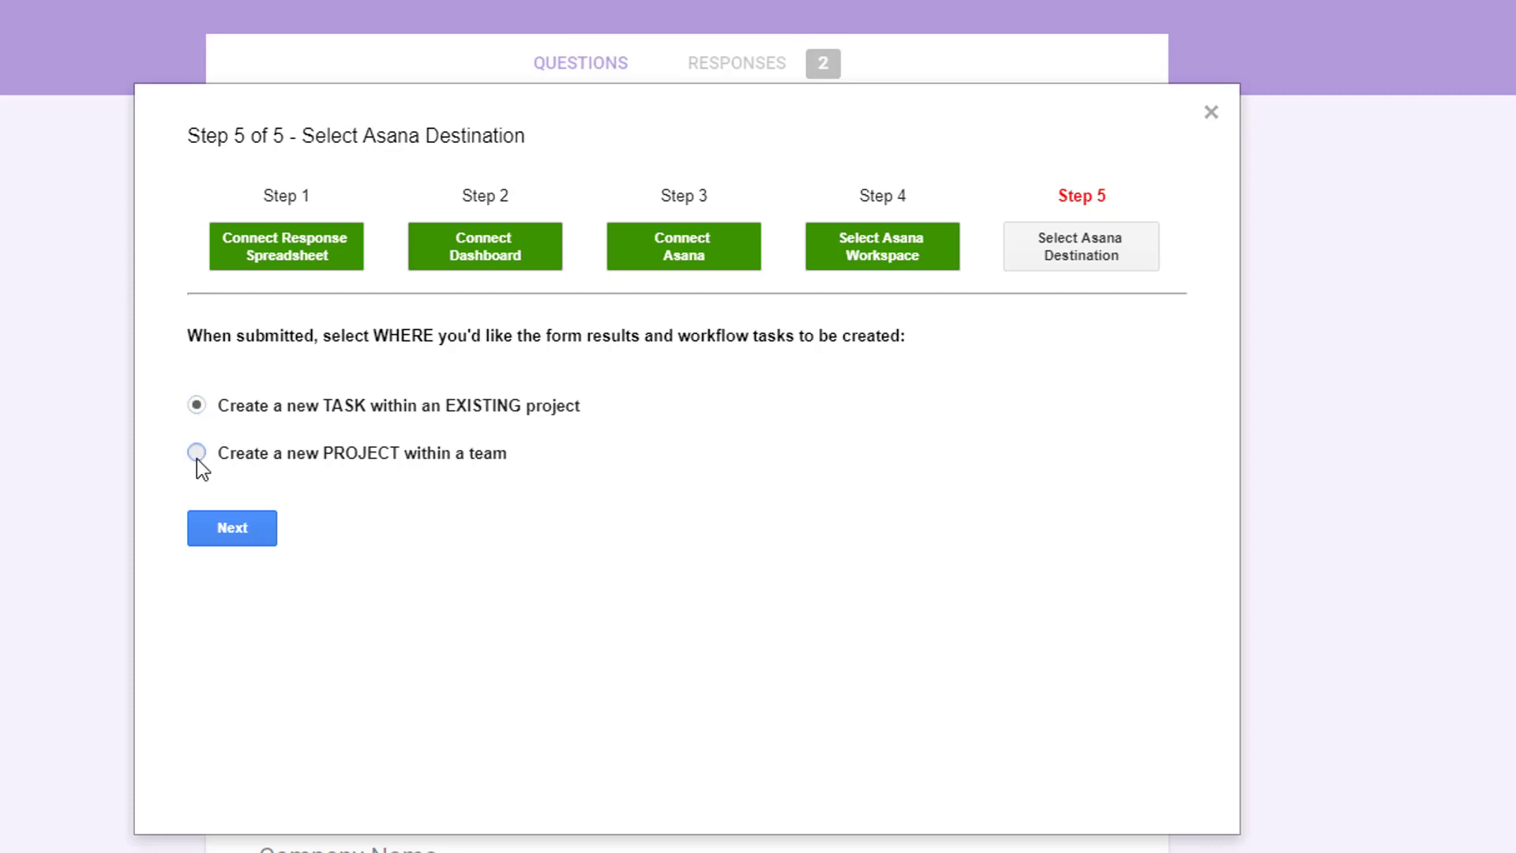
pyautogui.click(198, 405)
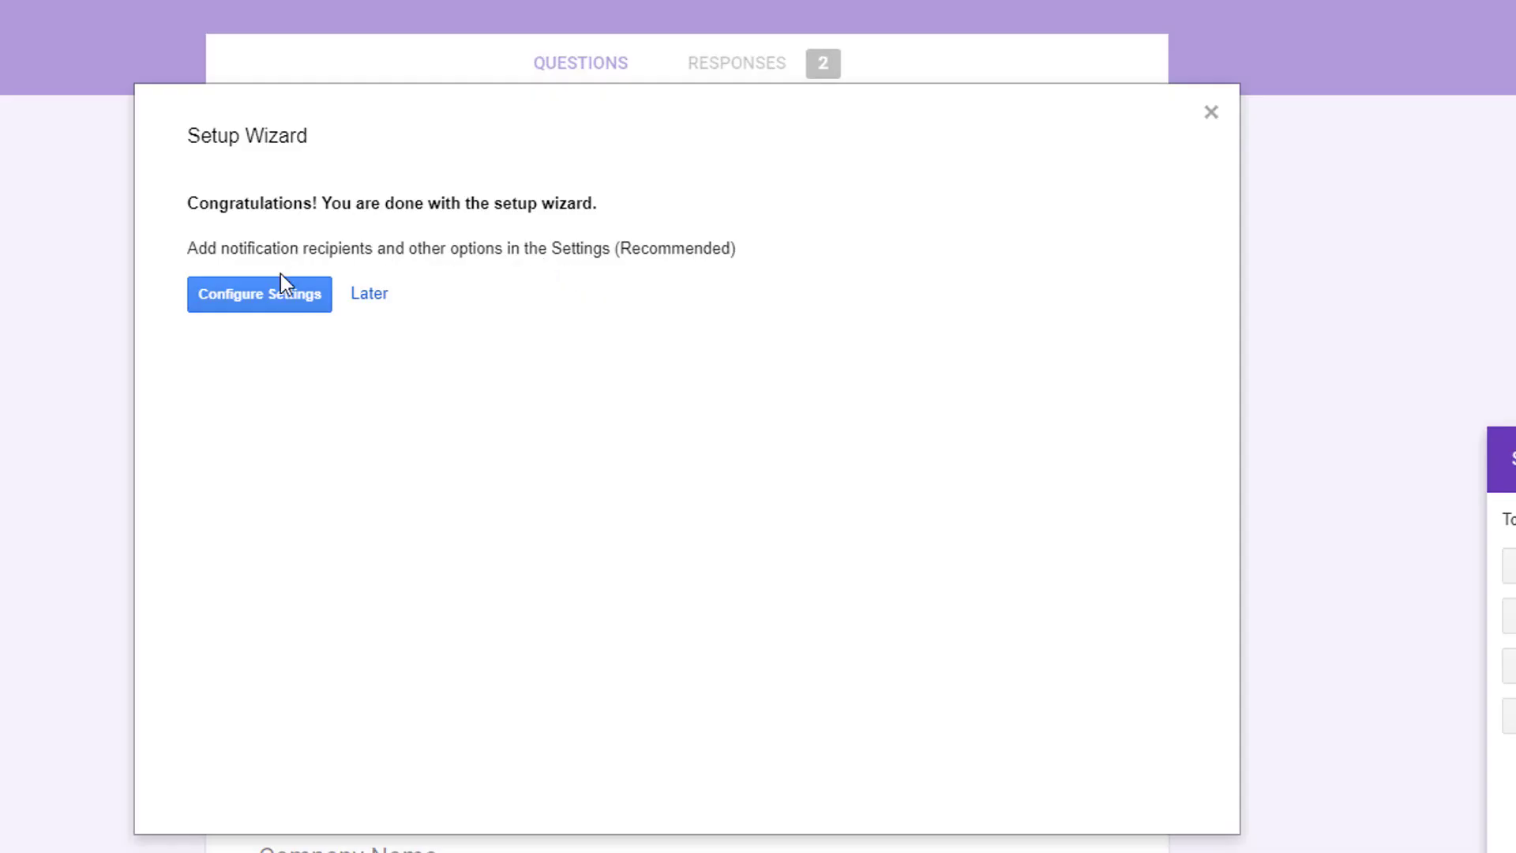
# Step: Enter a .com.au notification recipient email in the add-on's Configure Settings
pyautogui.click(259, 294)
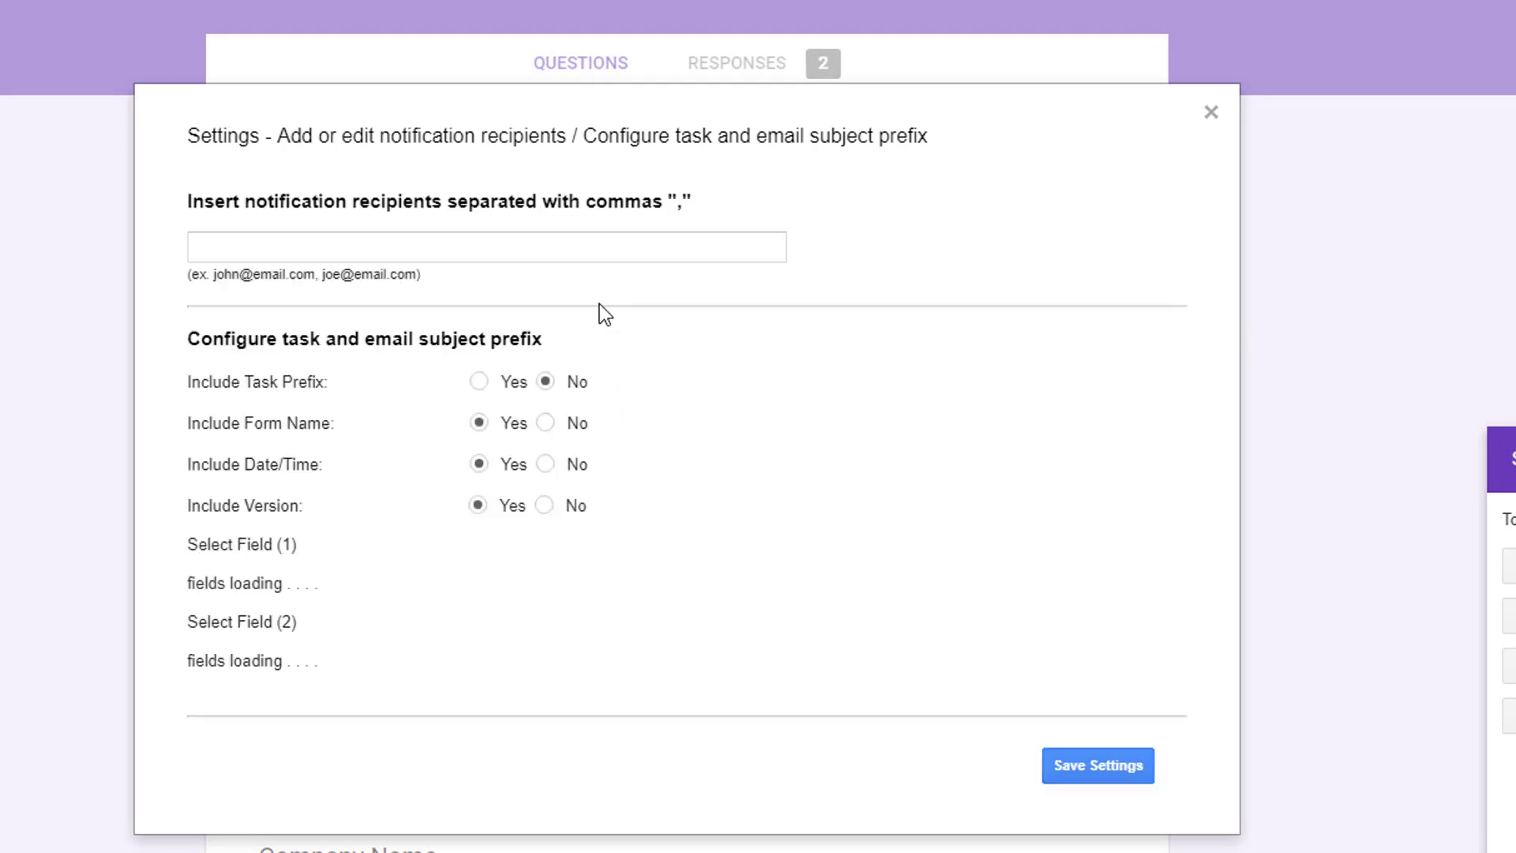
pyautogui.click(486, 246)
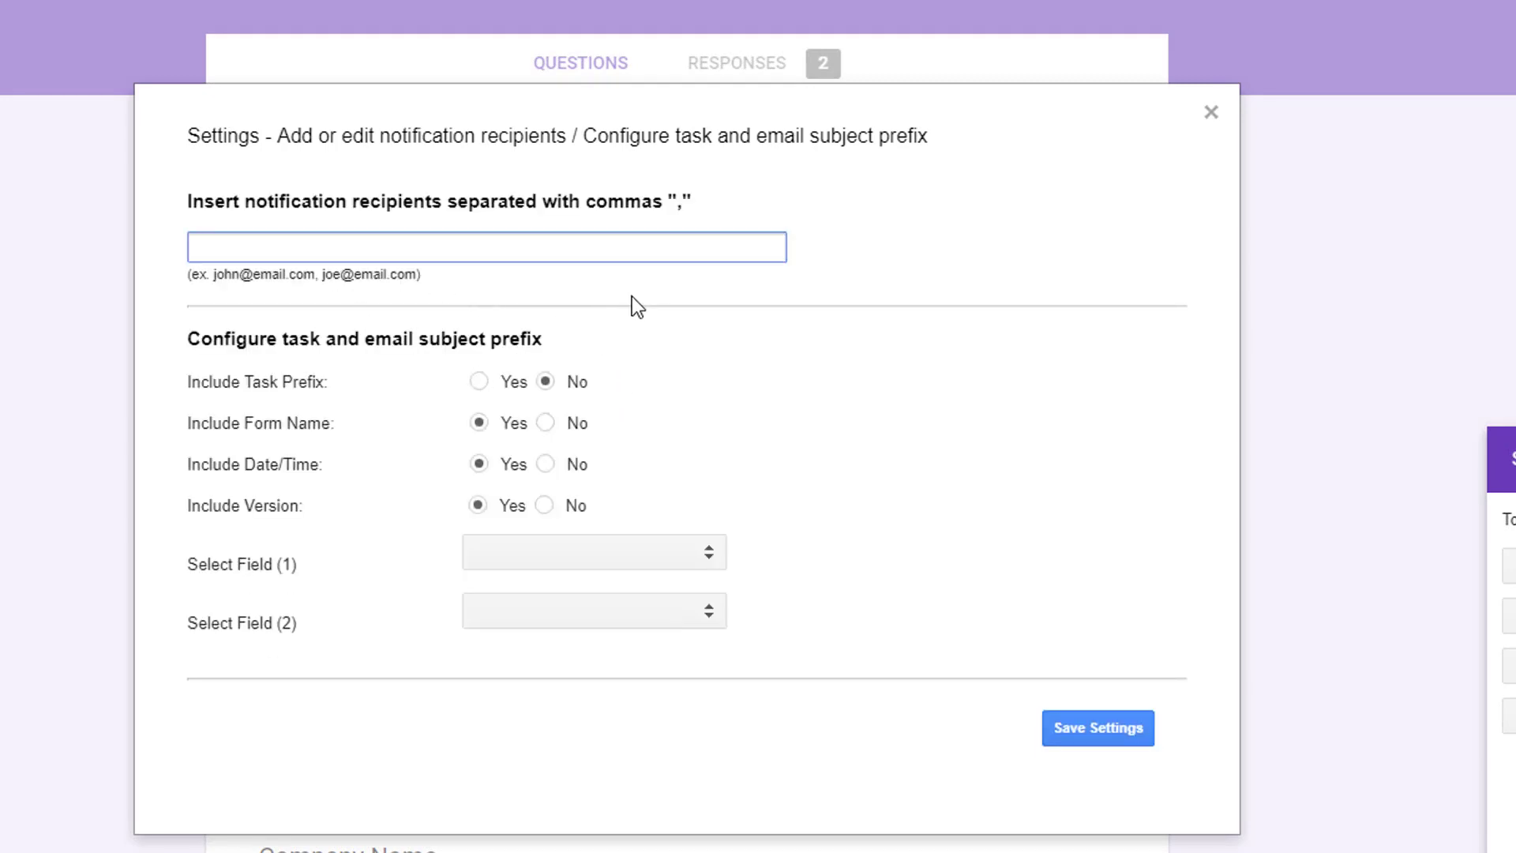
pyautogui.write('dea')
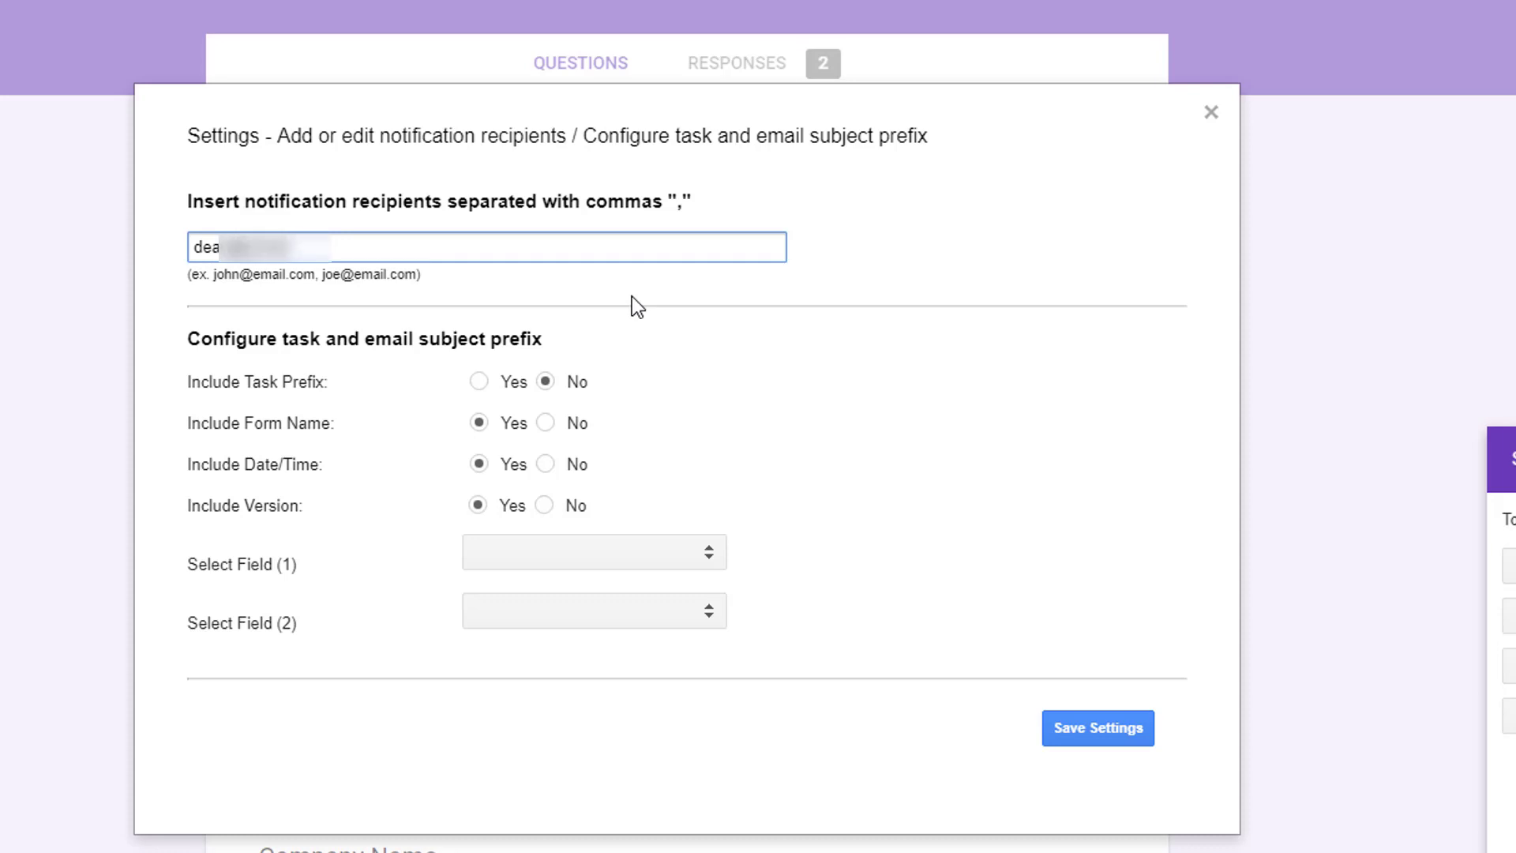
pyautogui.write('.com.au')
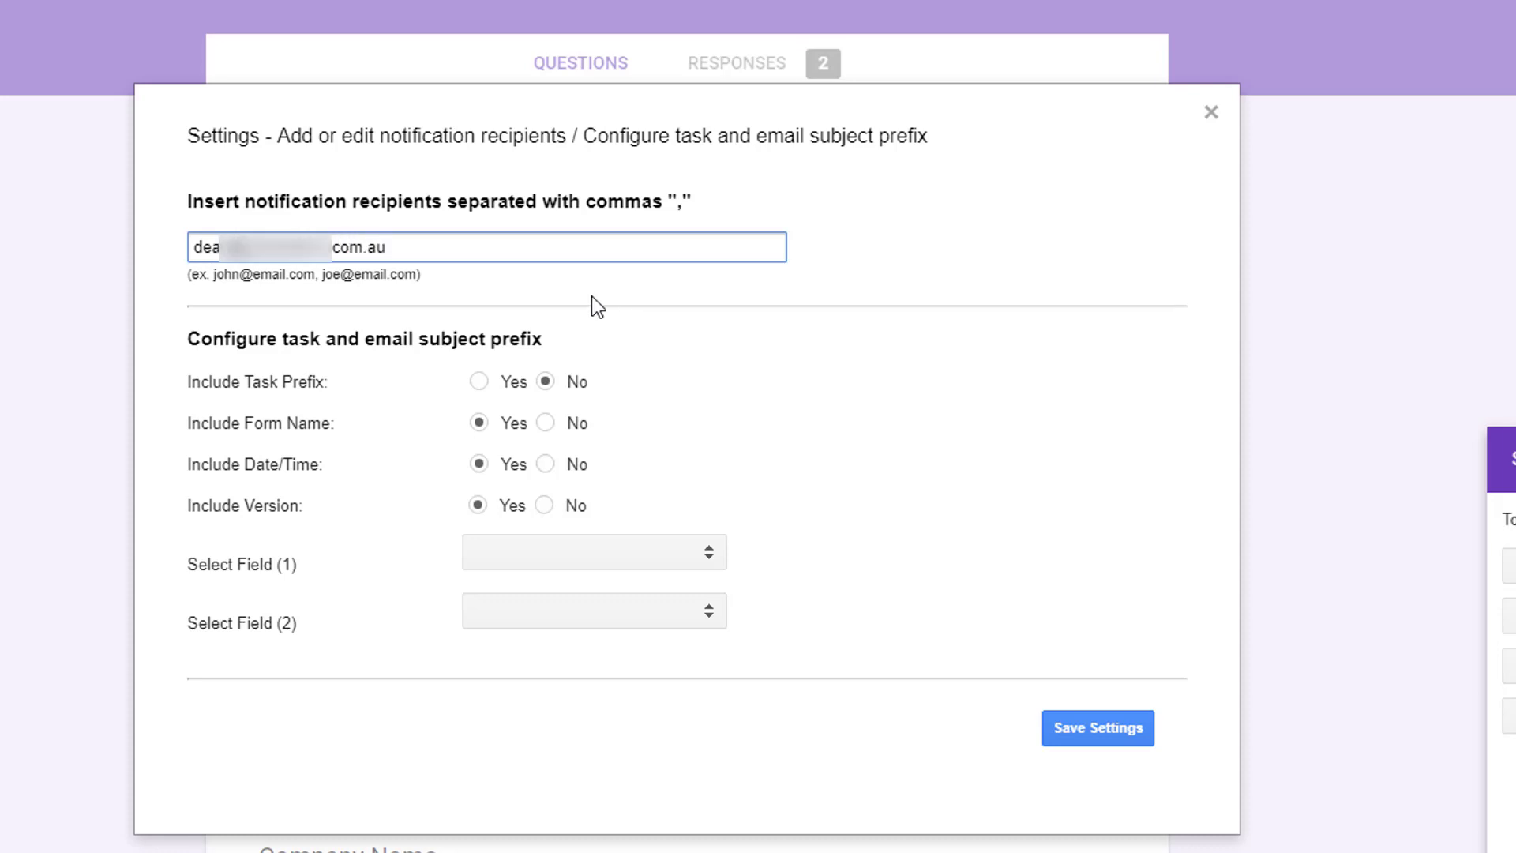
# Step: Set task prefix 'New Lead', exclude form name, use Customer Name and Company Name, and save
pyautogui.click(478, 381)
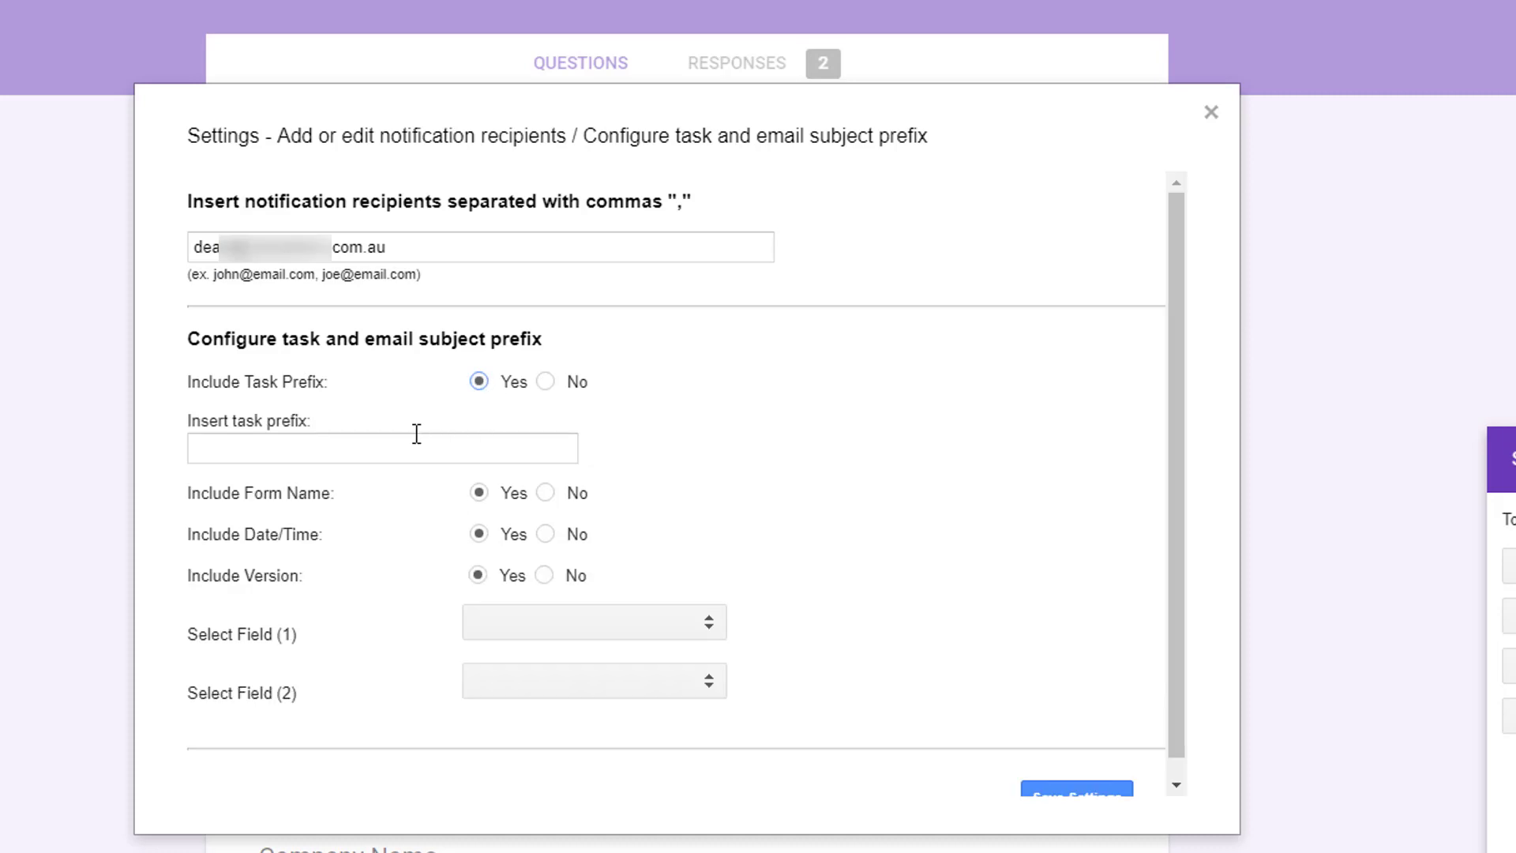
pyautogui.write('New Lead')
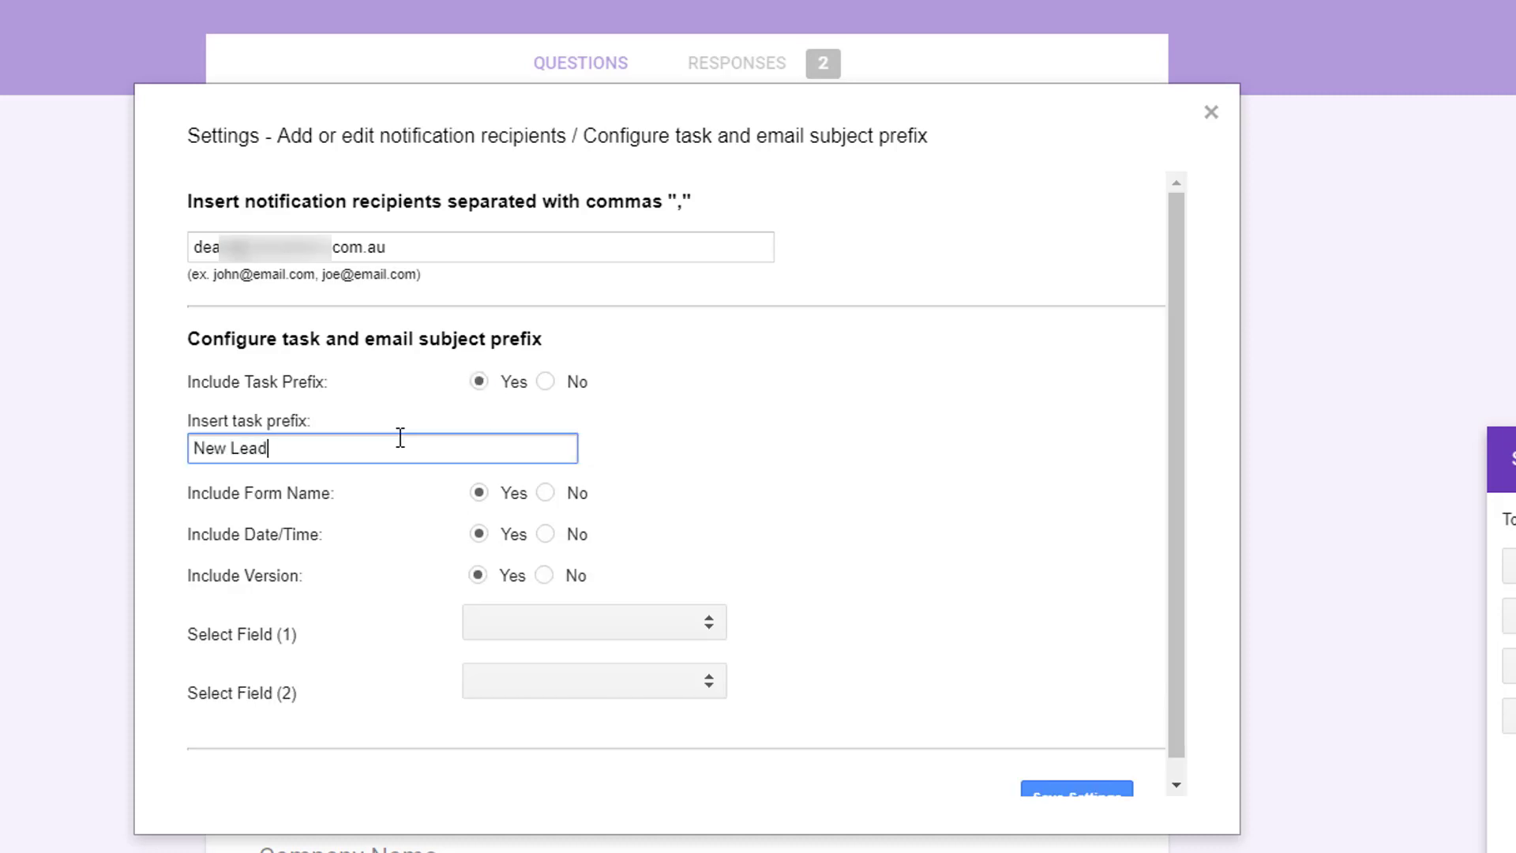
pyautogui.moveTo(550, 483)
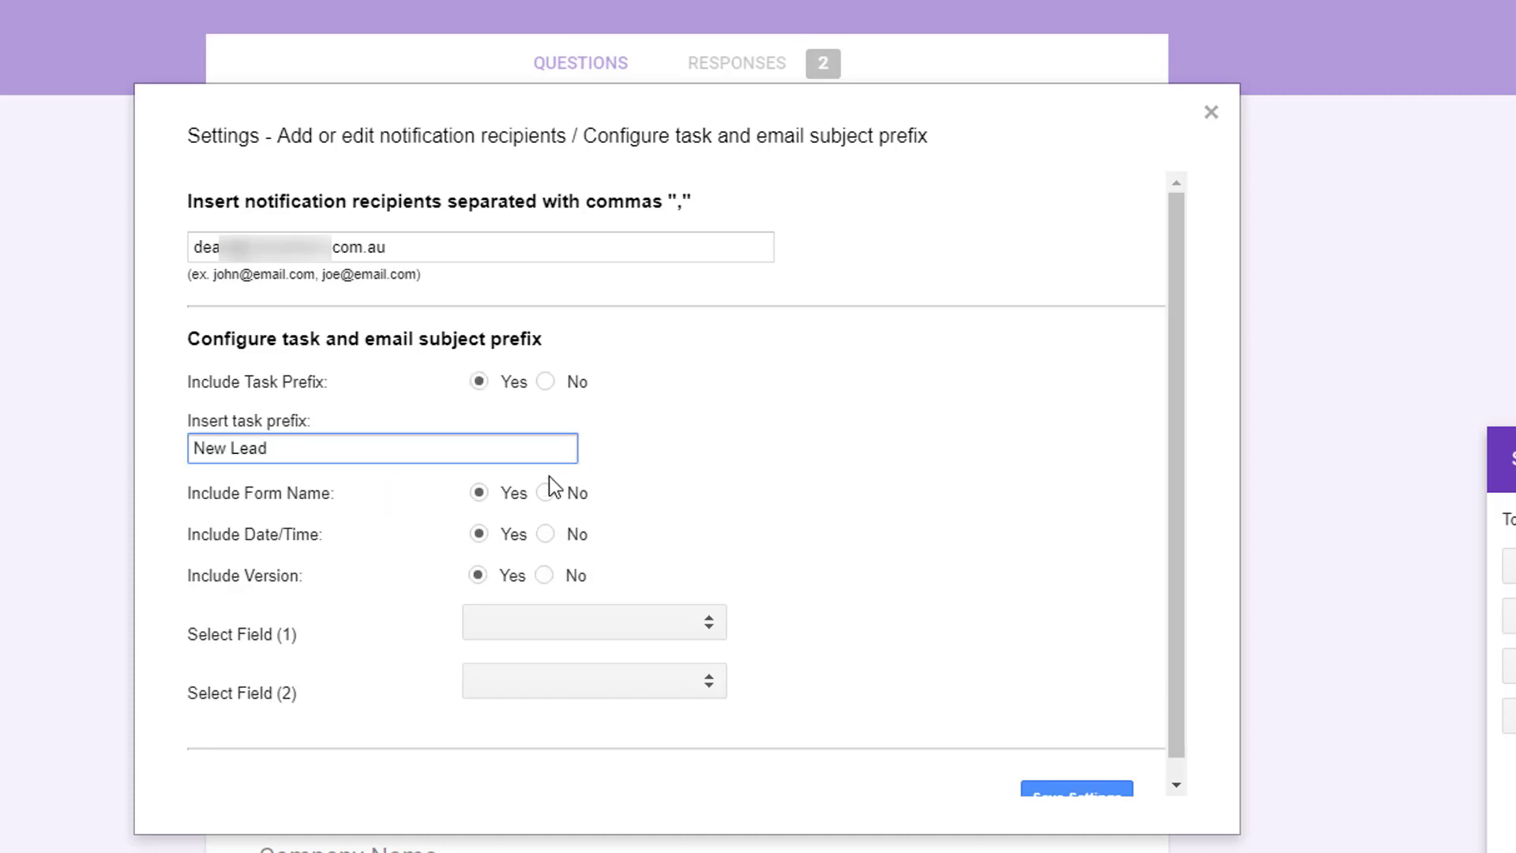
pyautogui.click(545, 492)
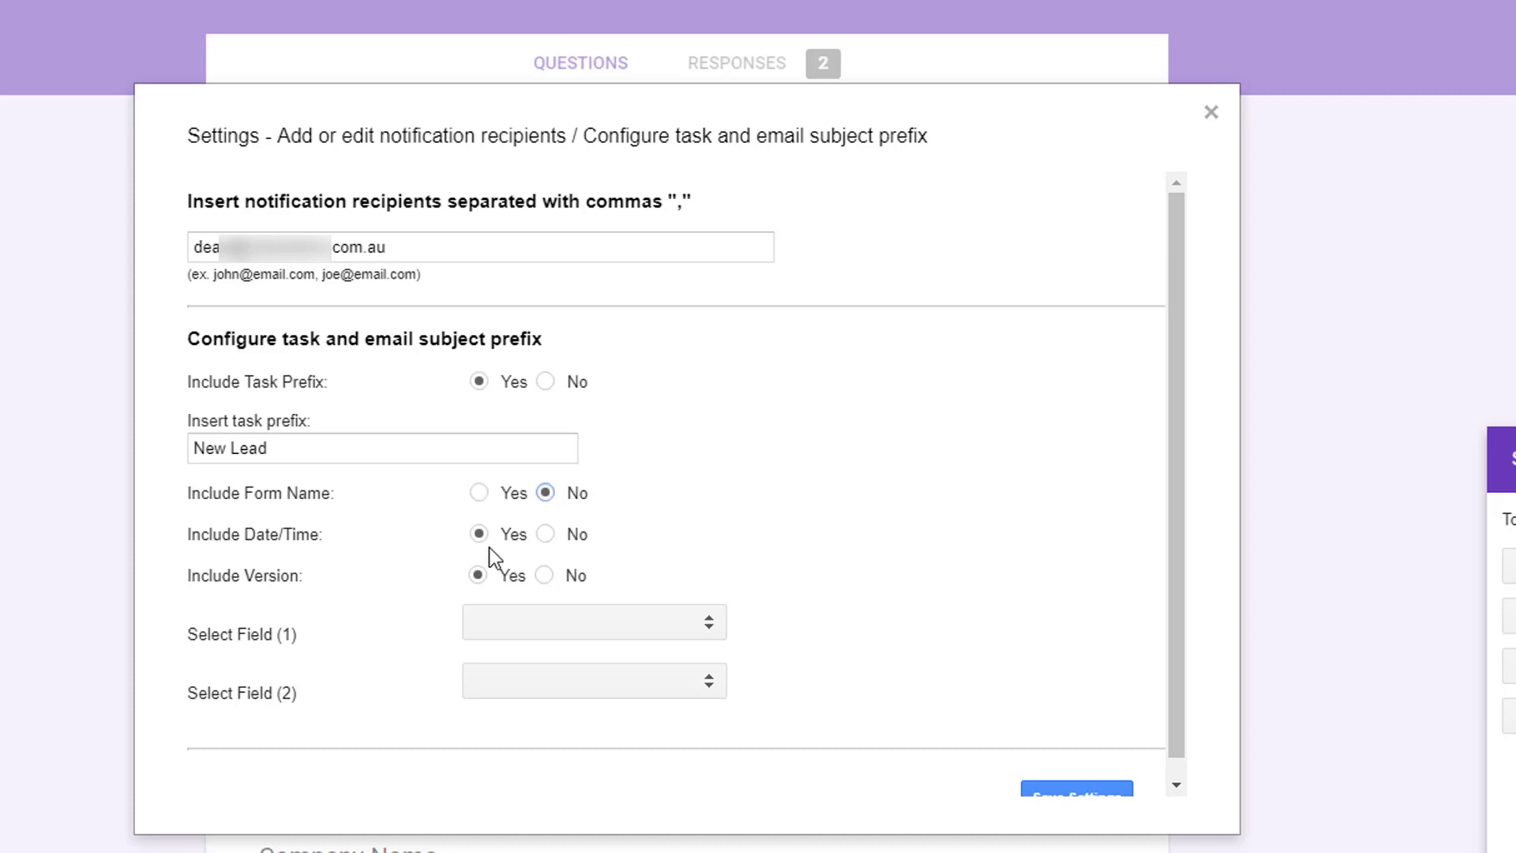
pyautogui.click(594, 621)
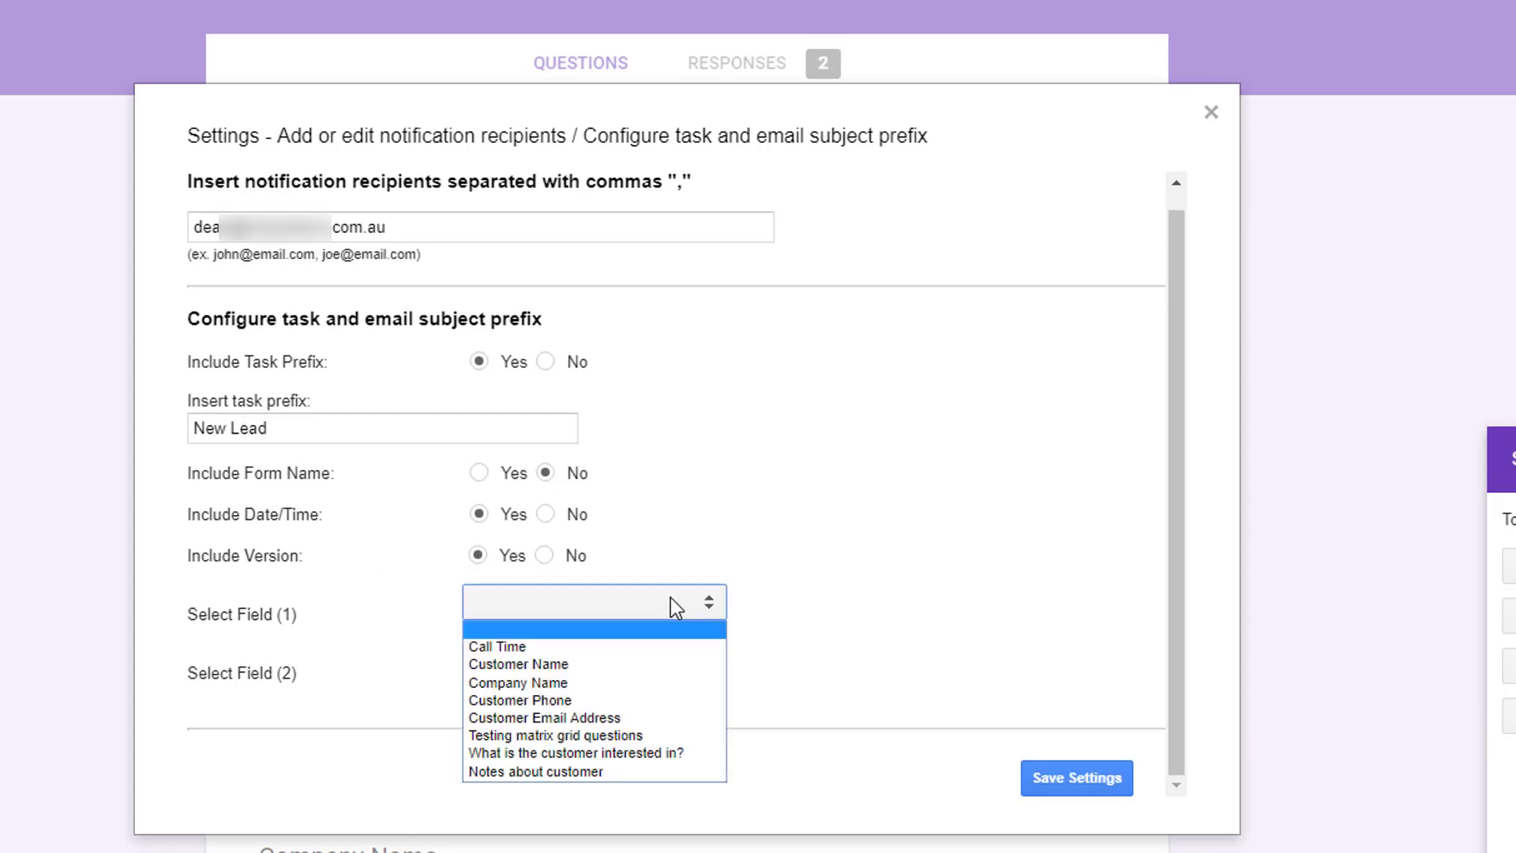
pyautogui.click(518, 664)
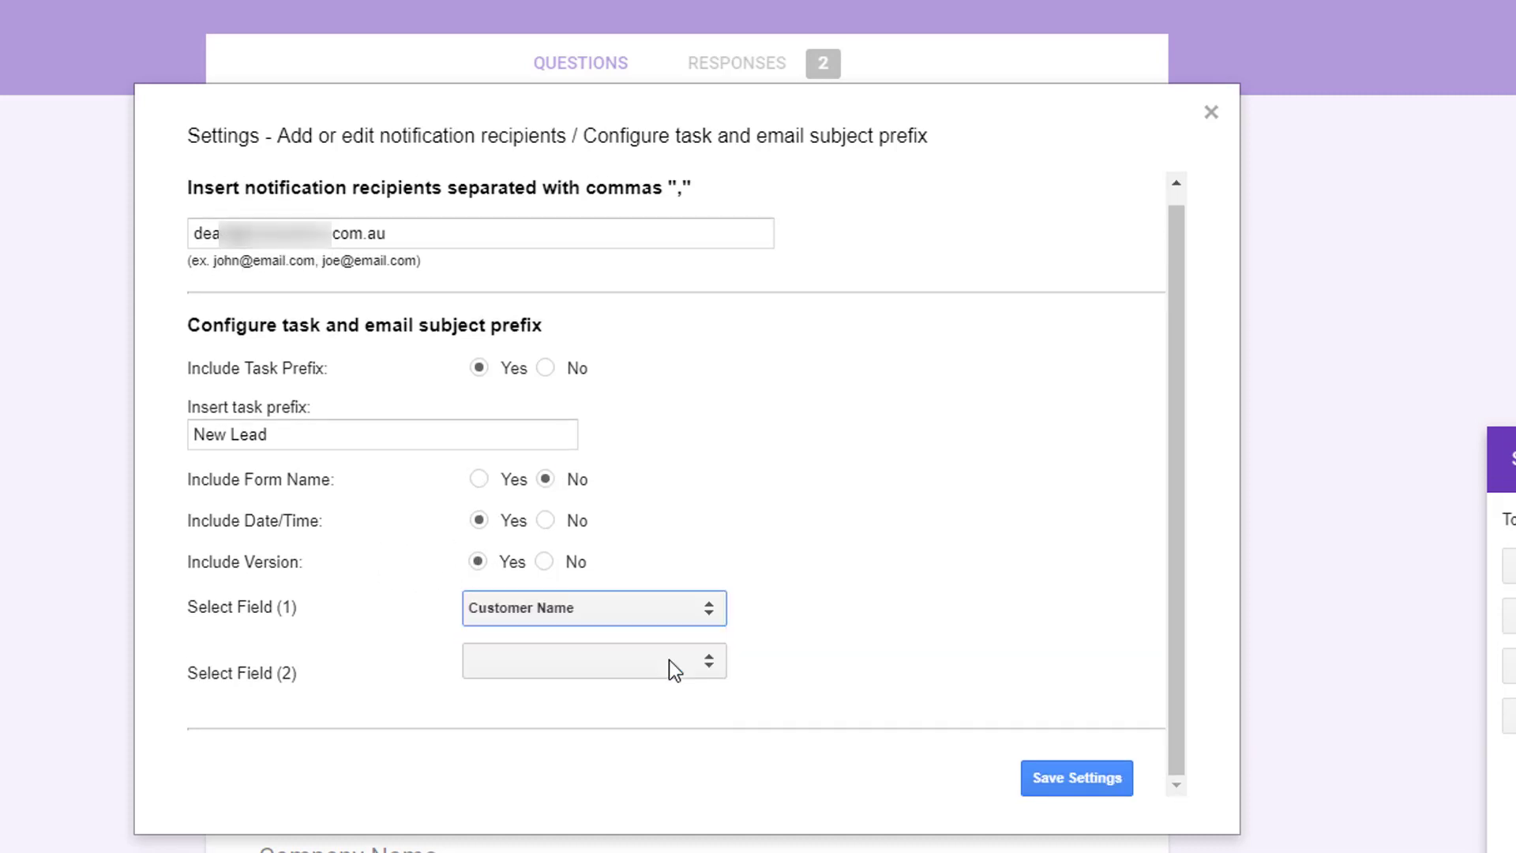
pyautogui.click(593, 665)
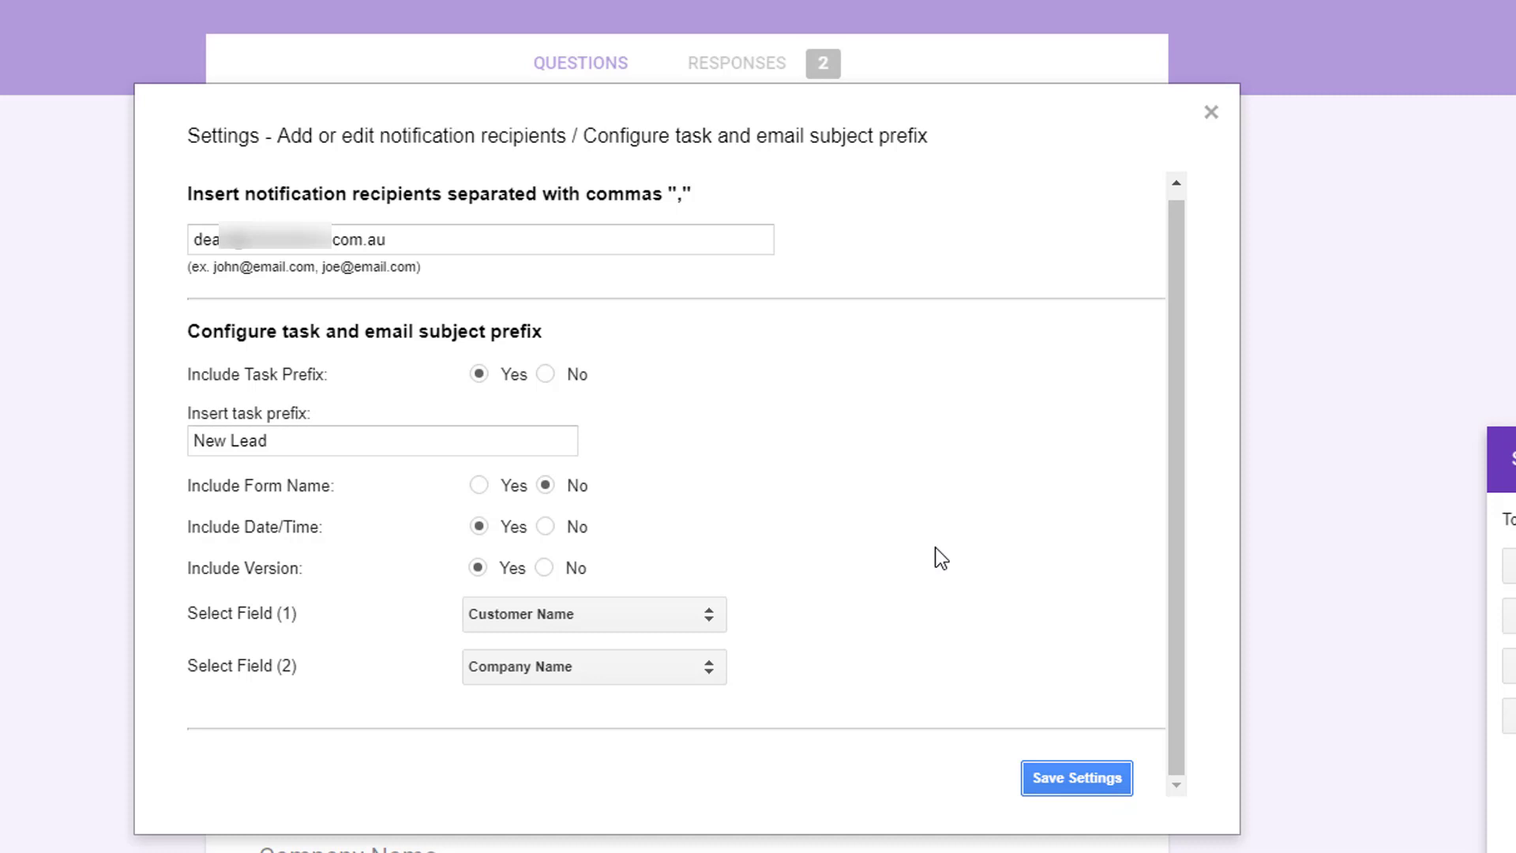
pyautogui.click(1076, 776)
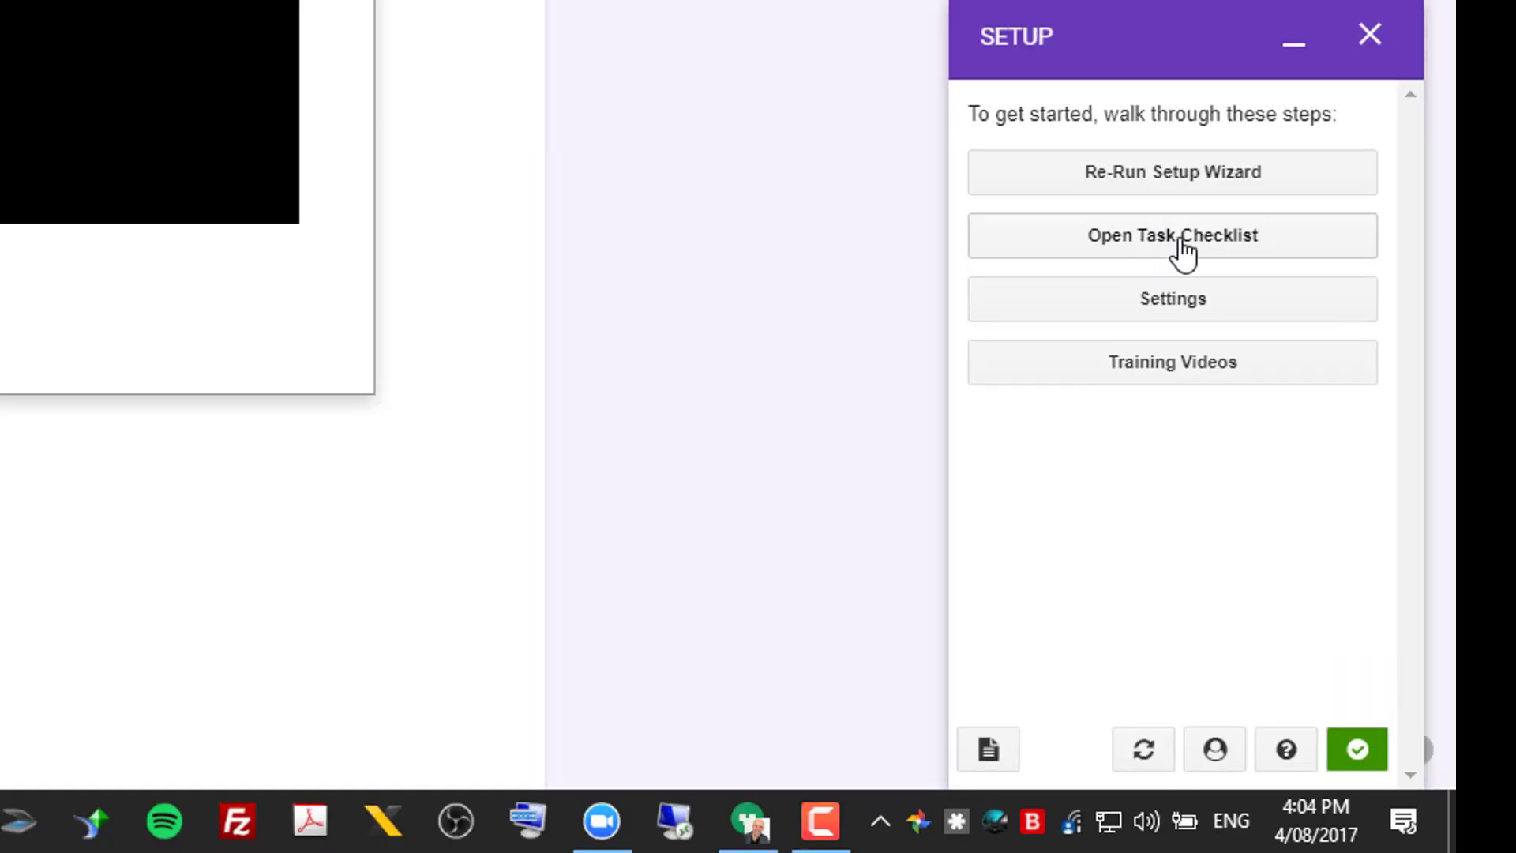
# Step: Open the task checklist and dismiss the tutorial with 'Okay, Let's go do it!'
pyautogui.click(1170, 235)
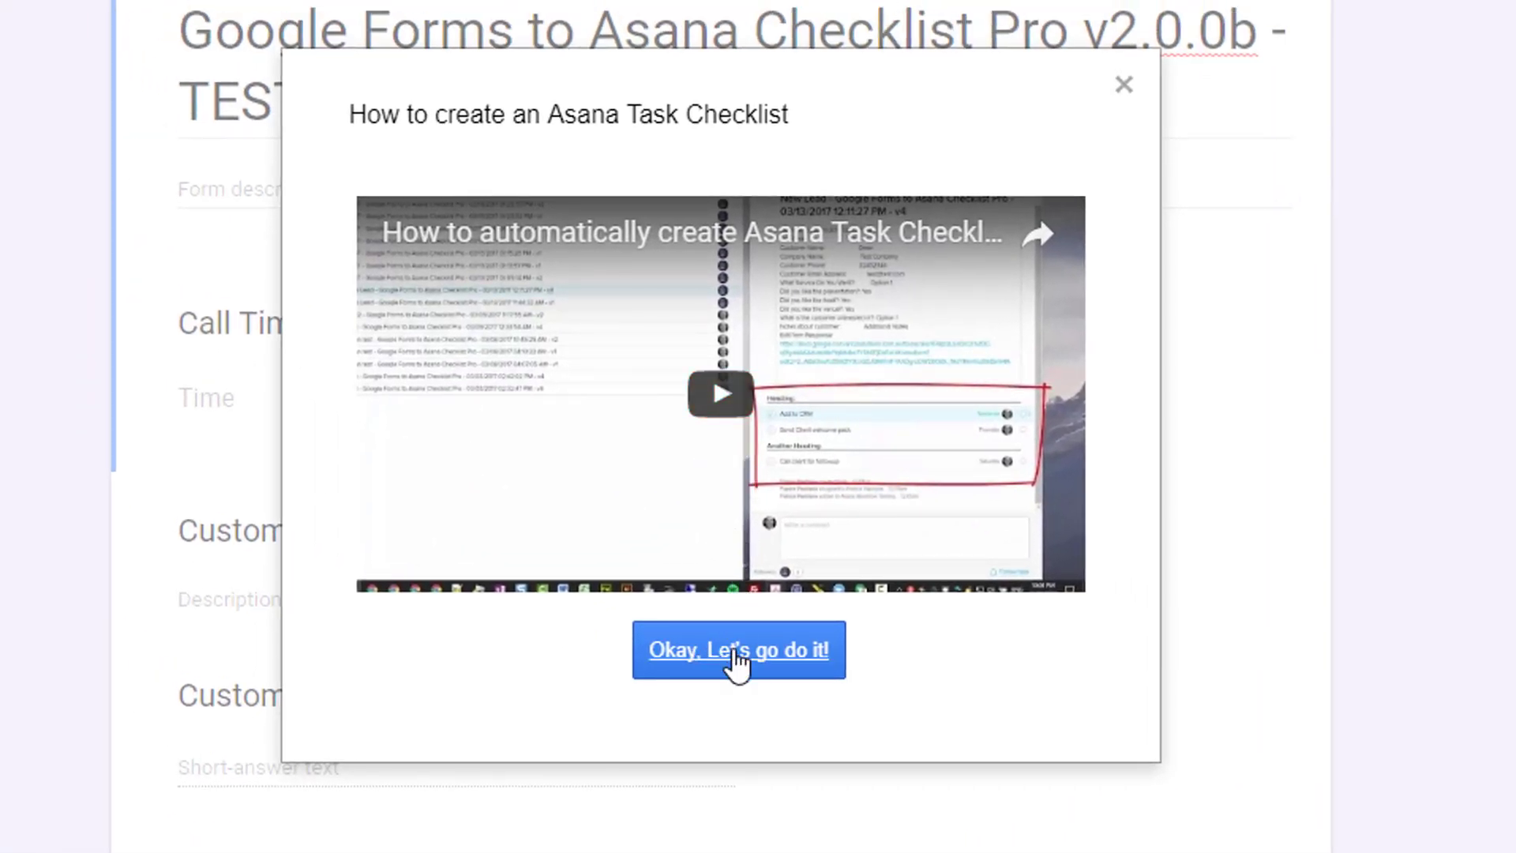
pyautogui.click(737, 650)
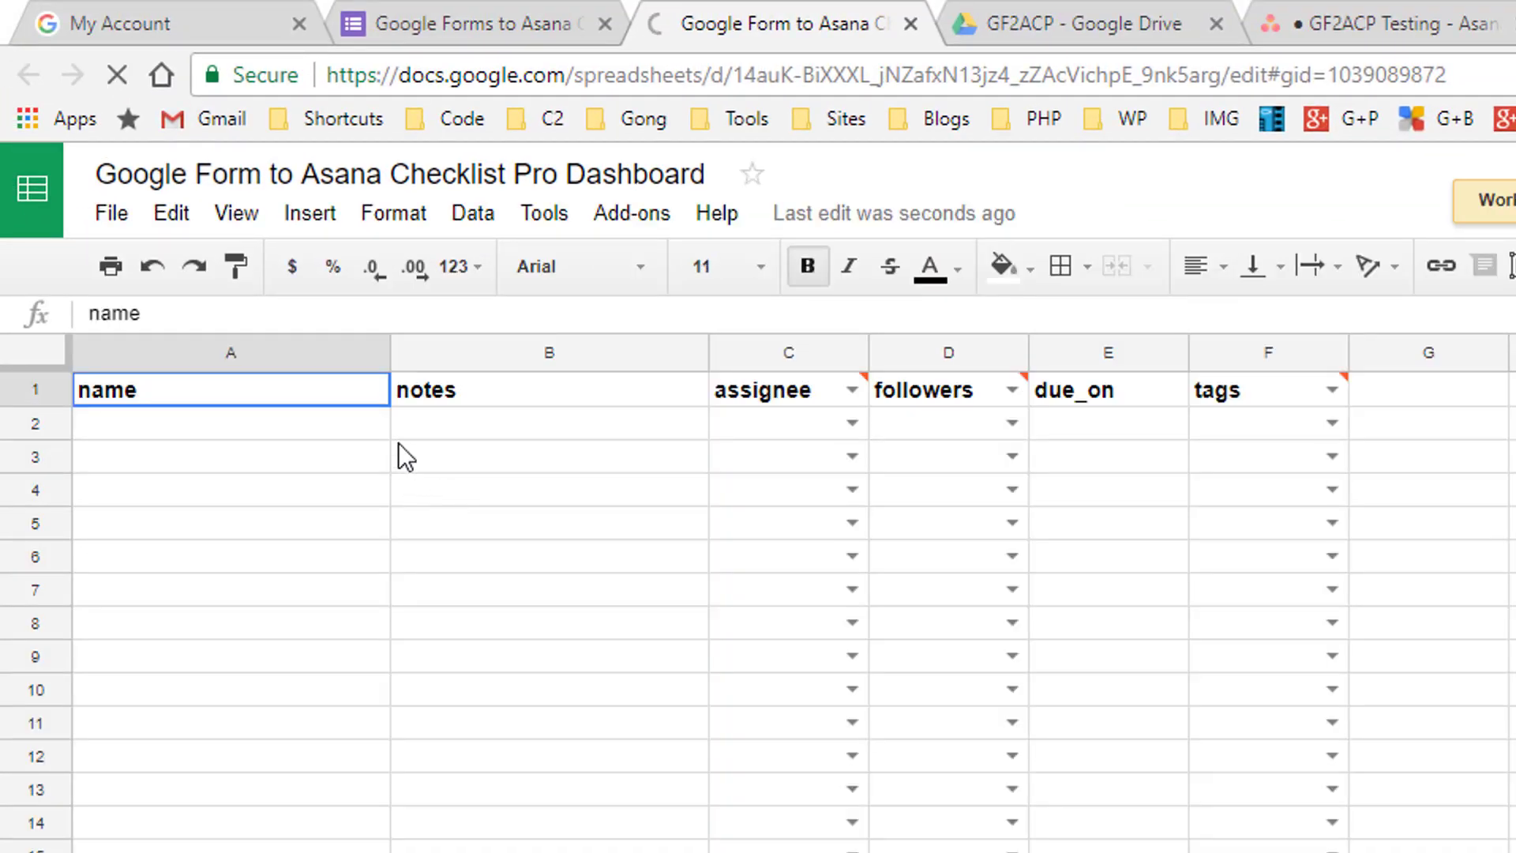
pyautogui.click(229, 422)
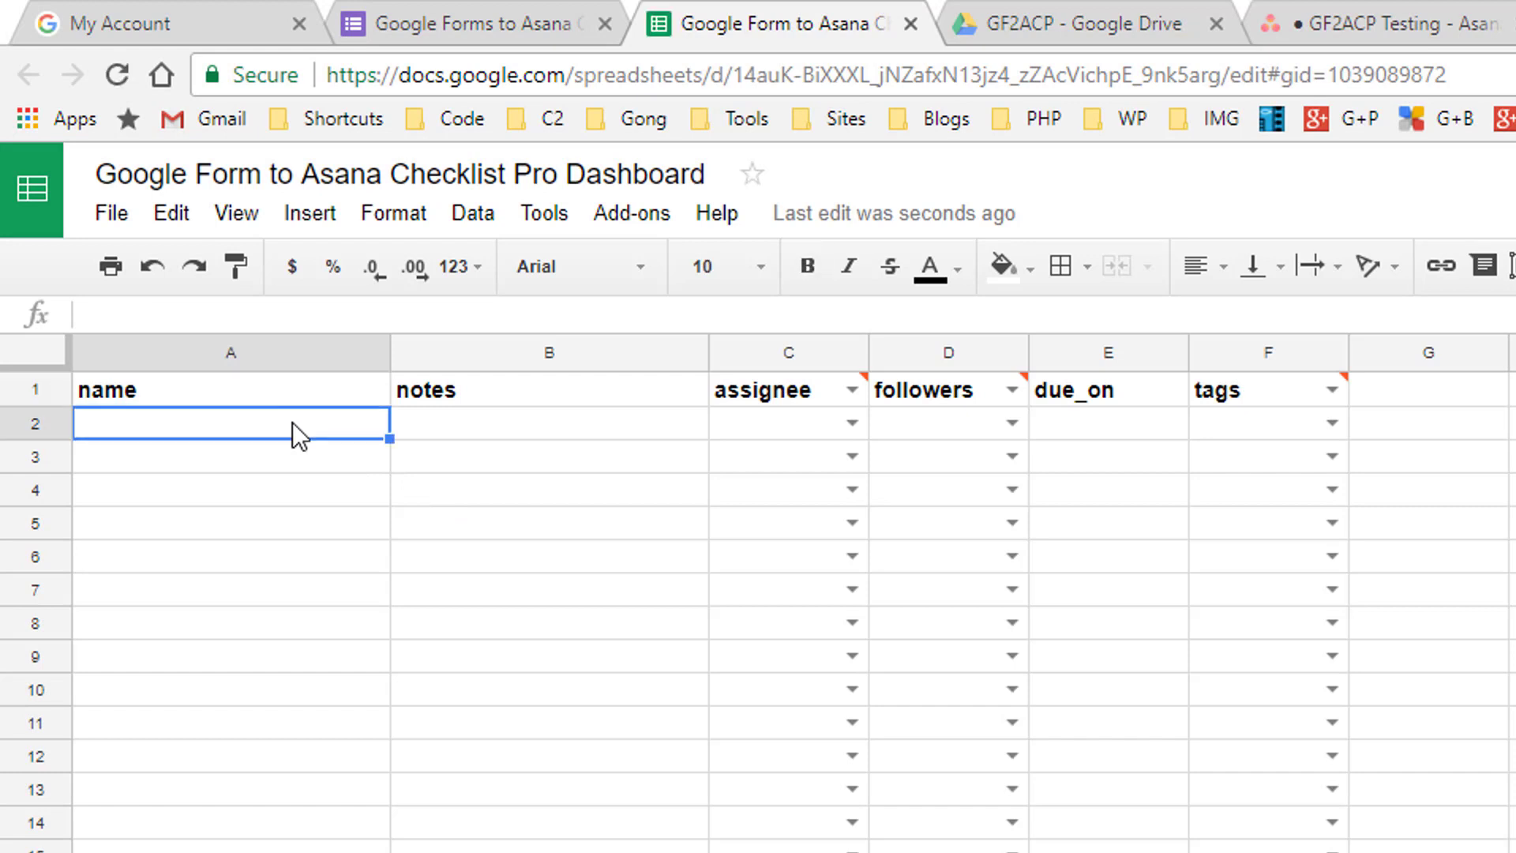
pyautogui.write('Task 1')
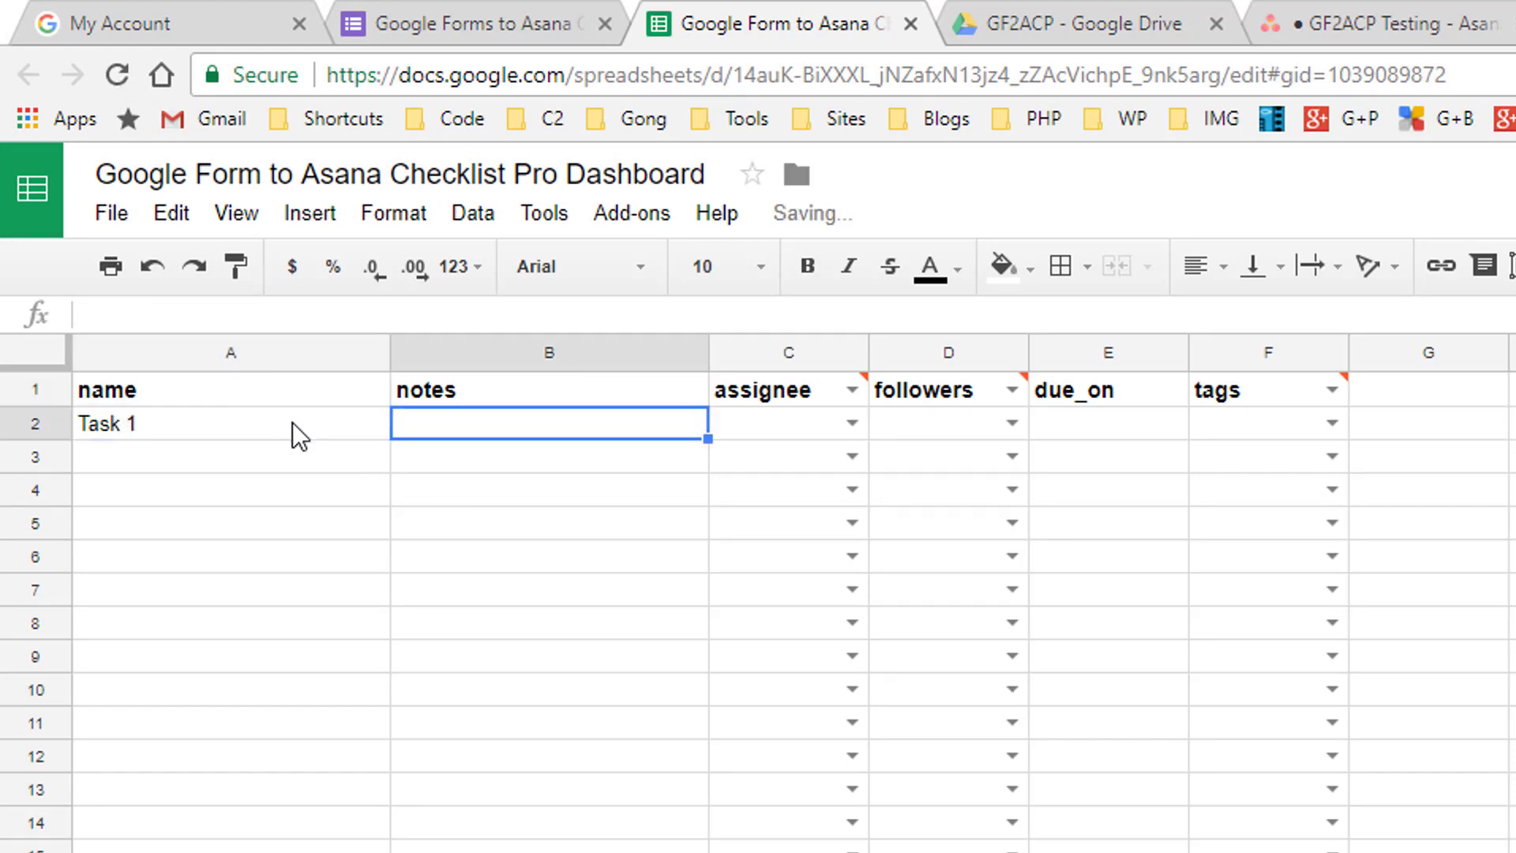
pyautogui.write('Put some notes in the task')
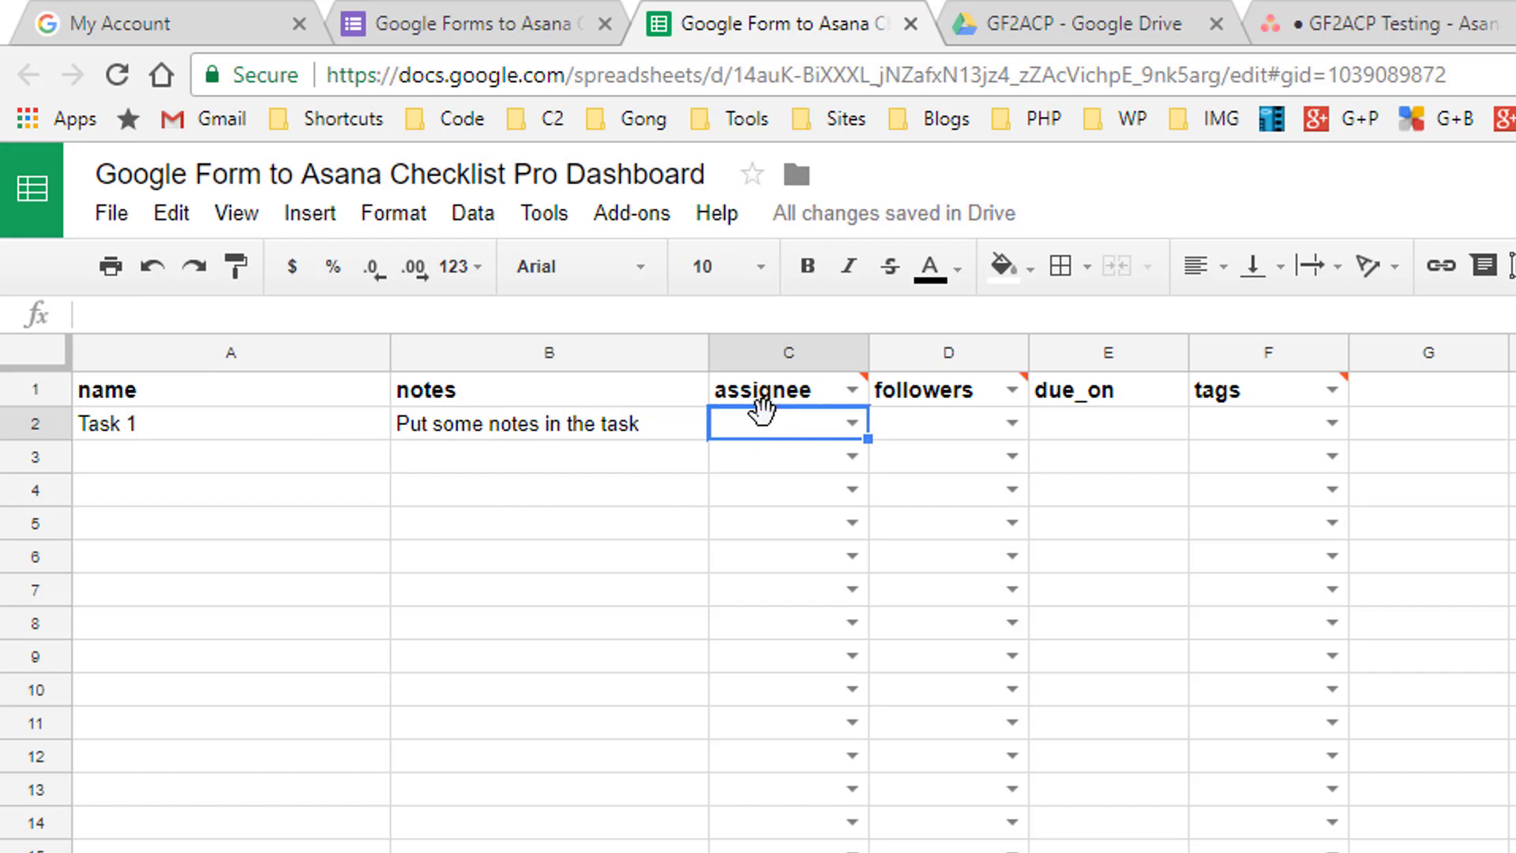
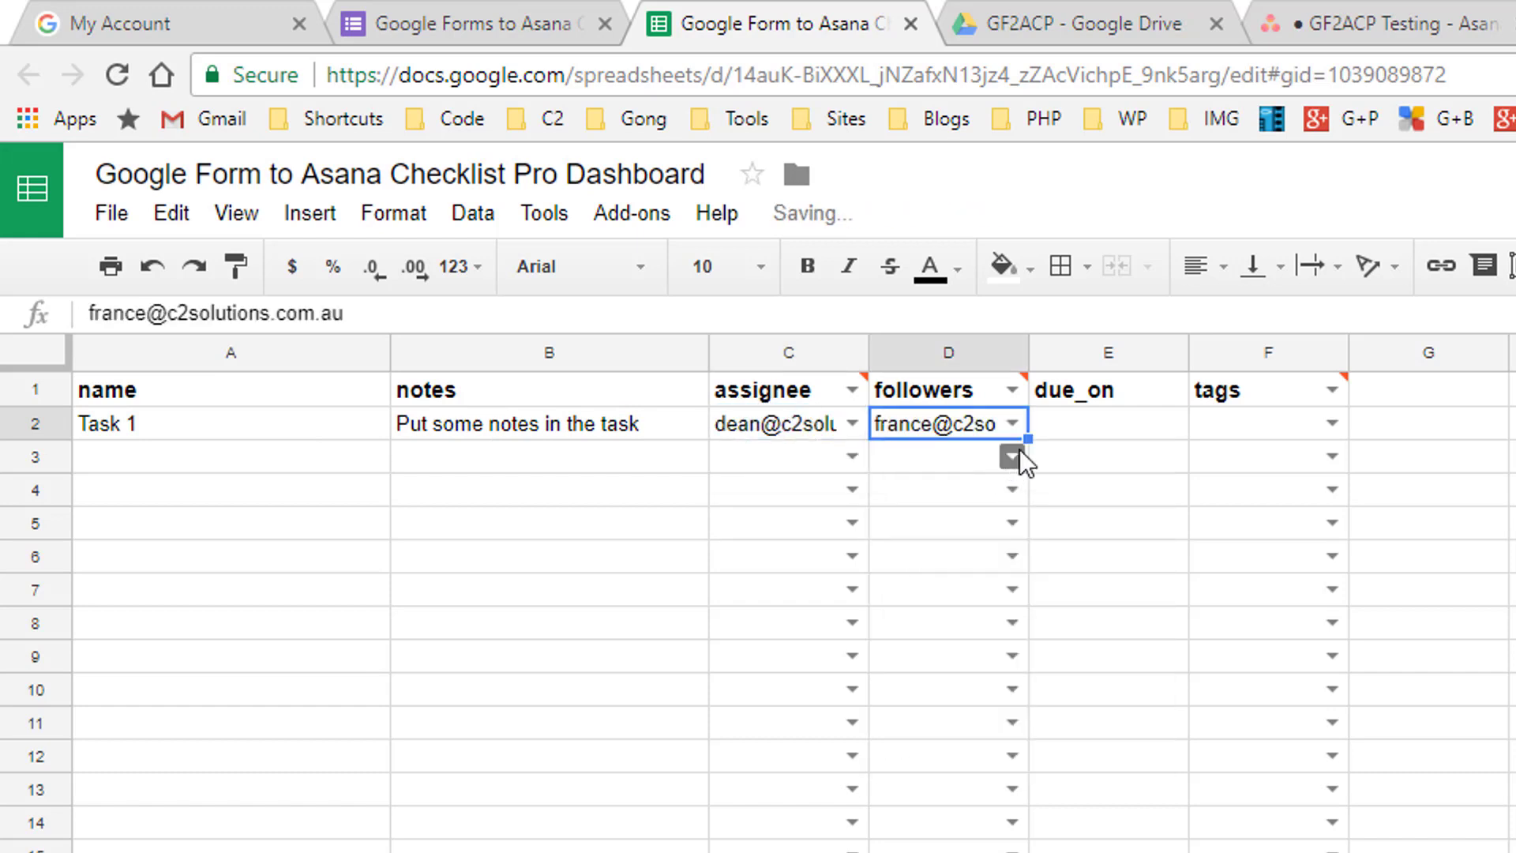
pyautogui.write('2')
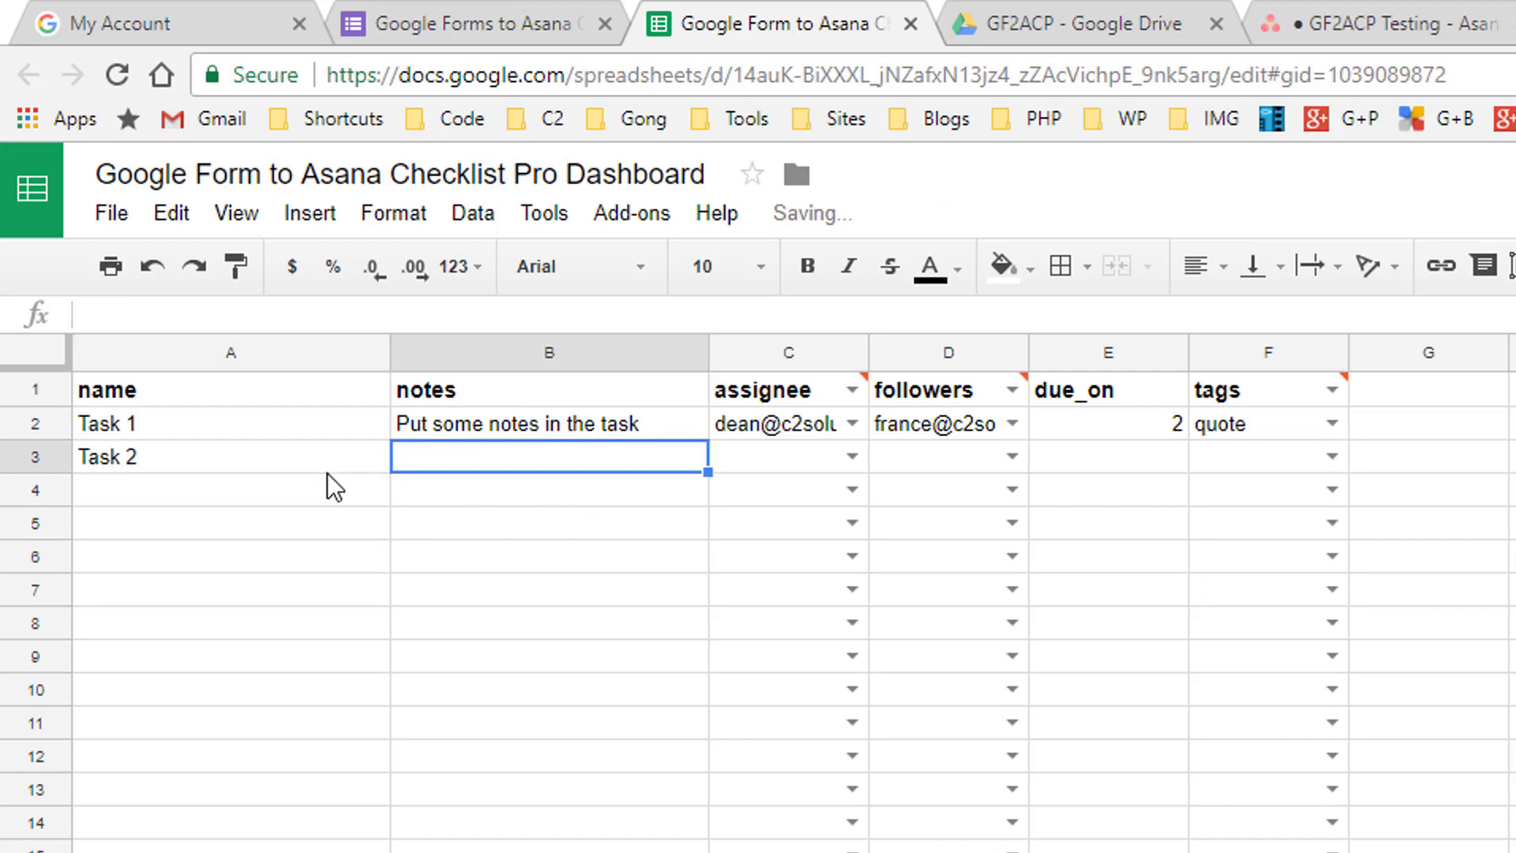
# Step: Add Task 2 with due_on 5, then type Task 3 in A4
pyautogui.write('asdgasdg')
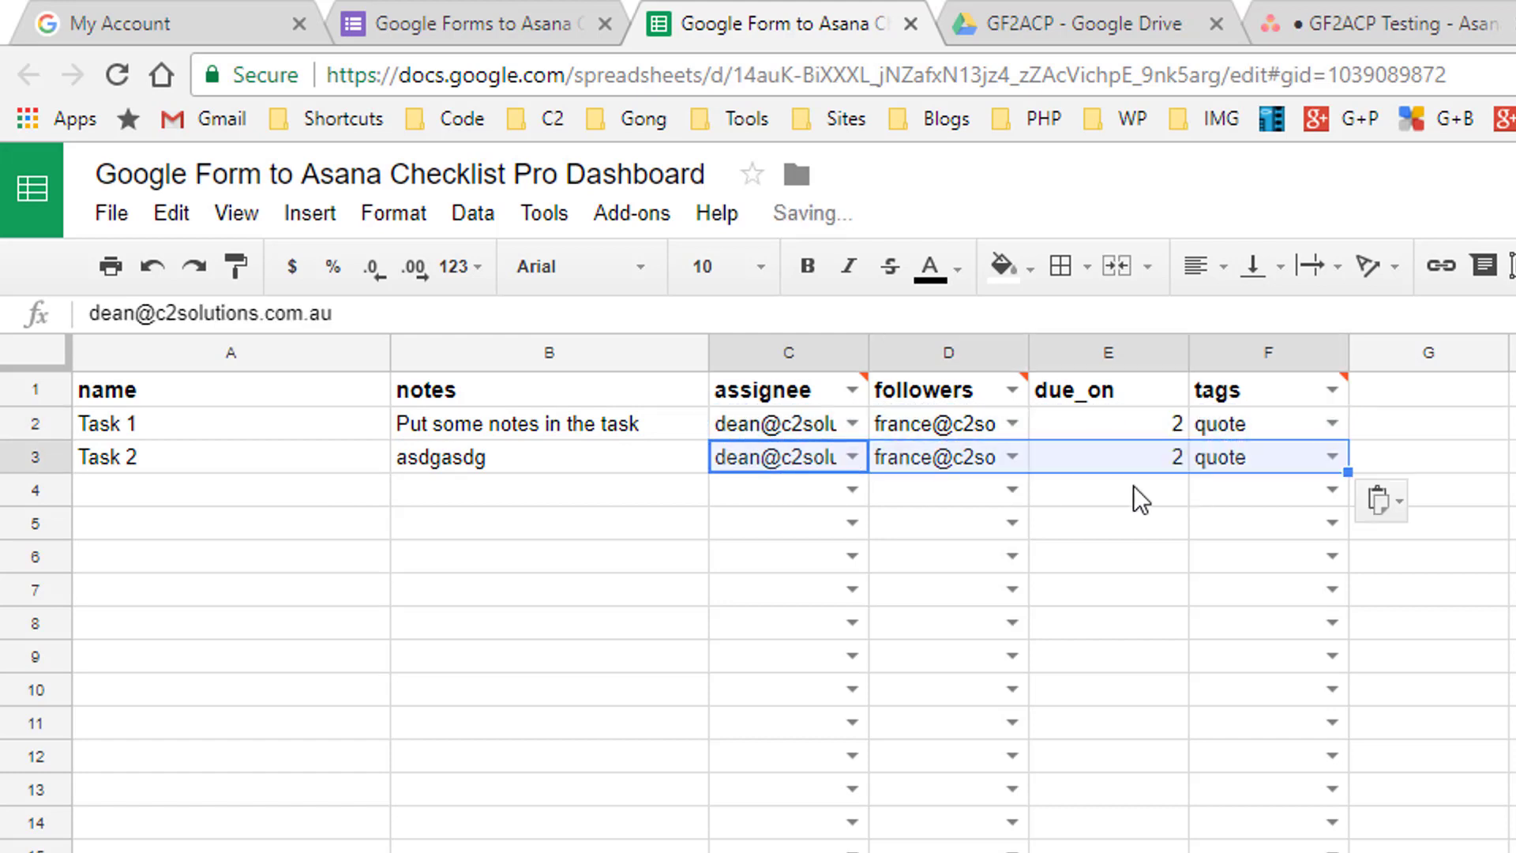
pyautogui.click(1107, 457)
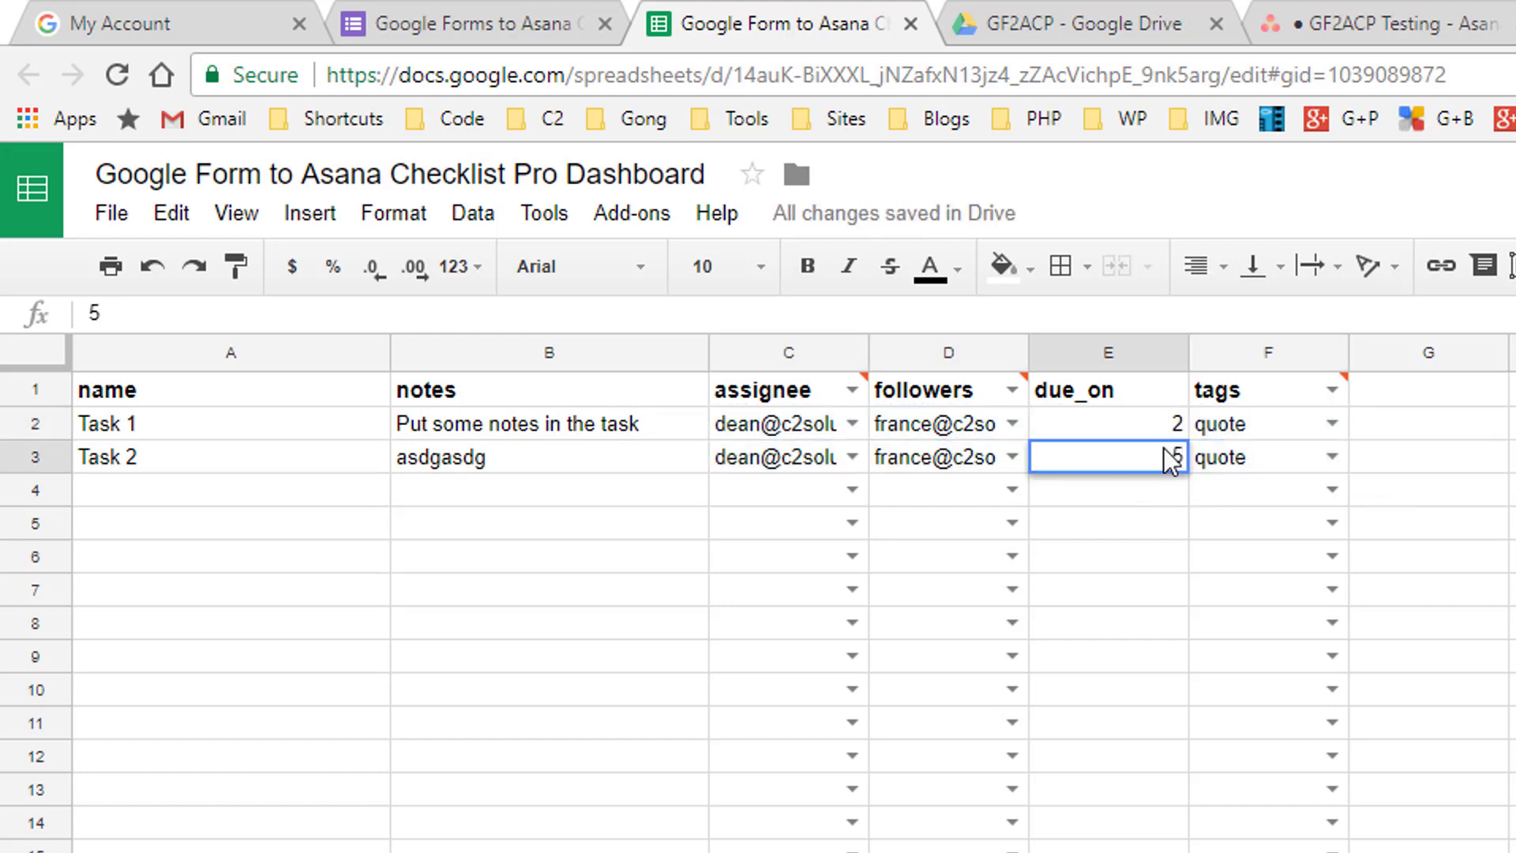
pyautogui.write('5')
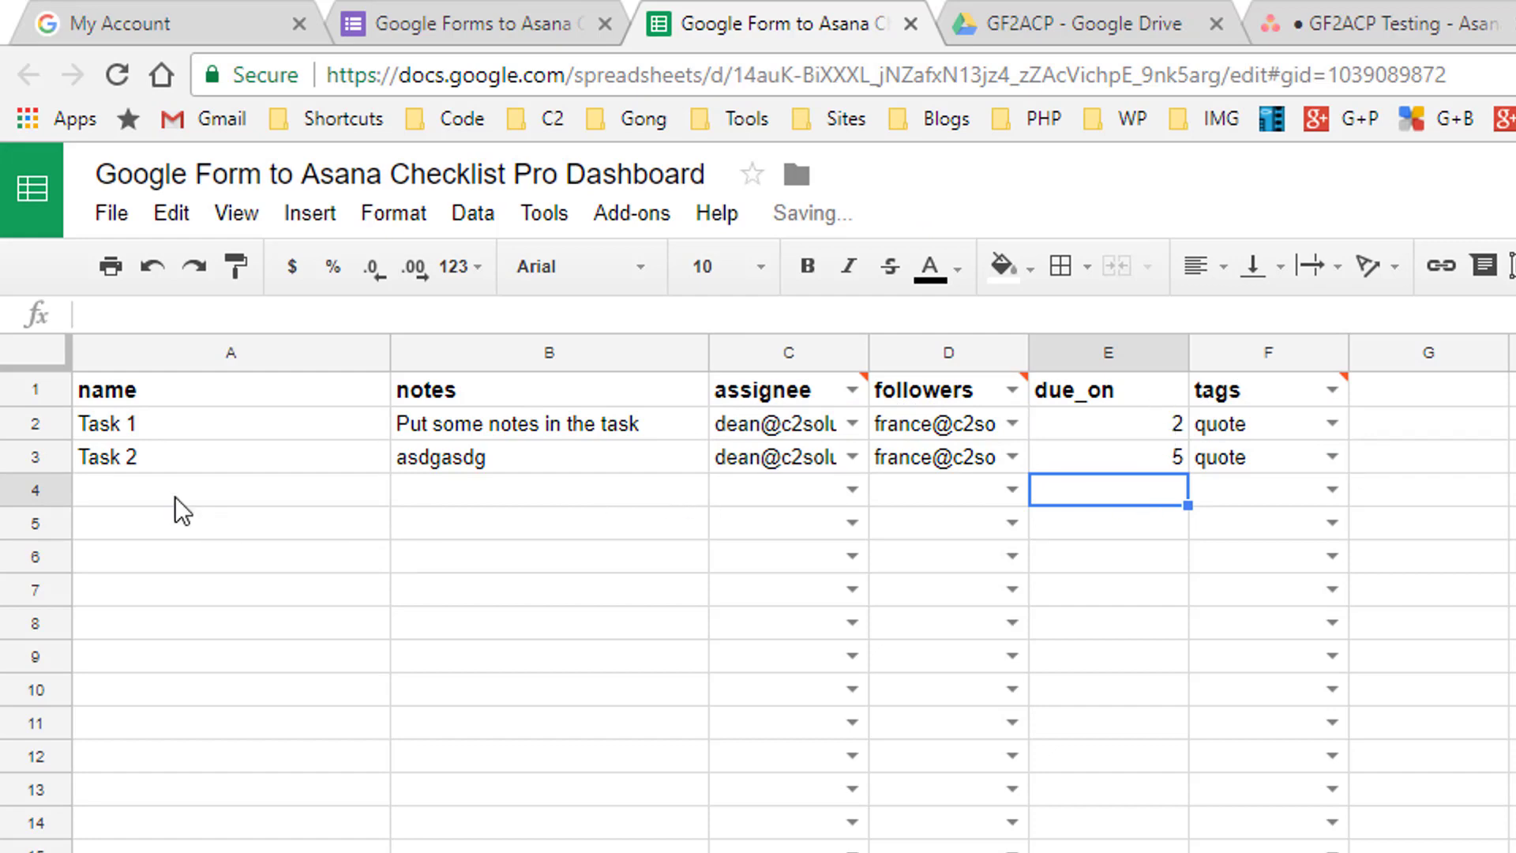
pyautogui.write('TAsk 3')
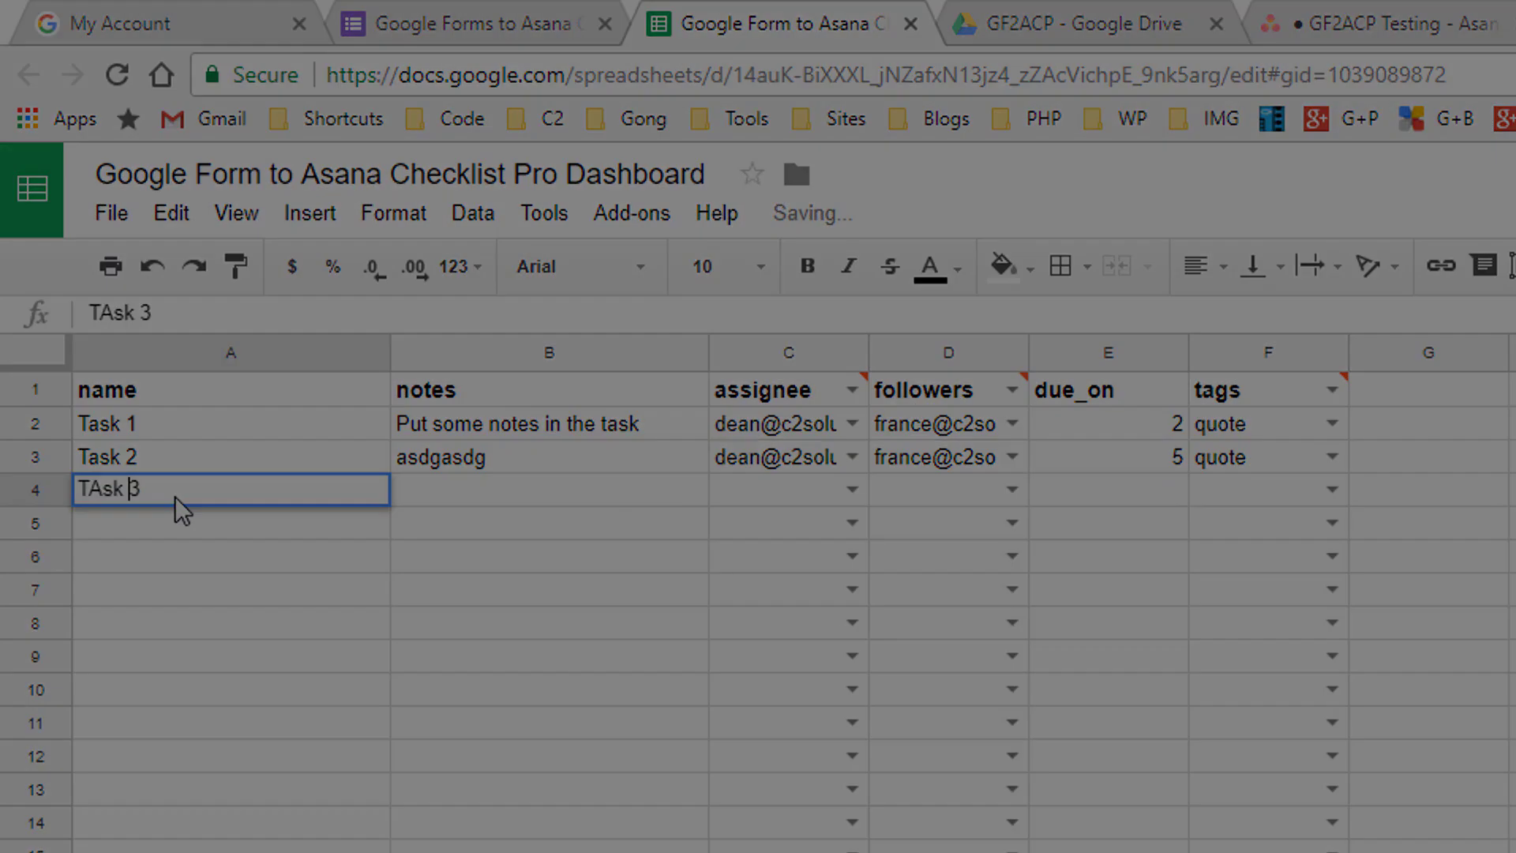
pyautogui.click(473, 23)
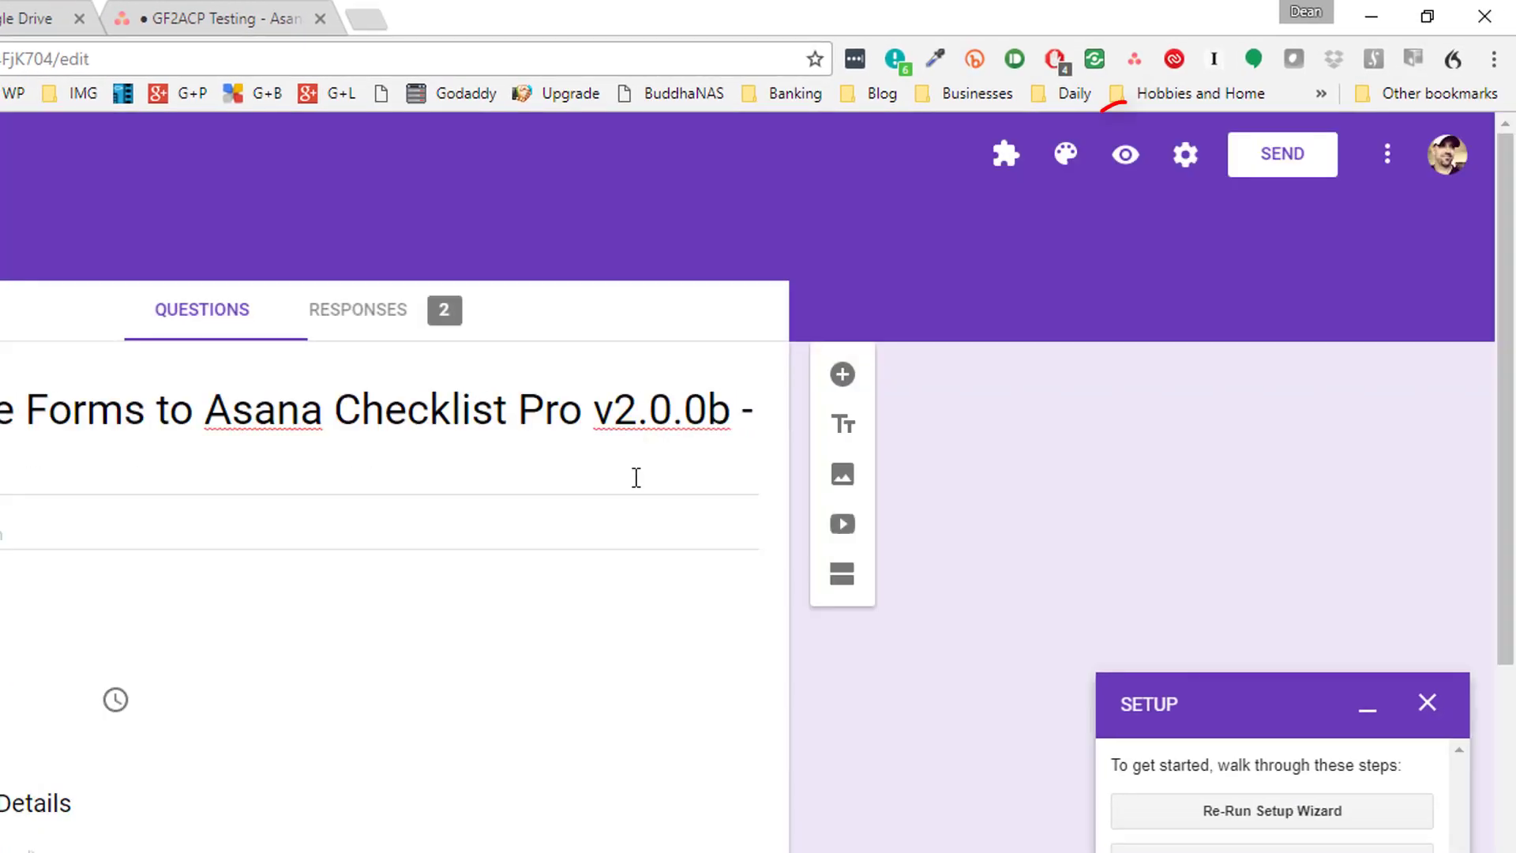
pyautogui.click(1124, 154)
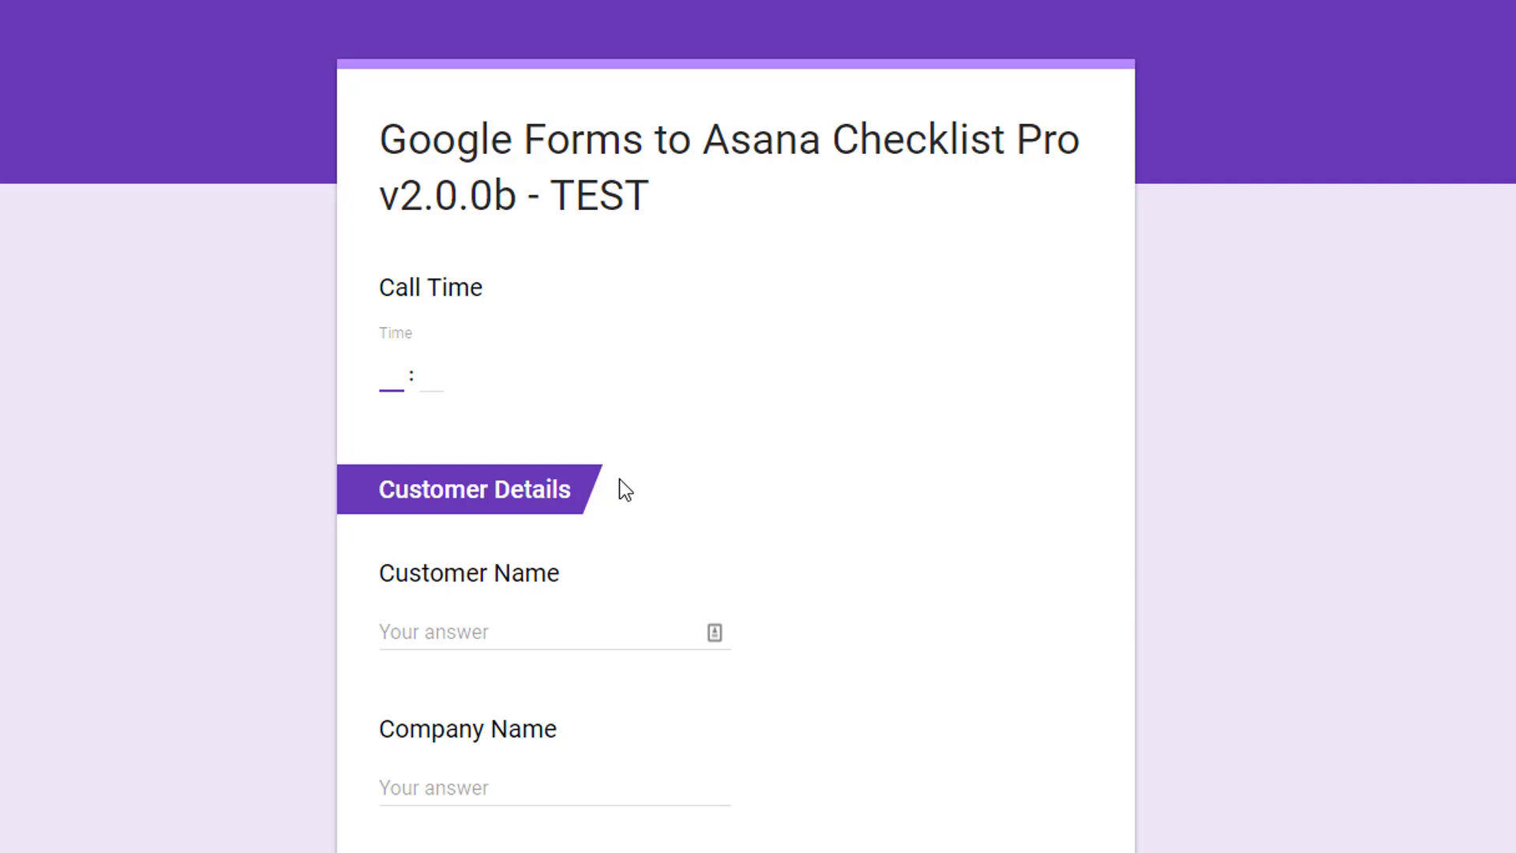
pyautogui.write('040')
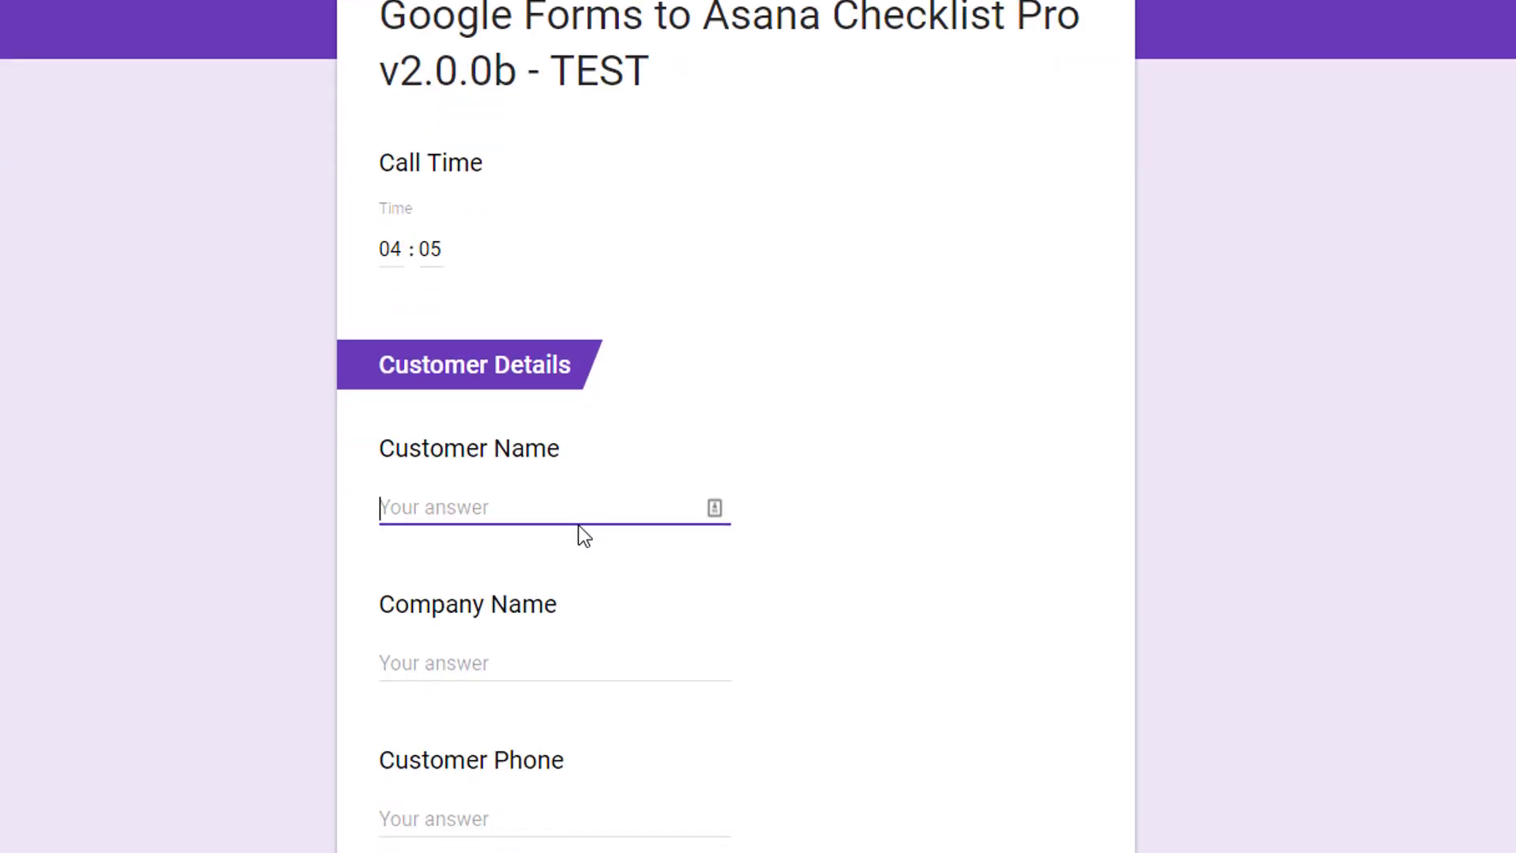
pyautogui.write('Test Co')
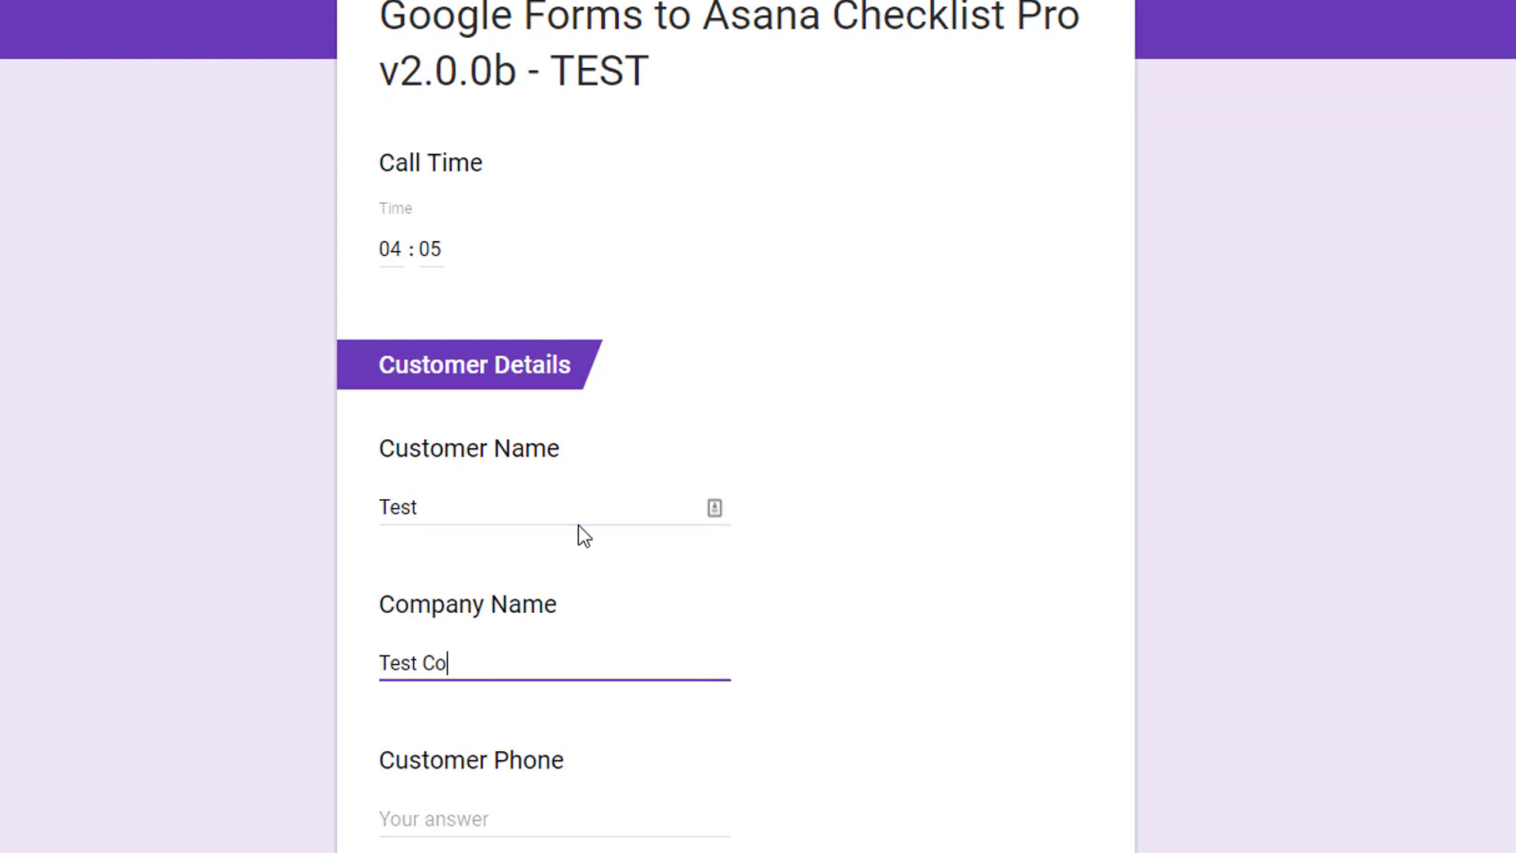
pyautogui.scroll(-3)
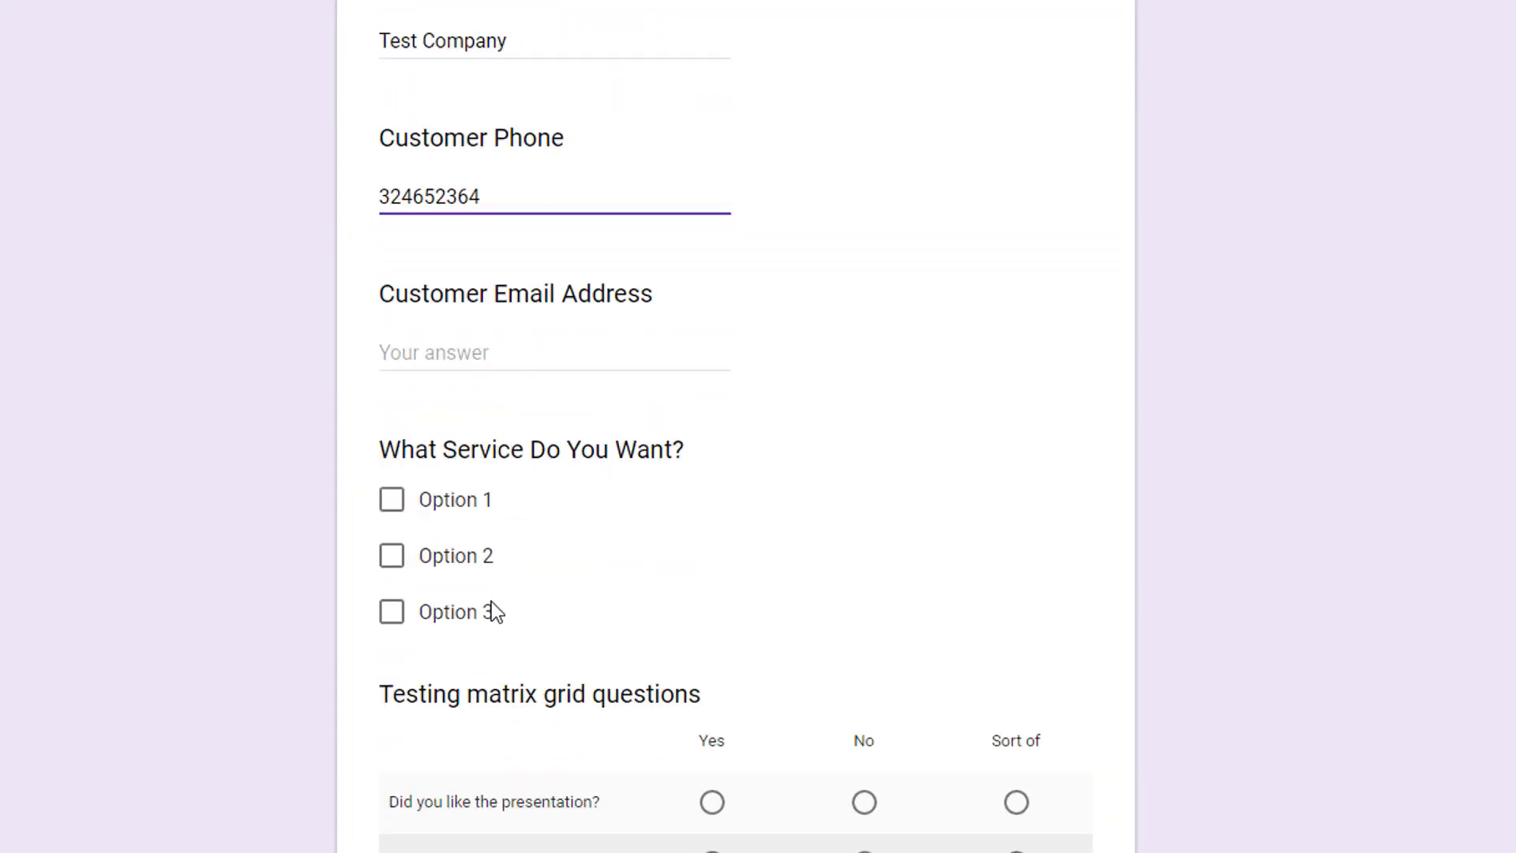
pyautogui.write('test@test.com')
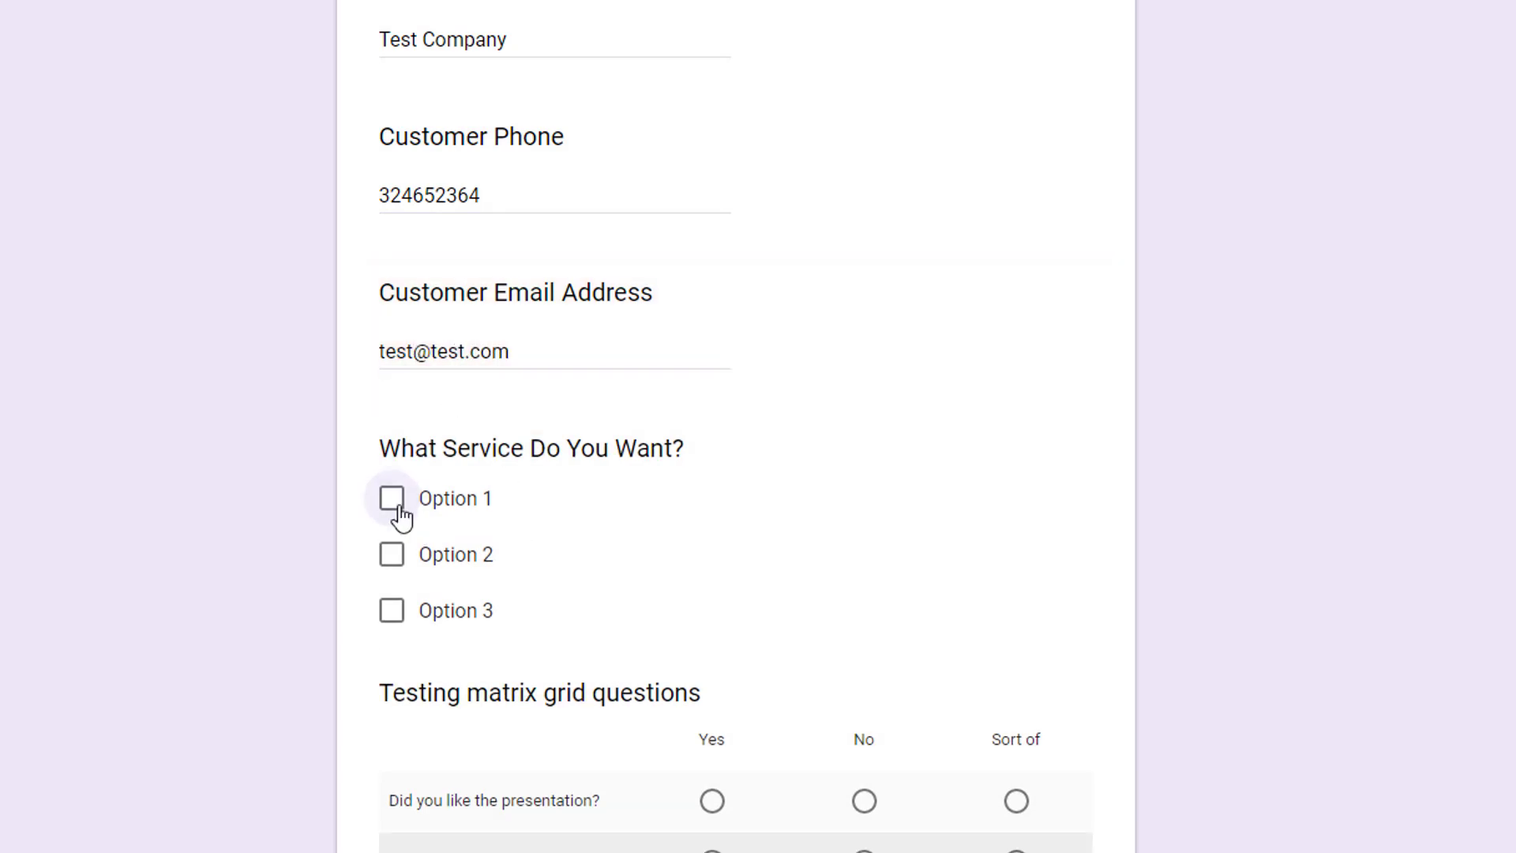
# Step: Pick Option 1, answer Yes in the grid, and add 'Some other note'
pyautogui.click(392, 499)
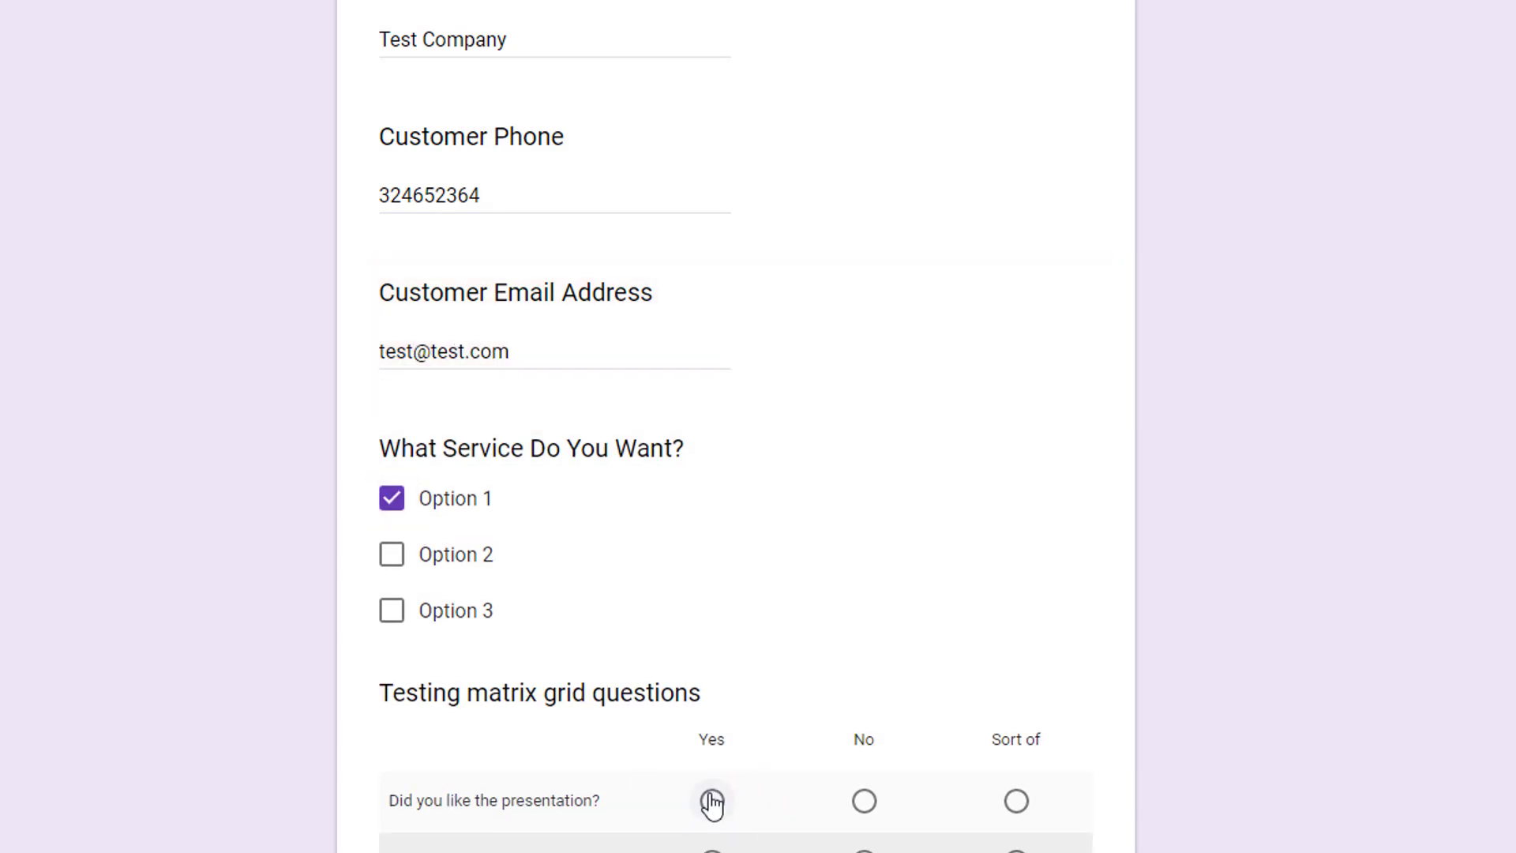
pyautogui.click(711, 800)
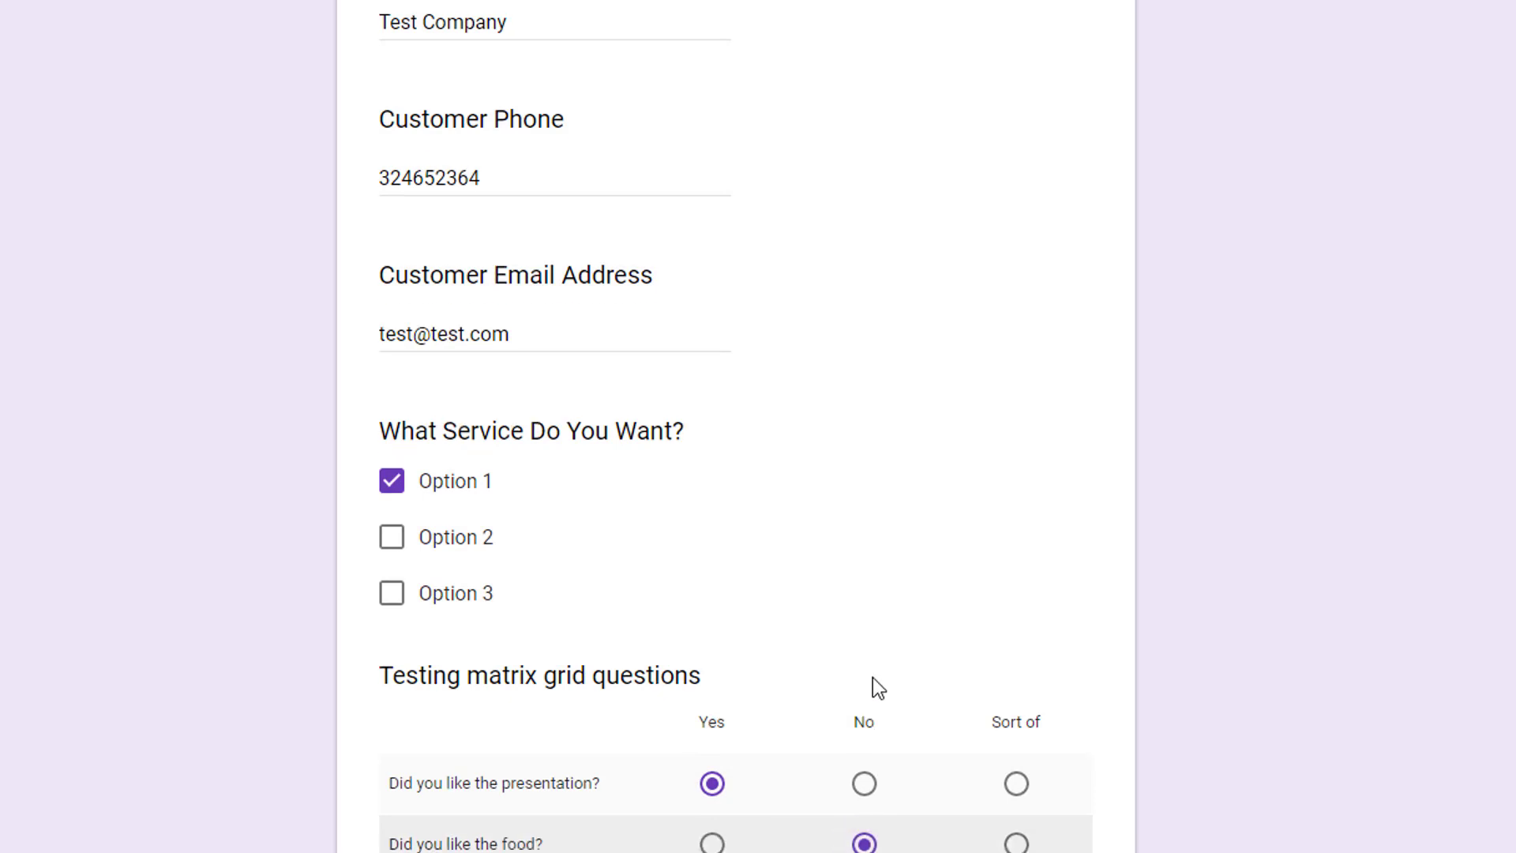
pyautogui.scroll(-3)
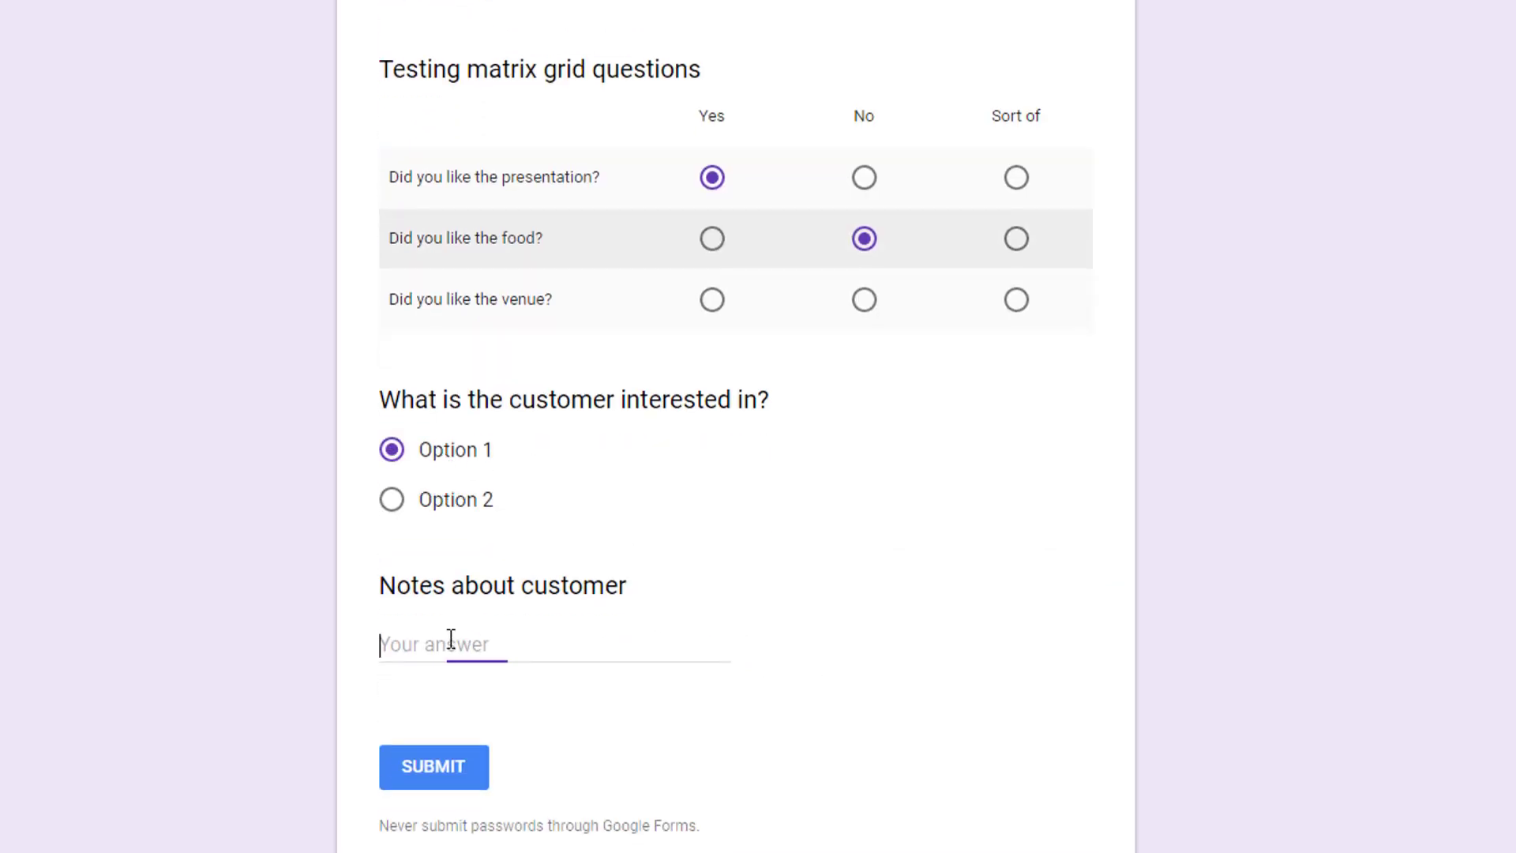
pyautogui.write('Some other note')
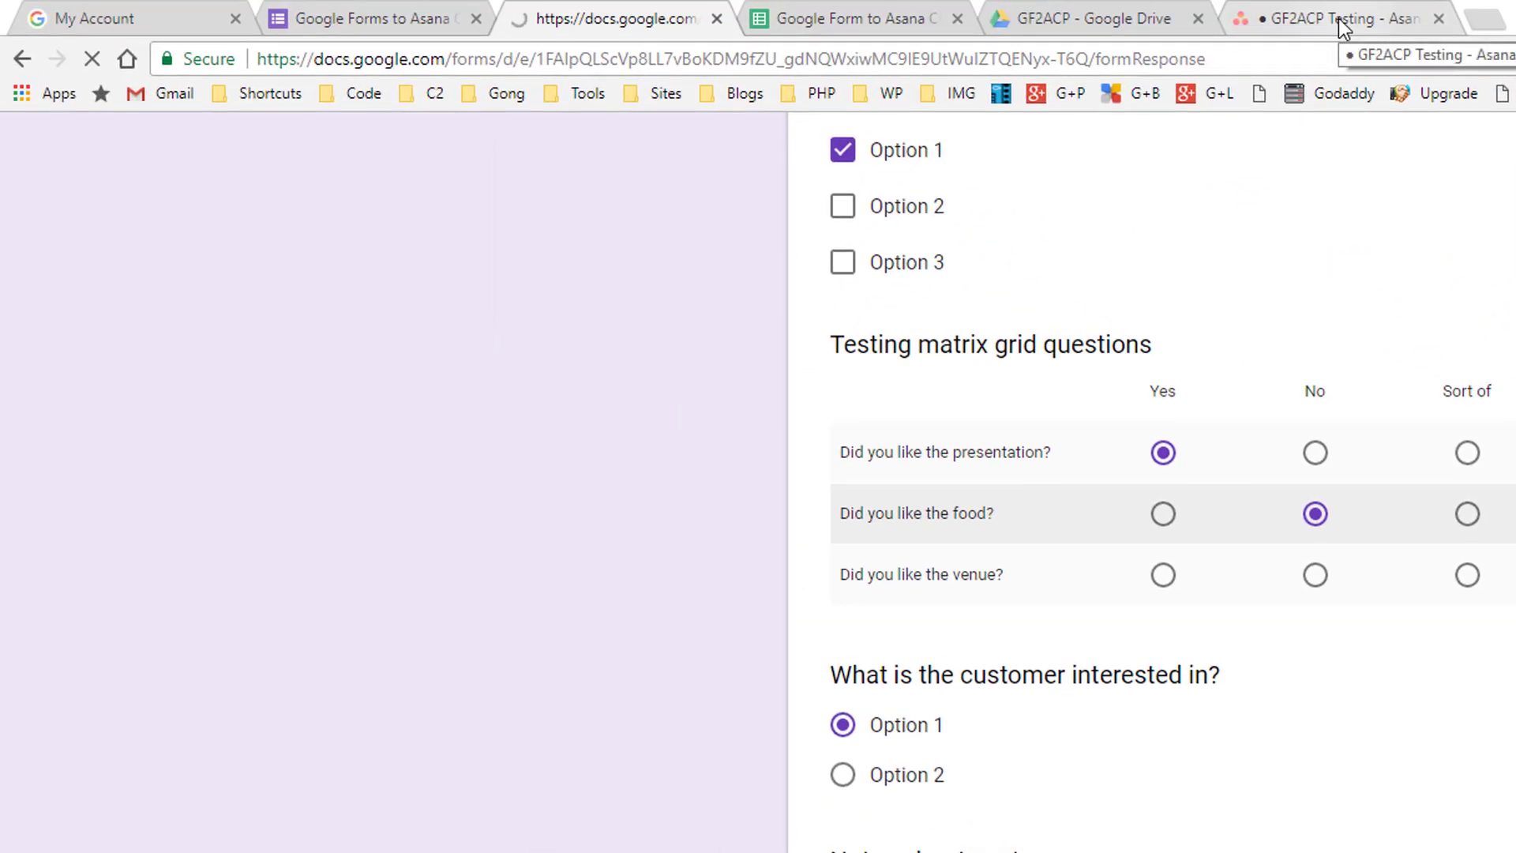
# Step: Open the New Lead task in GF2ACP Testing and view Task 1's comments
pyautogui.click(1339, 18)
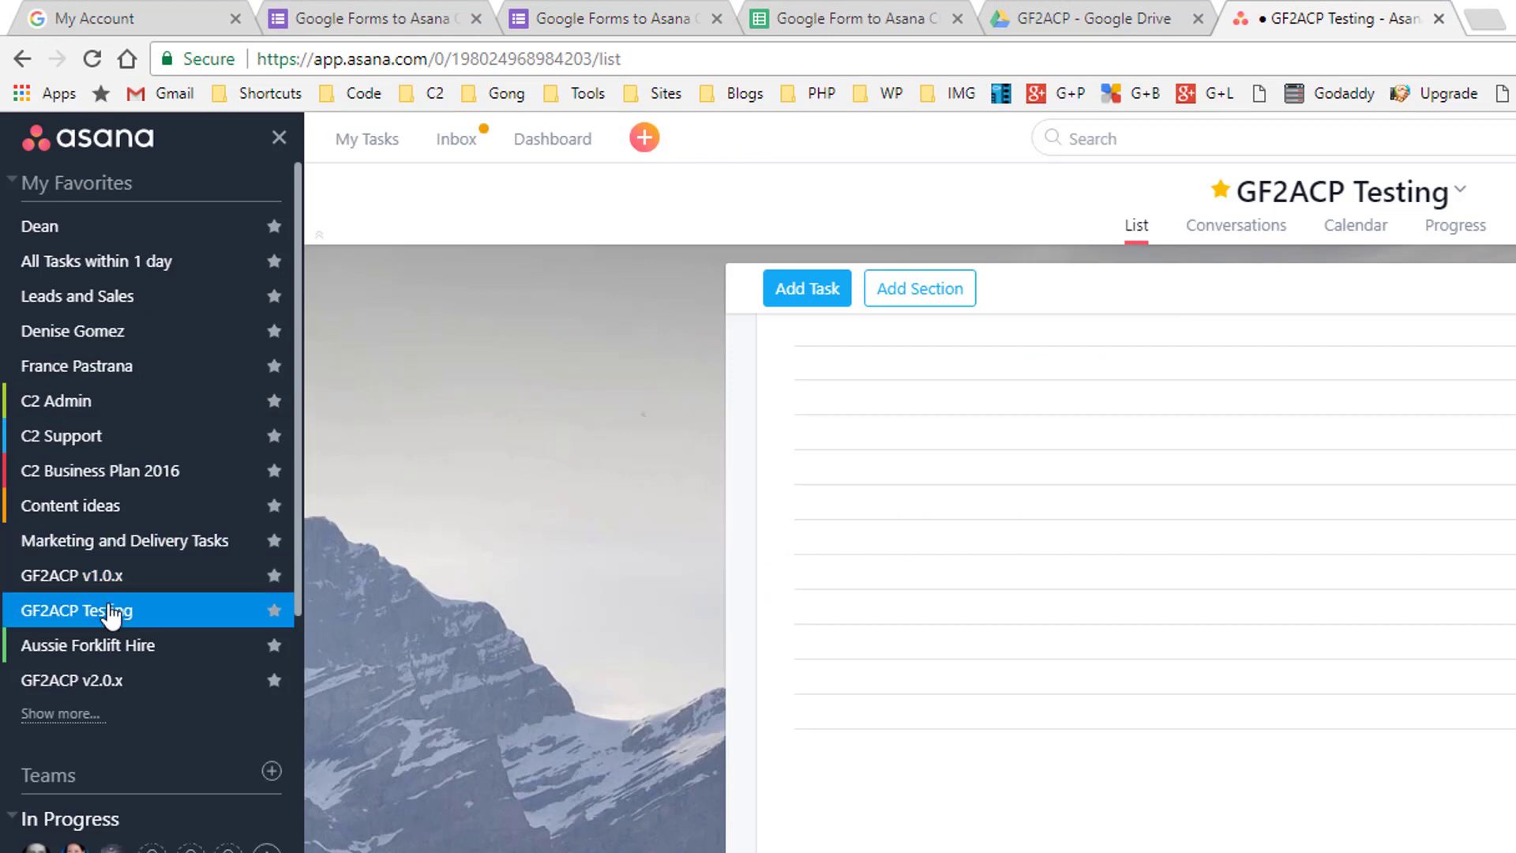
pyautogui.click(1003, 377)
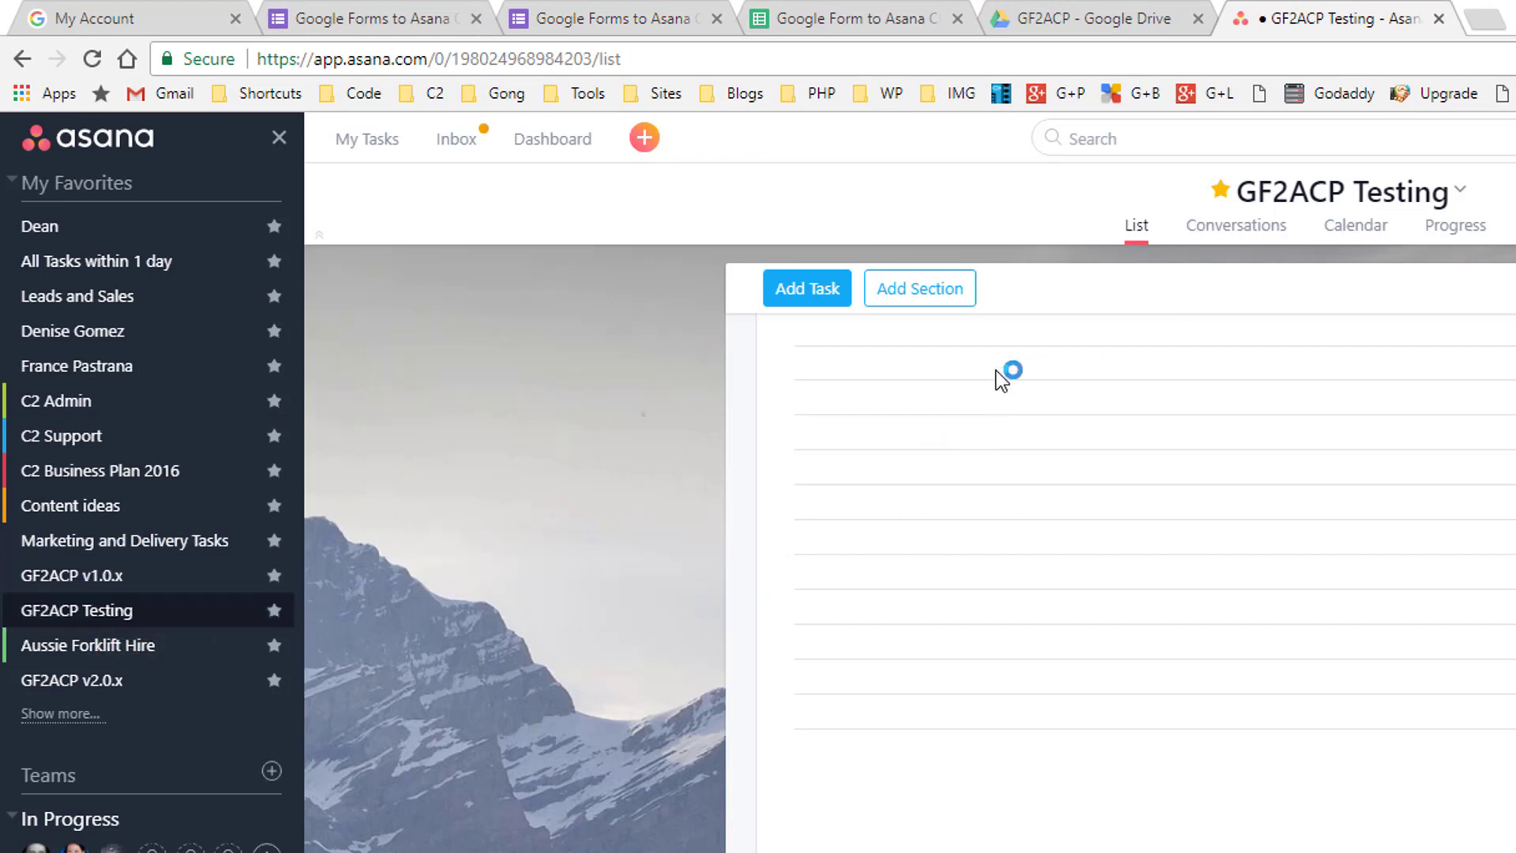
pyautogui.moveTo(1012, 345)
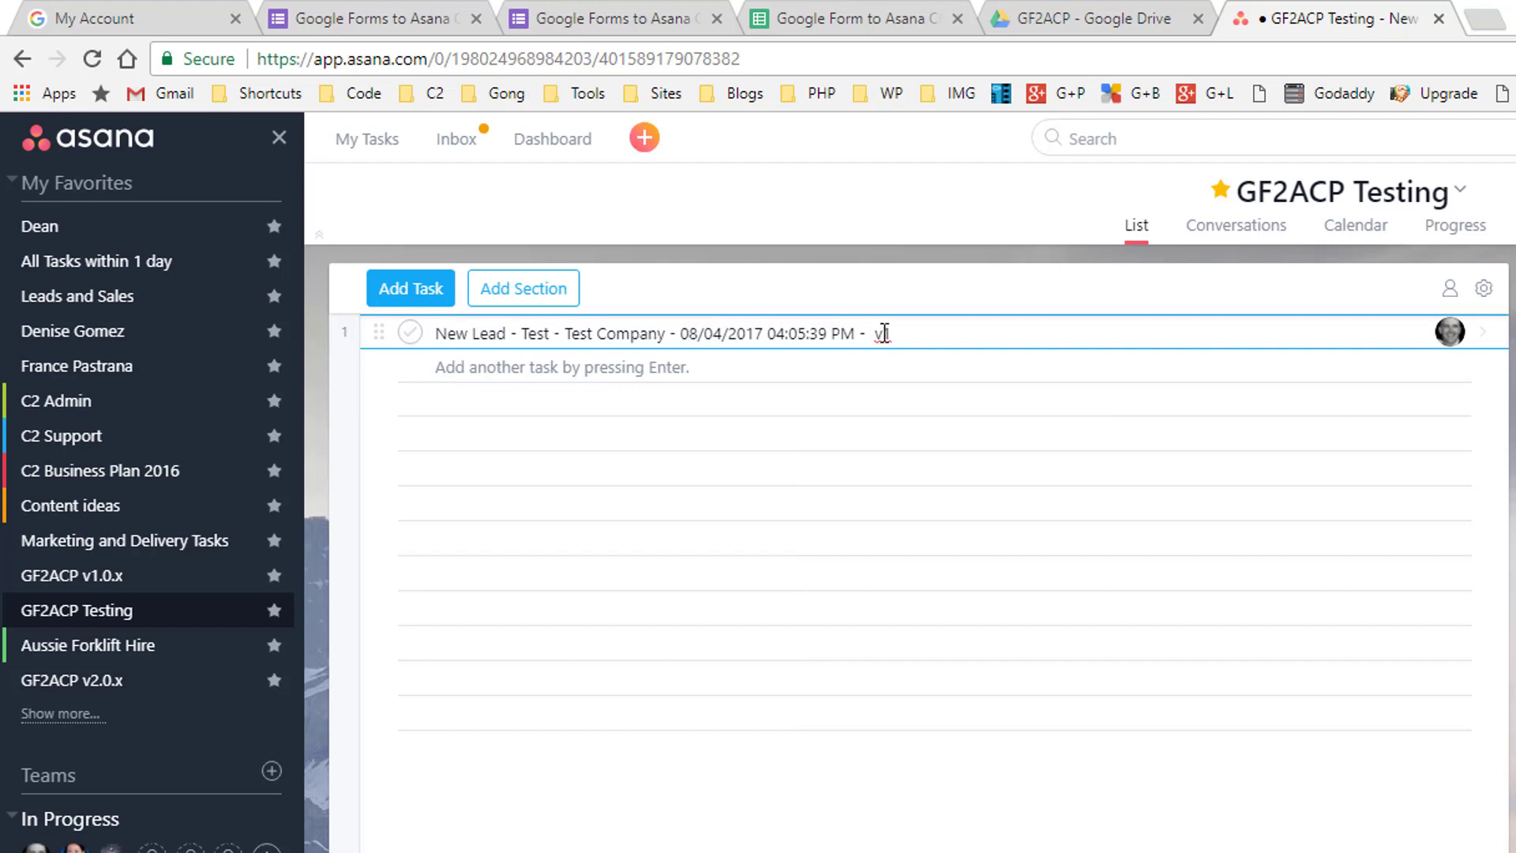
pyautogui.click(870, 333)
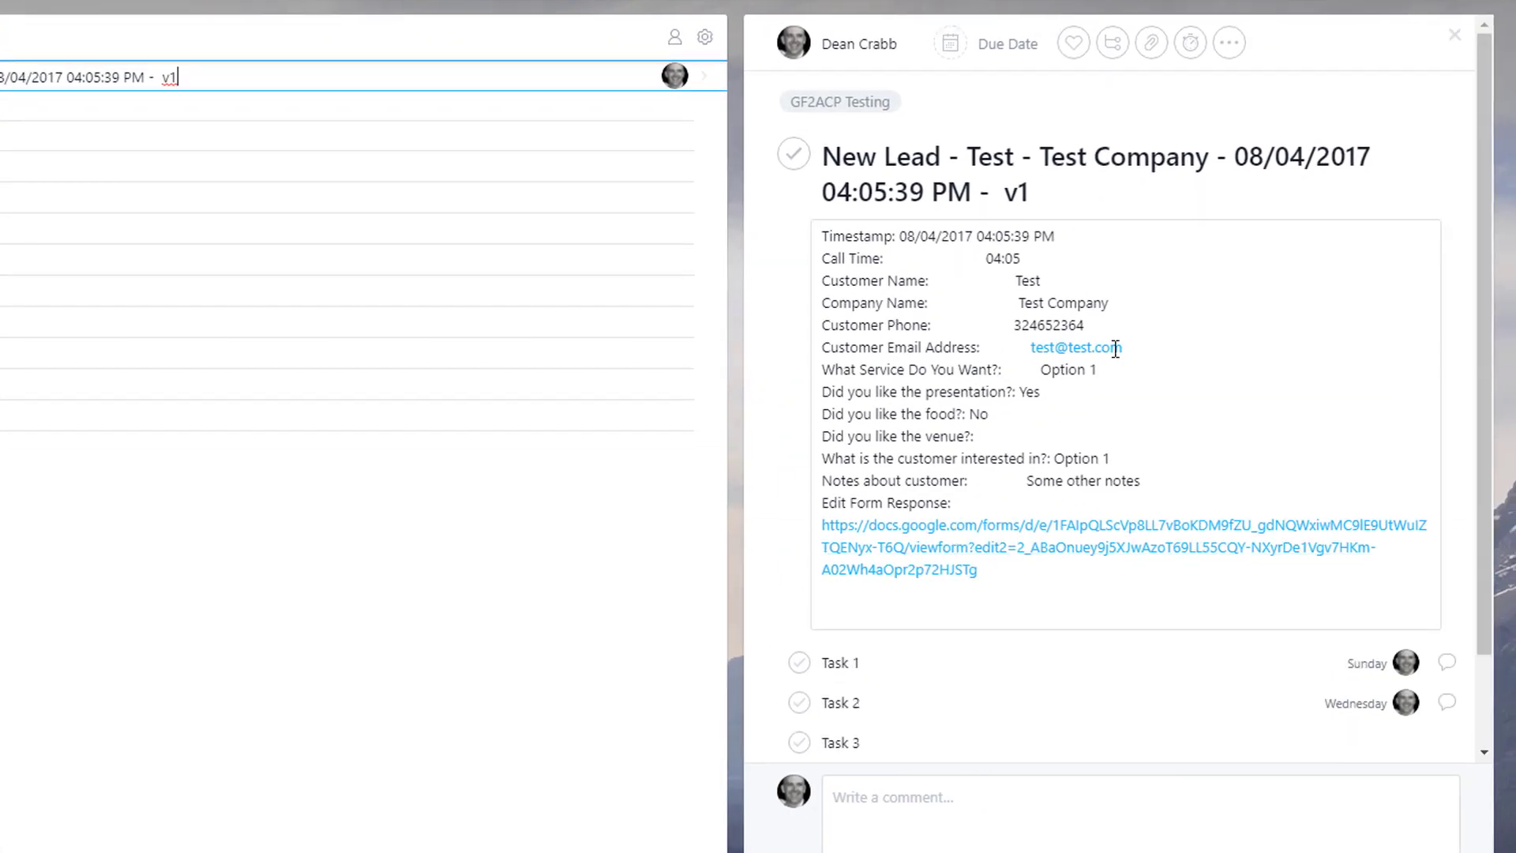
pyautogui.scroll(-3)
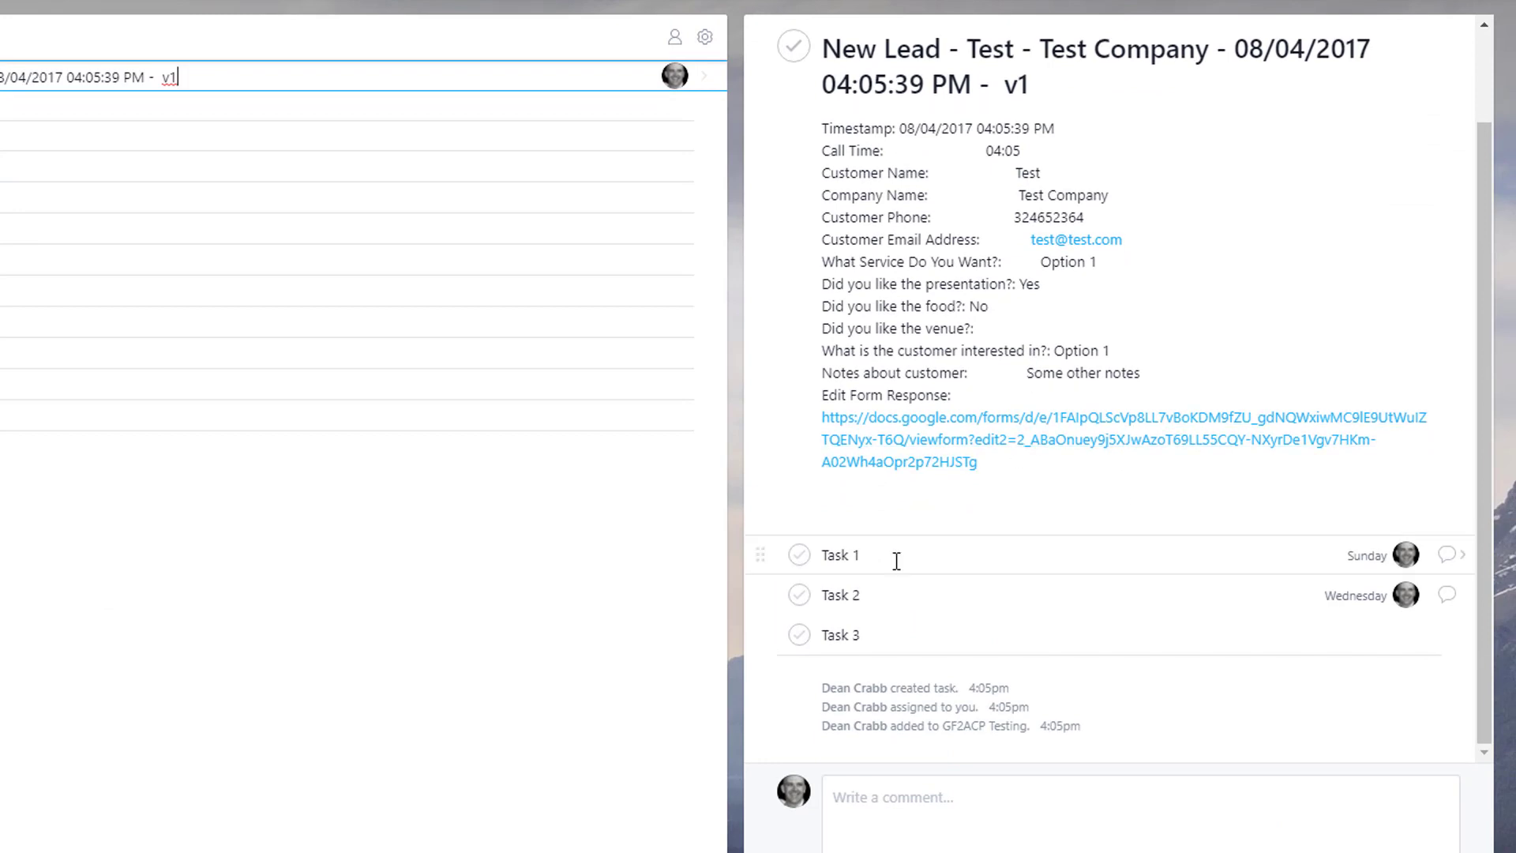
pyautogui.moveTo(1409, 568)
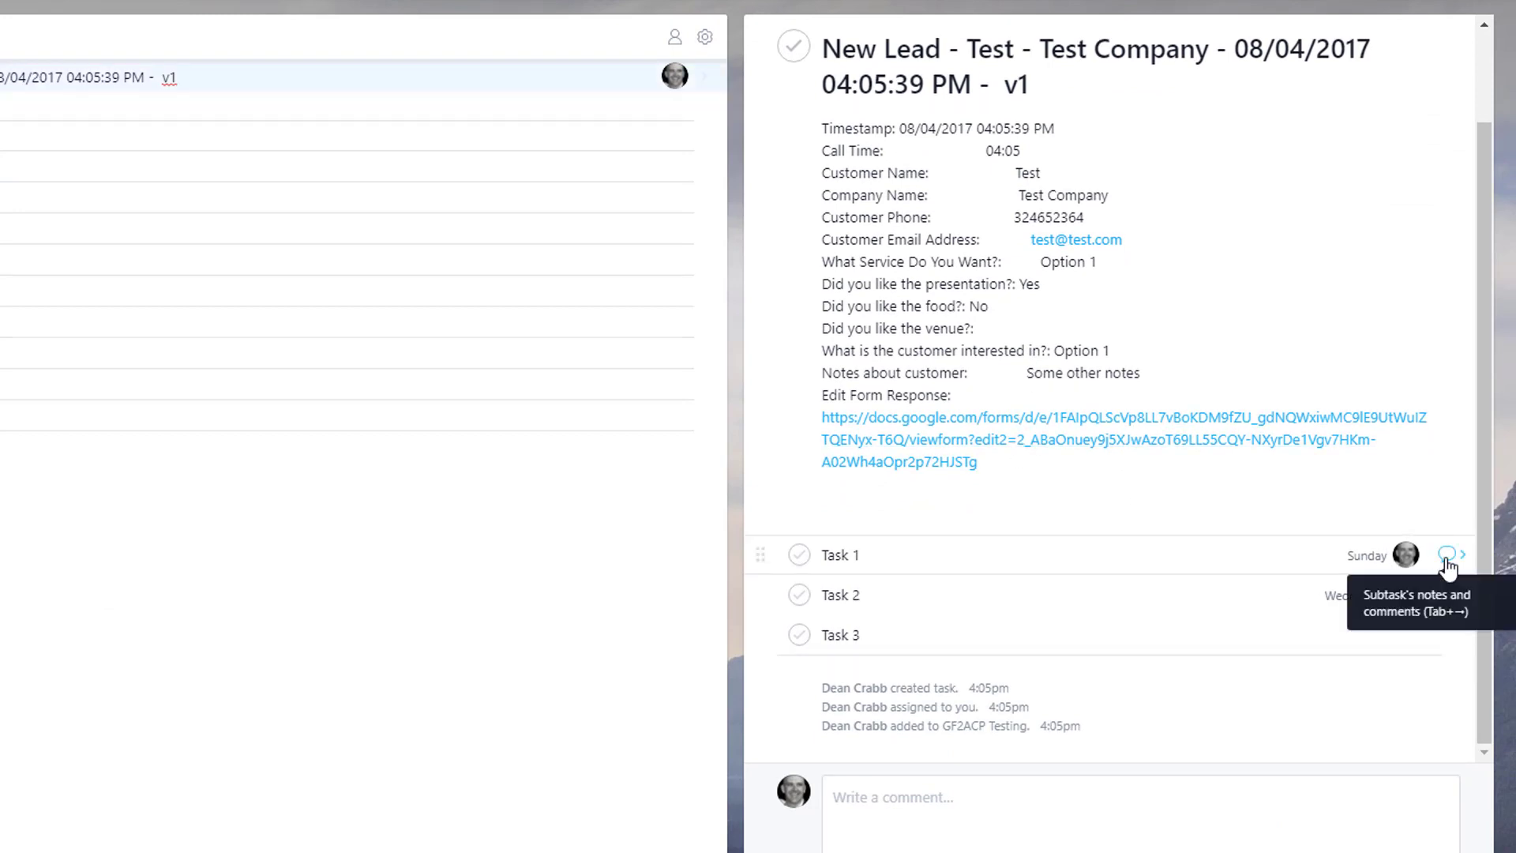
pyautogui.click(1447, 560)
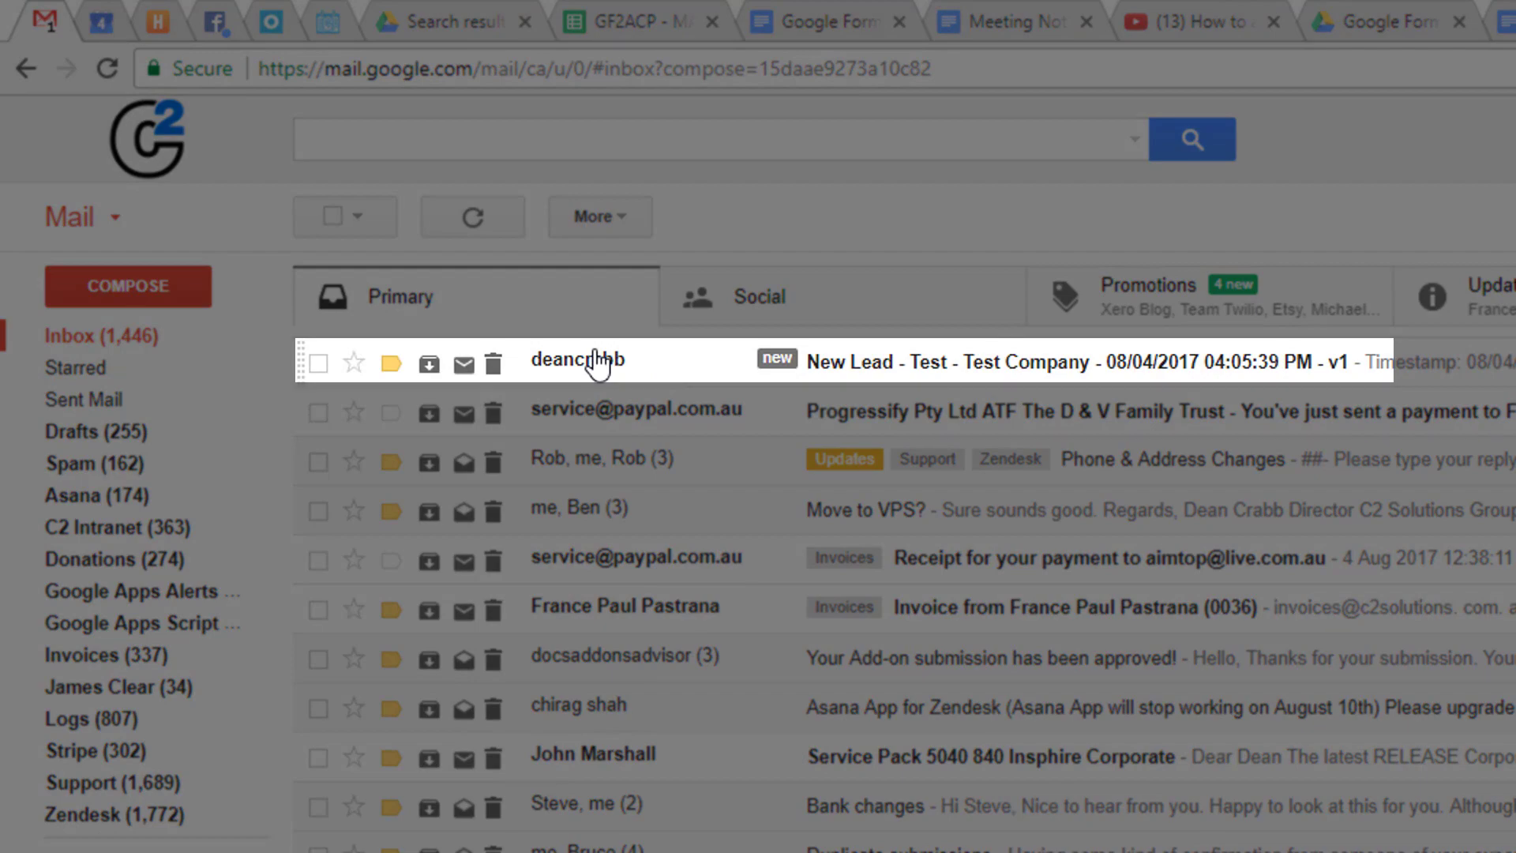
# Step: Open the New Lead email and follow its Edit Form Response link
pyautogui.click(578, 359)
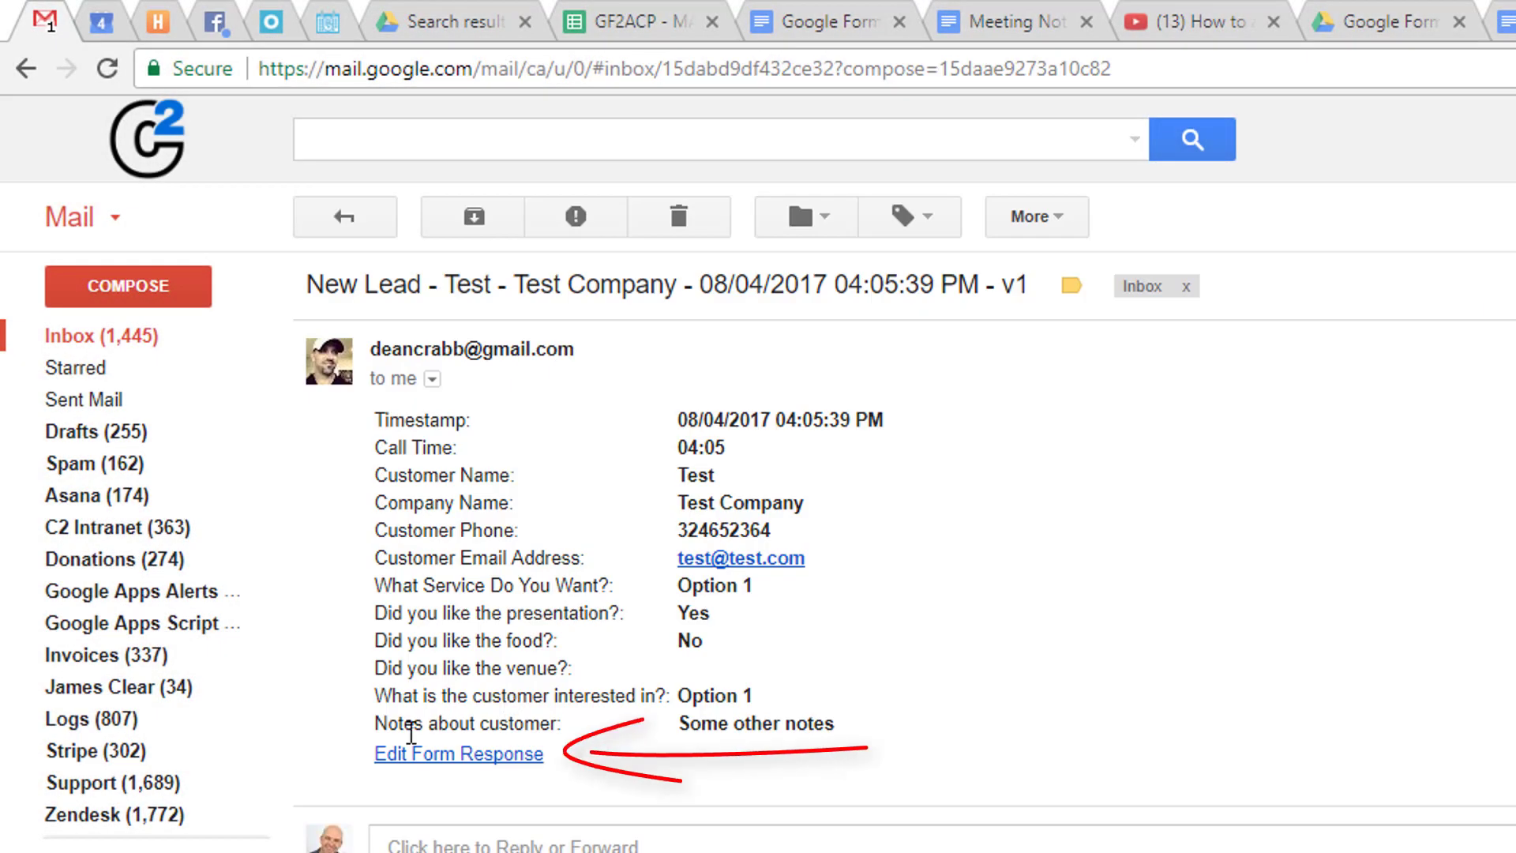
pyautogui.moveTo(474, 754)
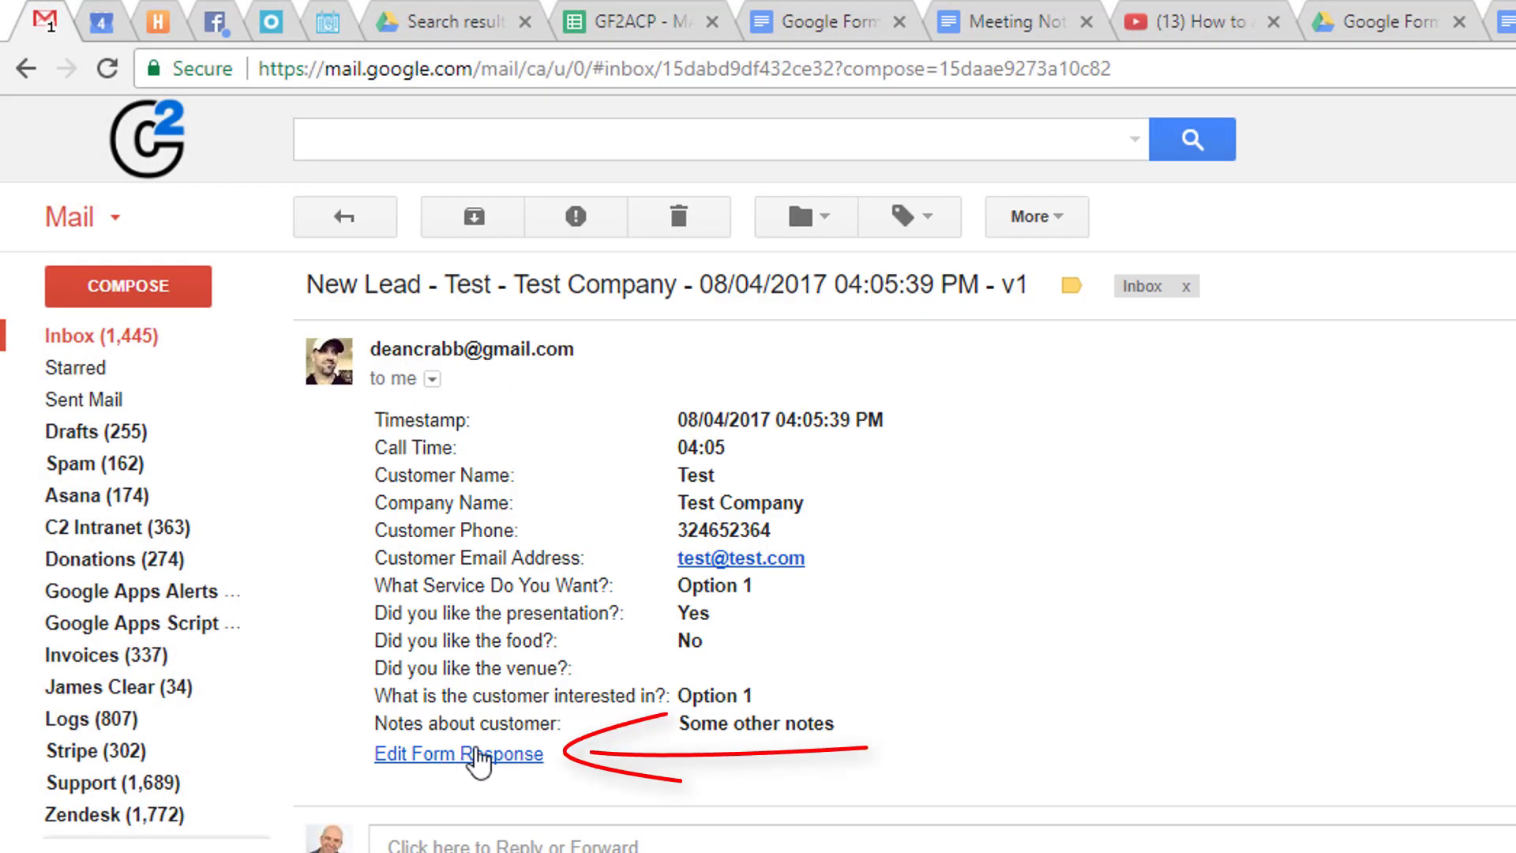
pyautogui.click(880, 17)
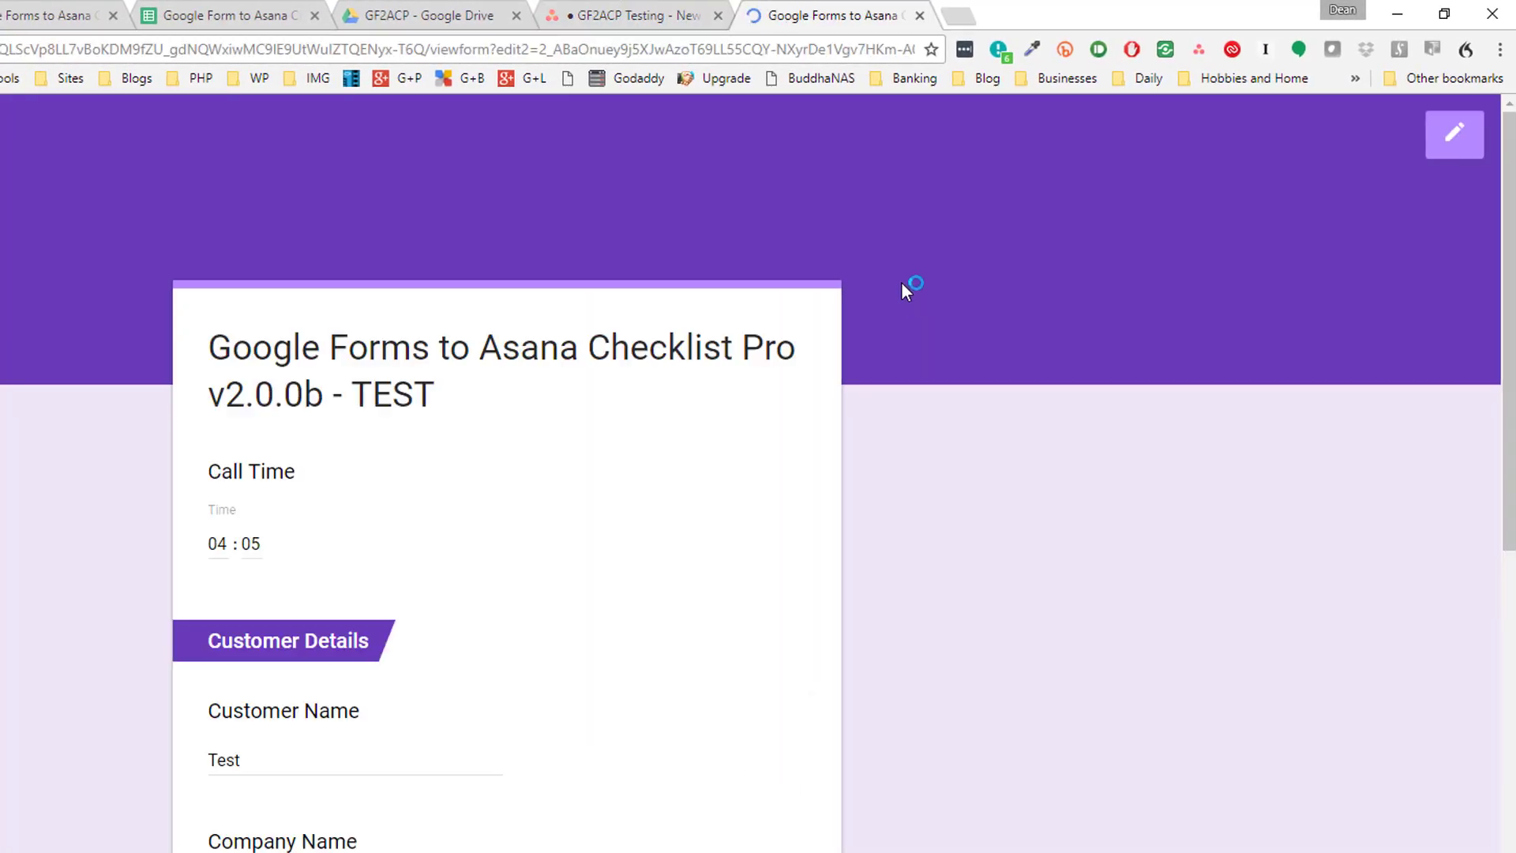
pyautogui.scroll(-3)
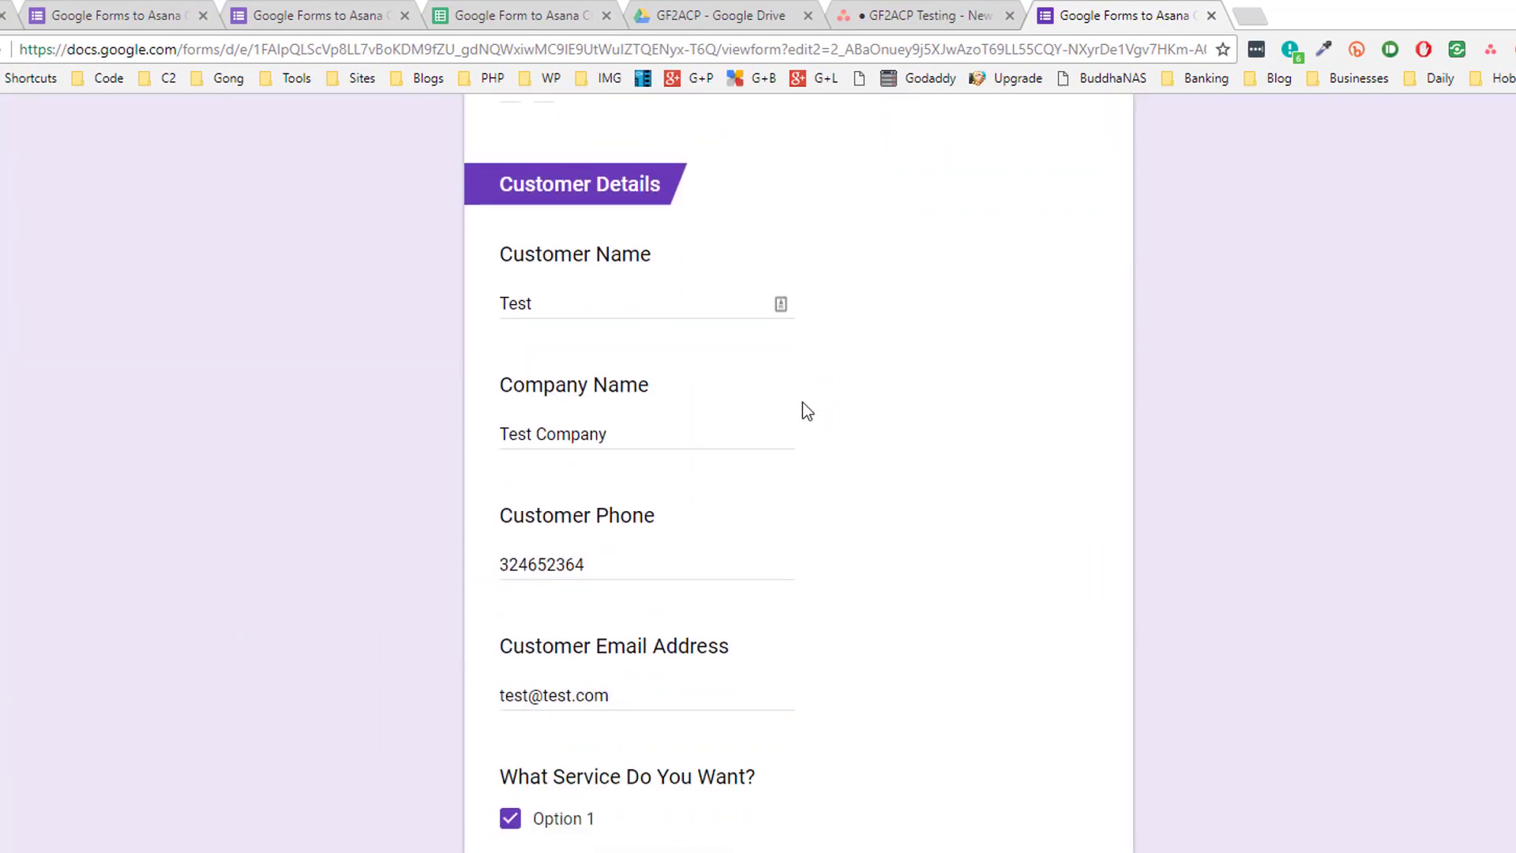
pyautogui.scroll(-3)
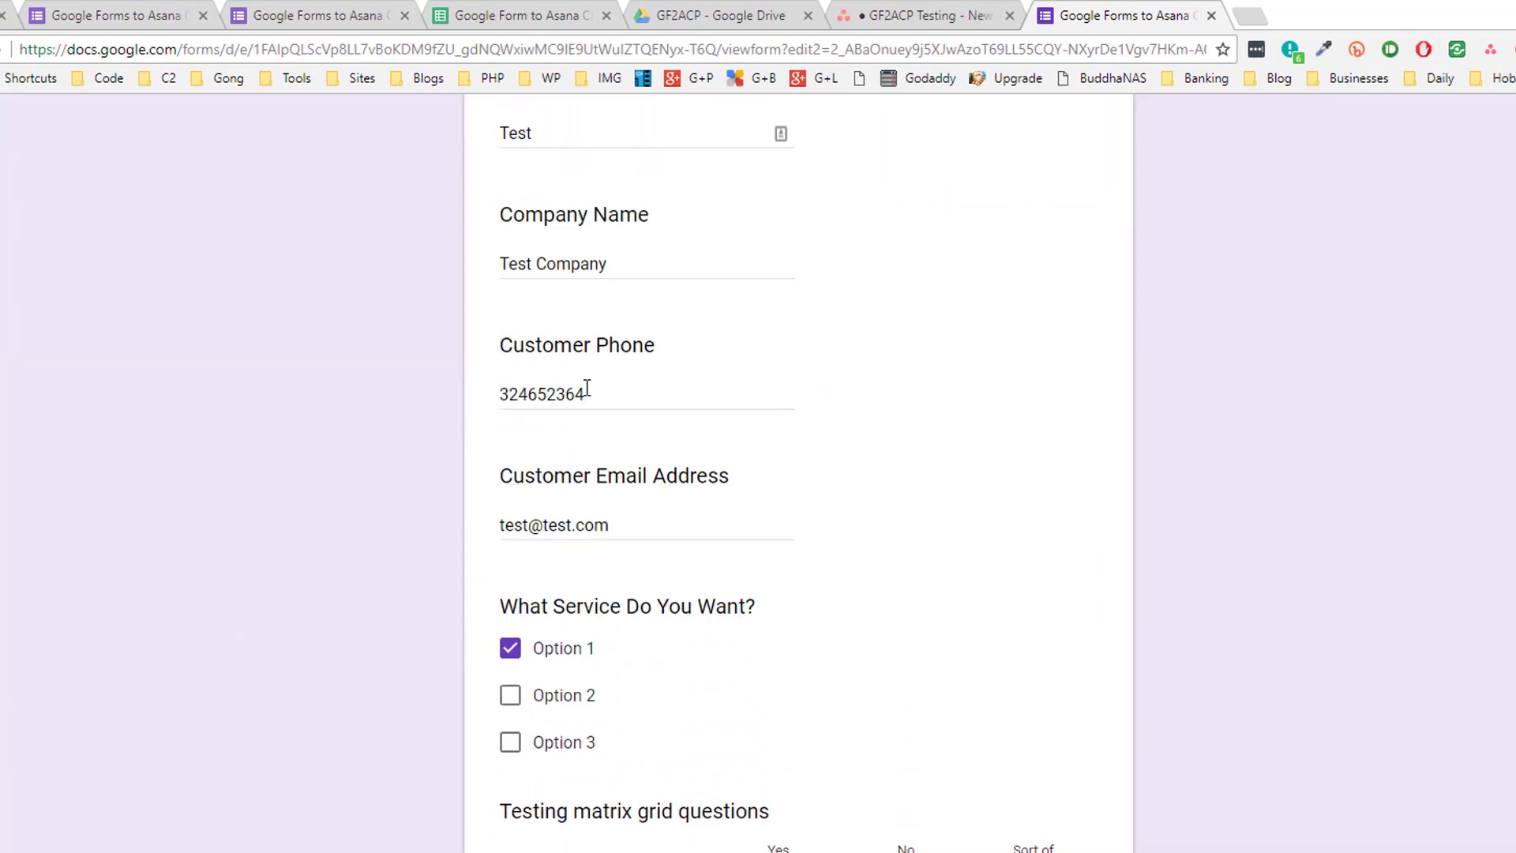
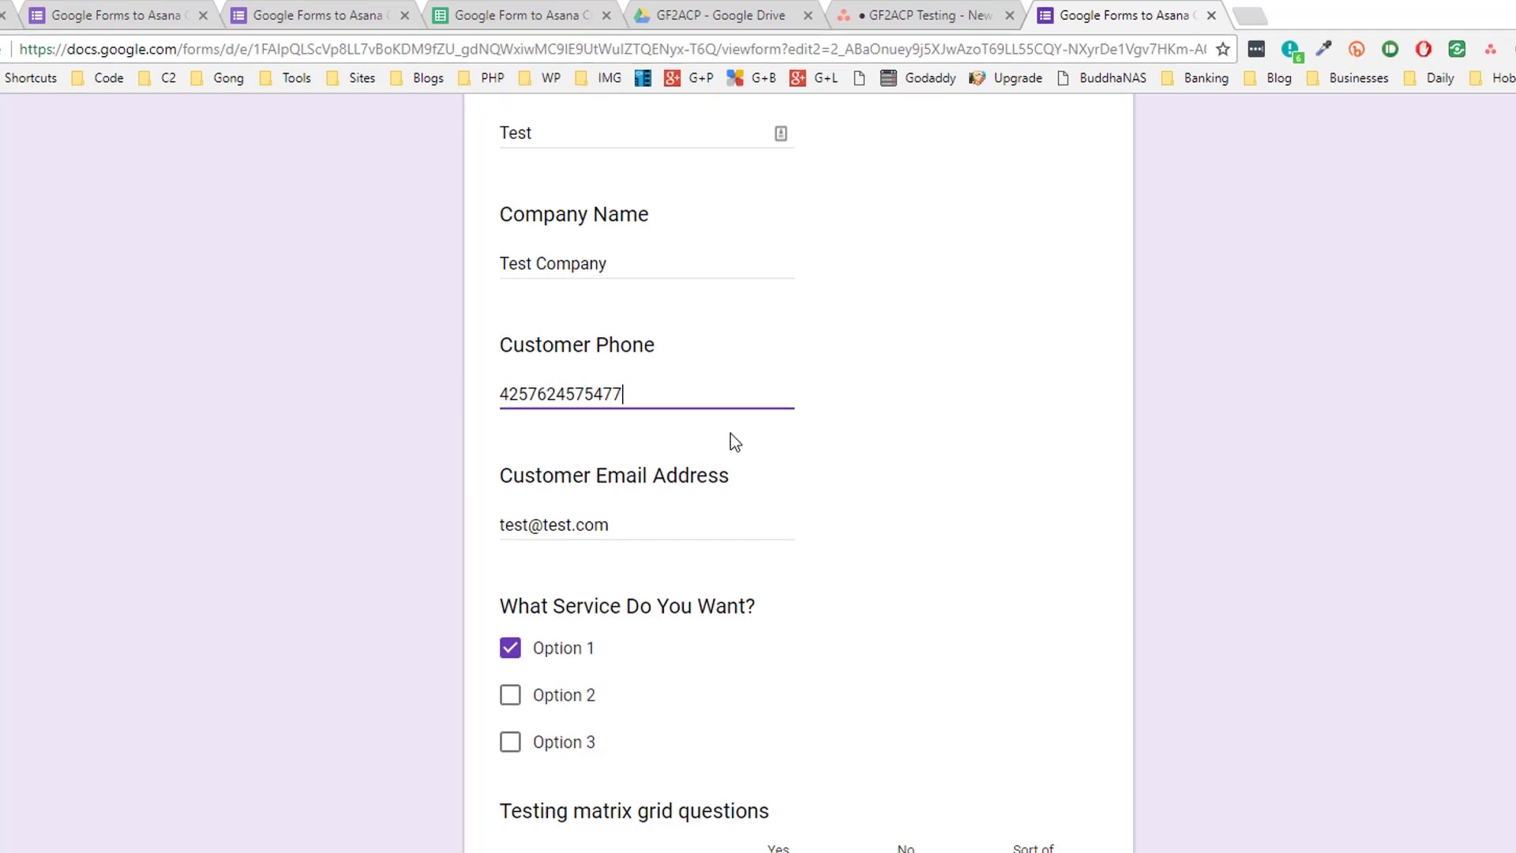
pyautogui.scroll(-3)
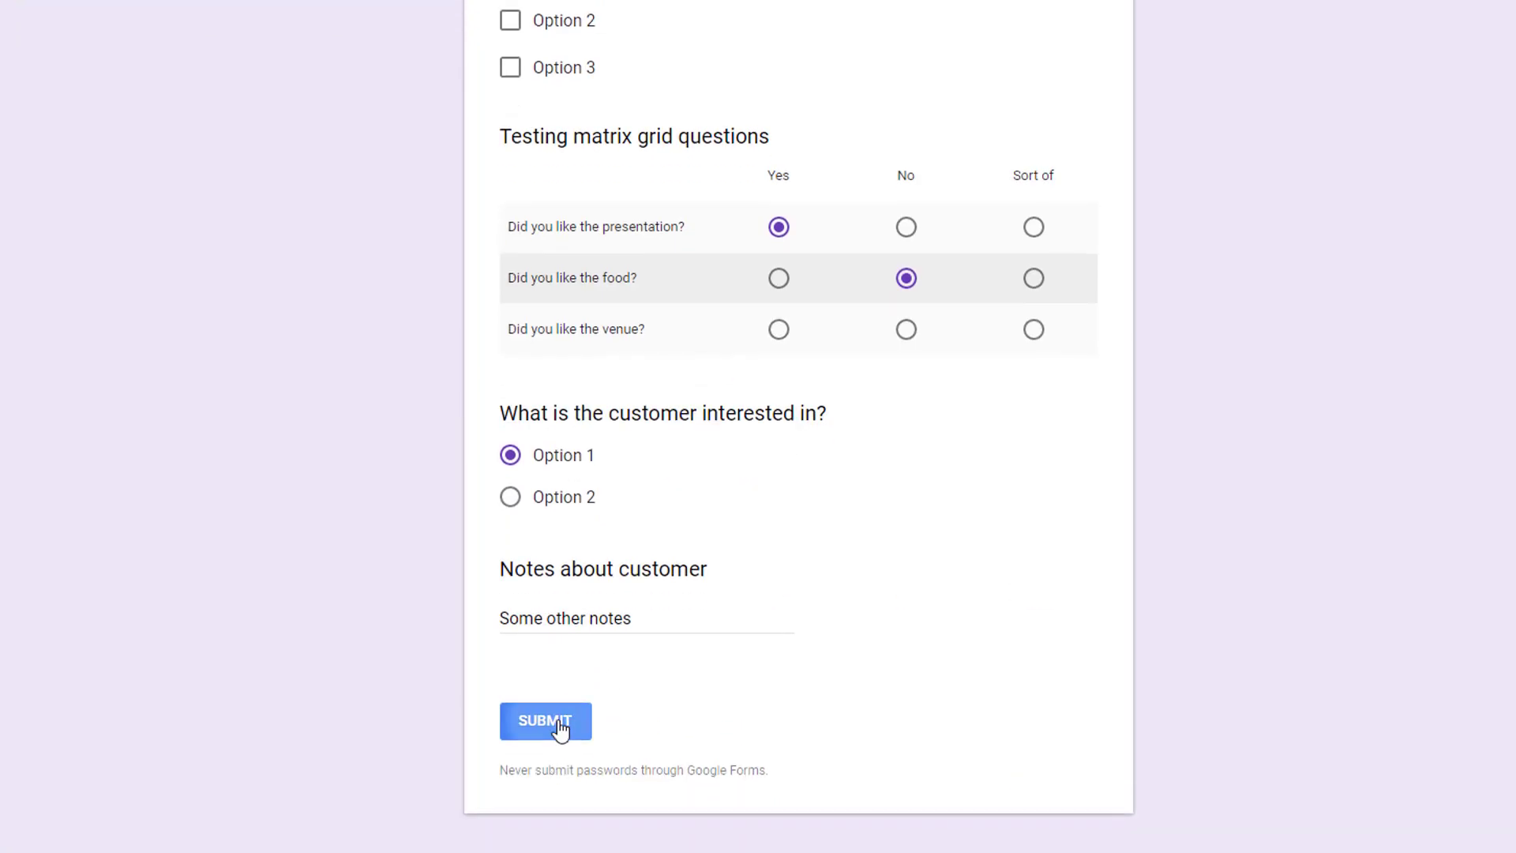
pyautogui.click(544, 720)
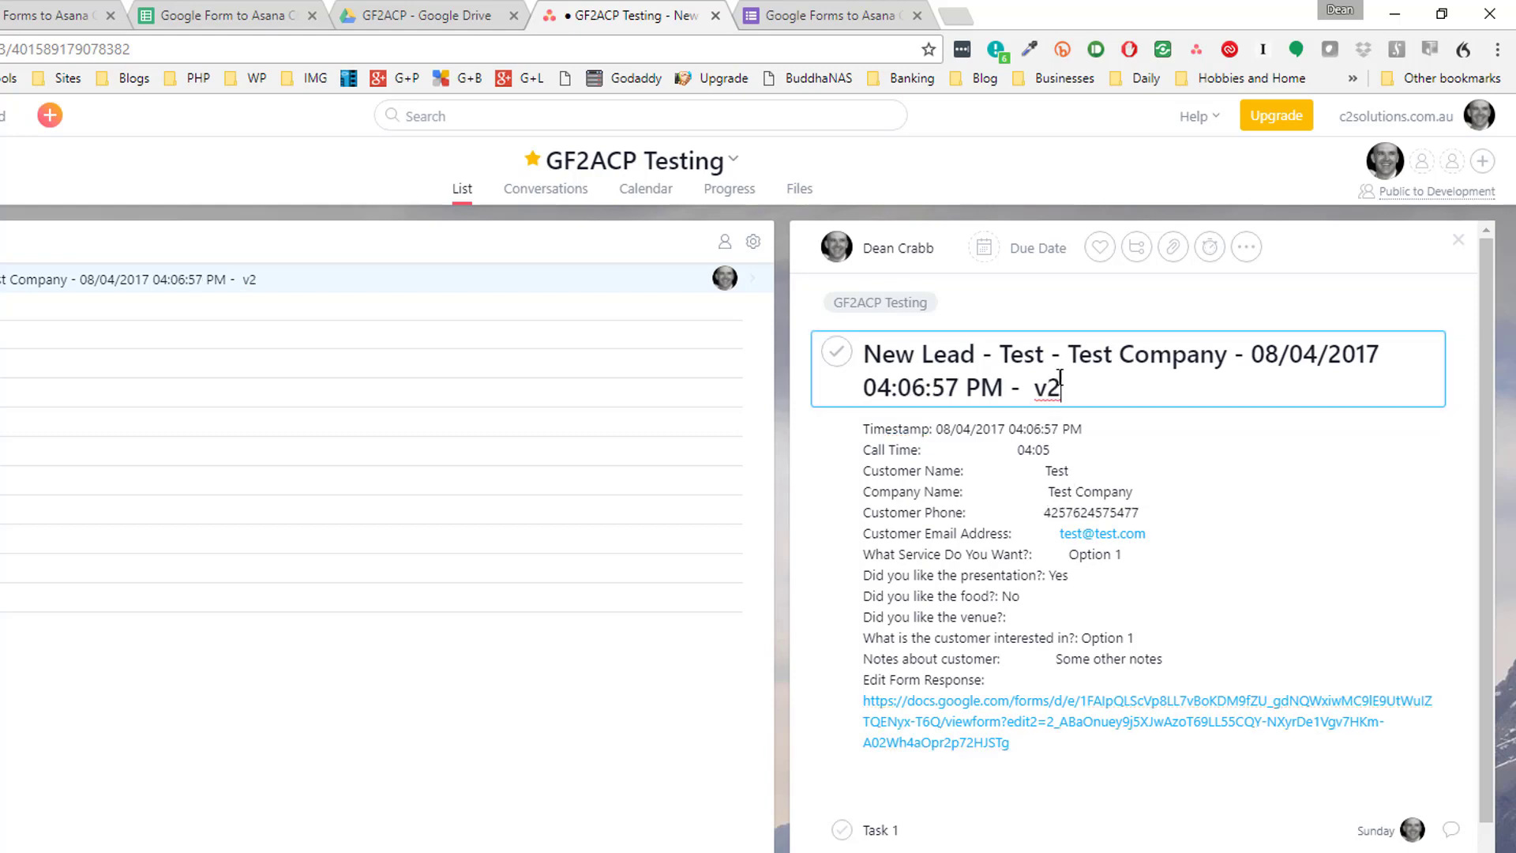
pyautogui.doubleClick(1045, 387)
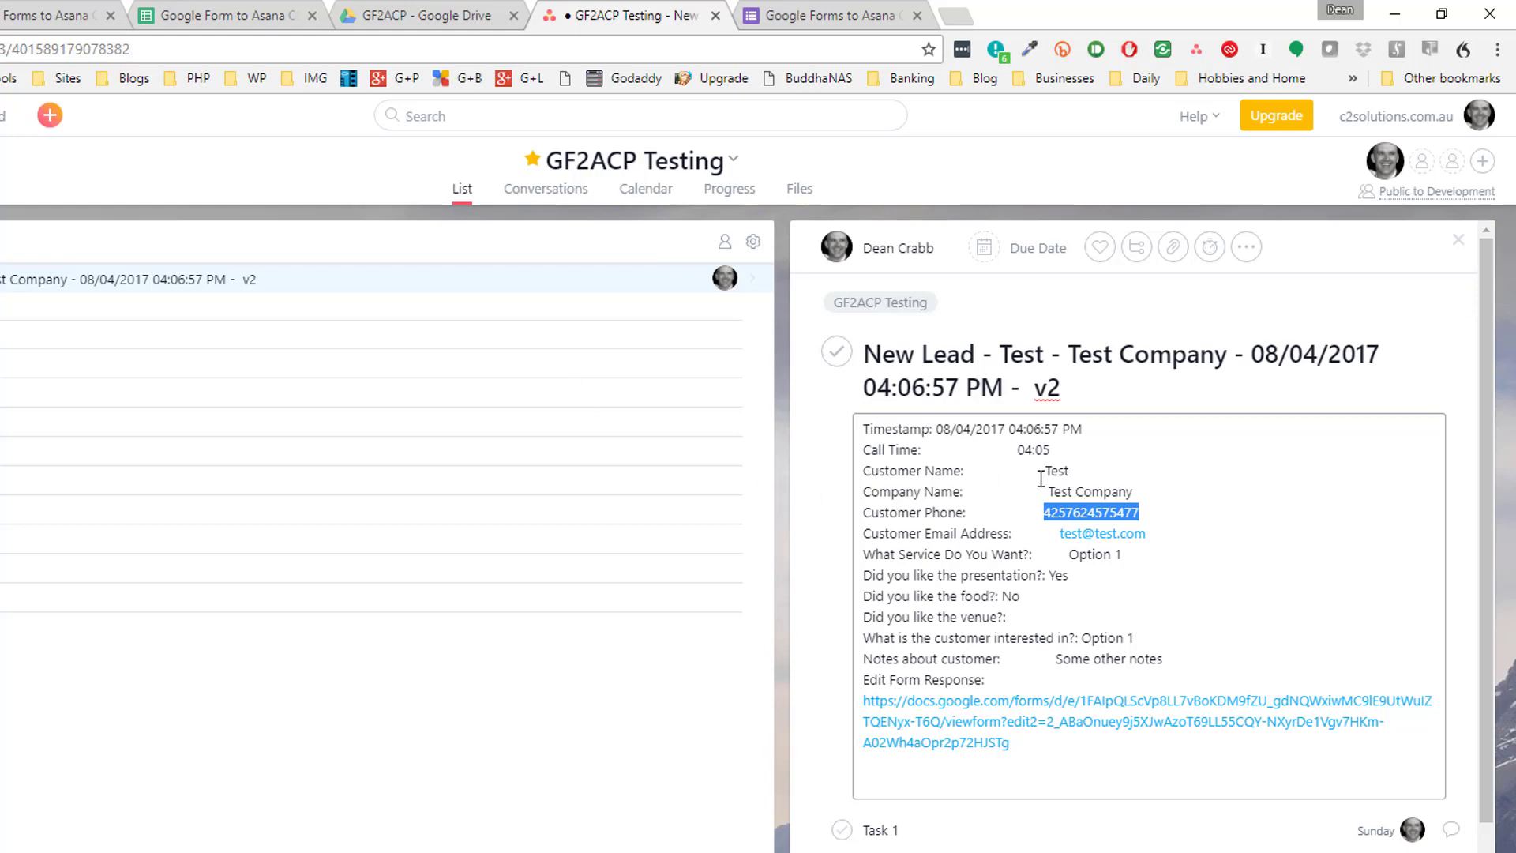
pyautogui.scroll(-3)
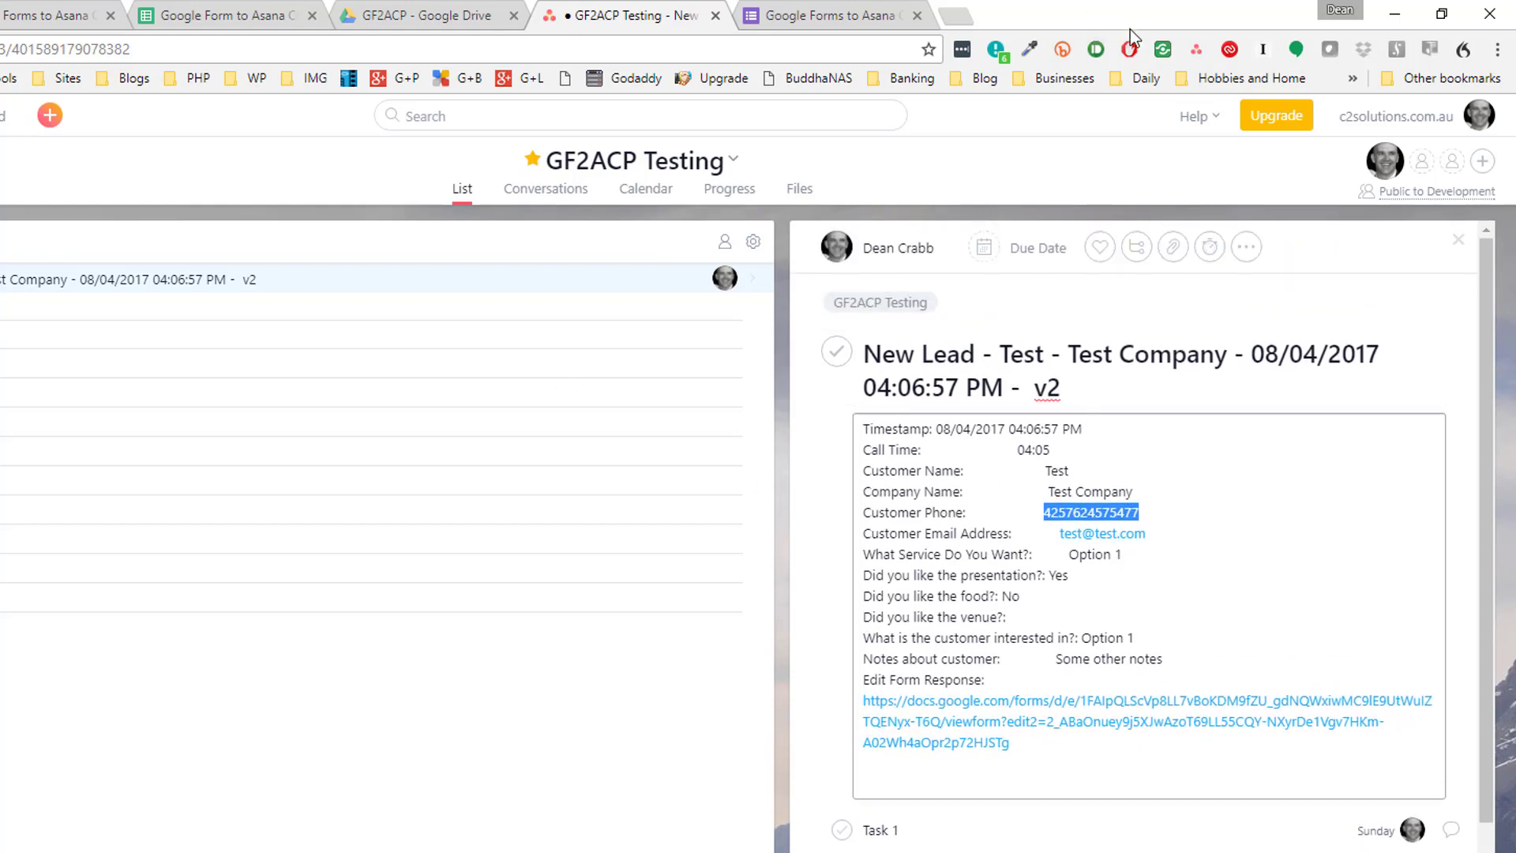
pyautogui.moveTo(1154, 286)
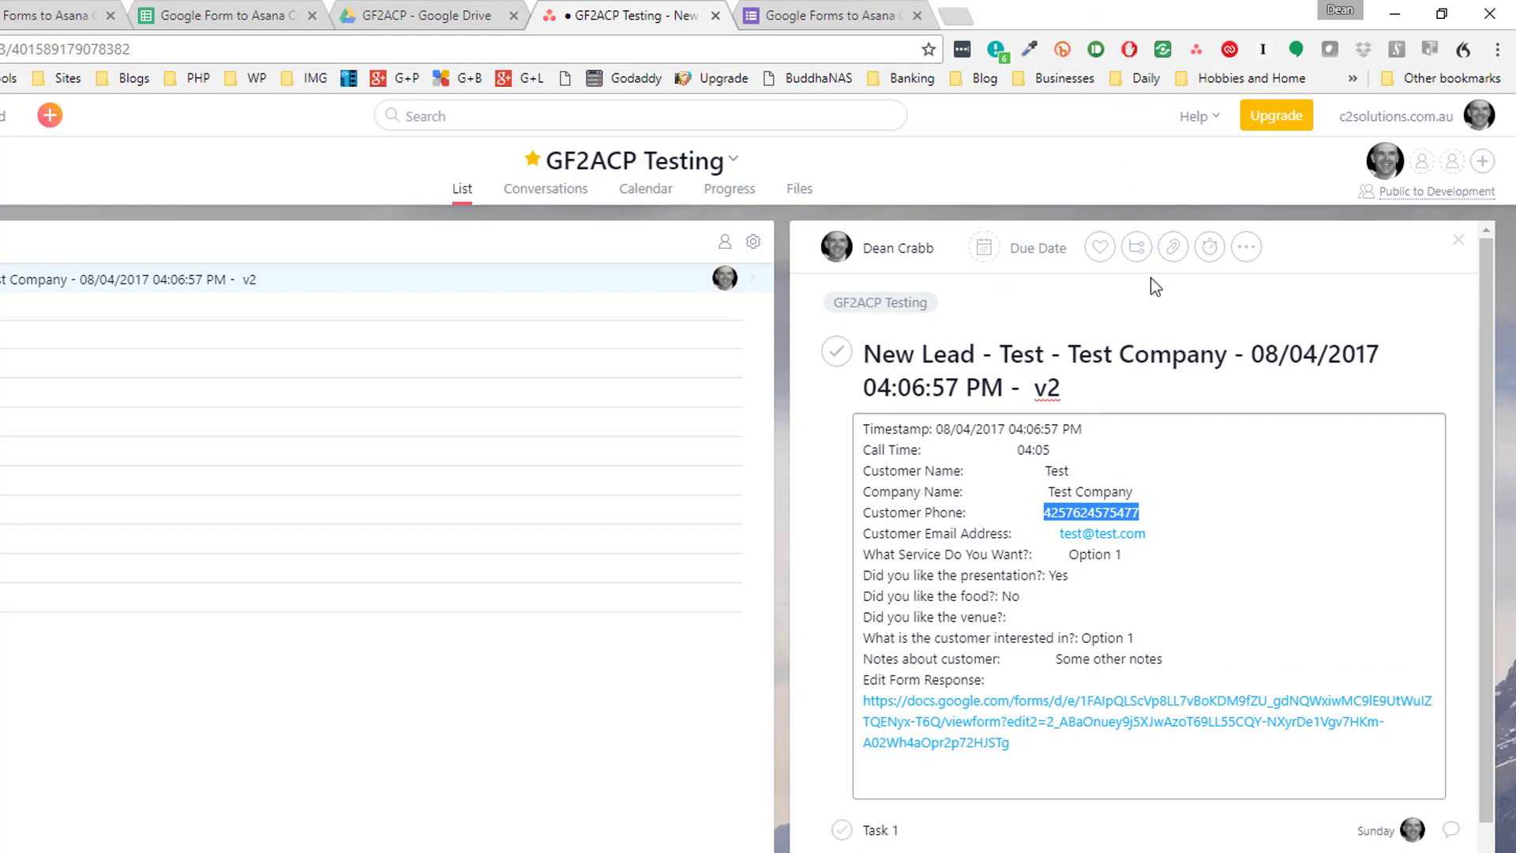